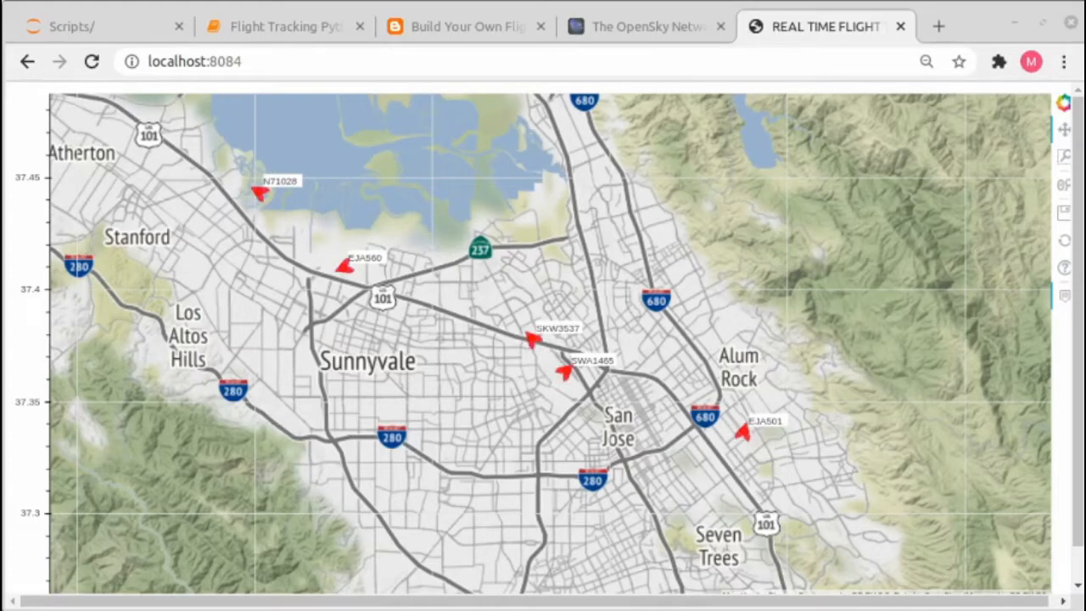
mouse_move(954, 440)
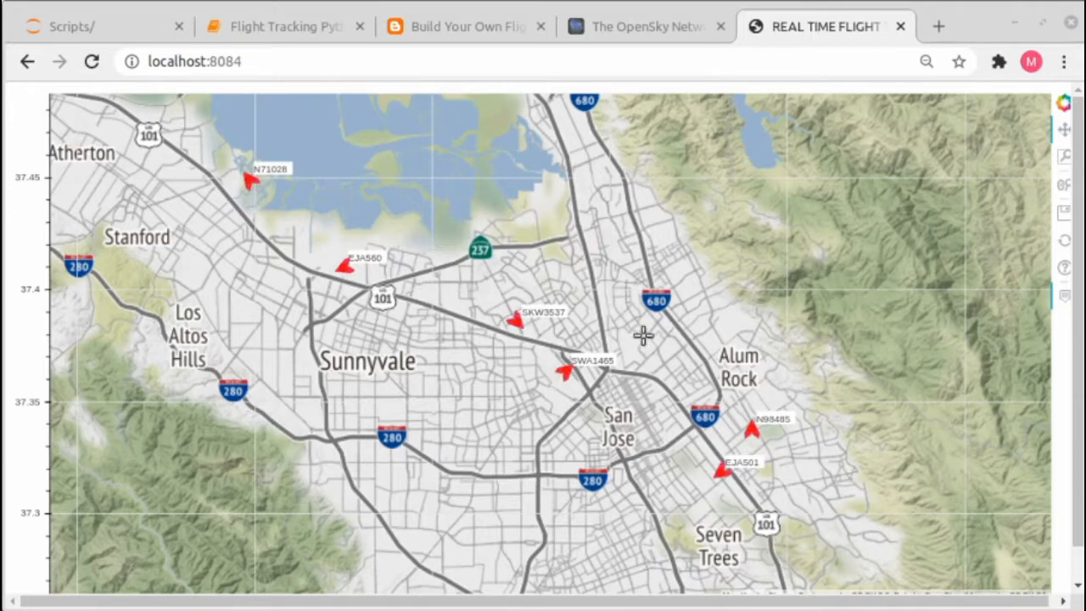
mouse_move(387, 271)
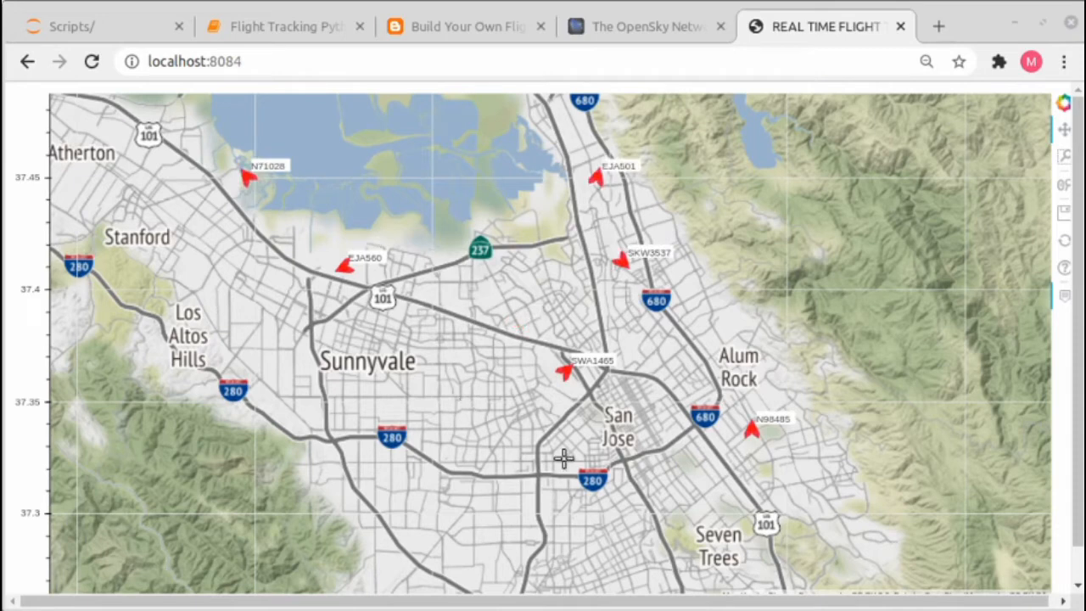
mouse_move(445, 295)
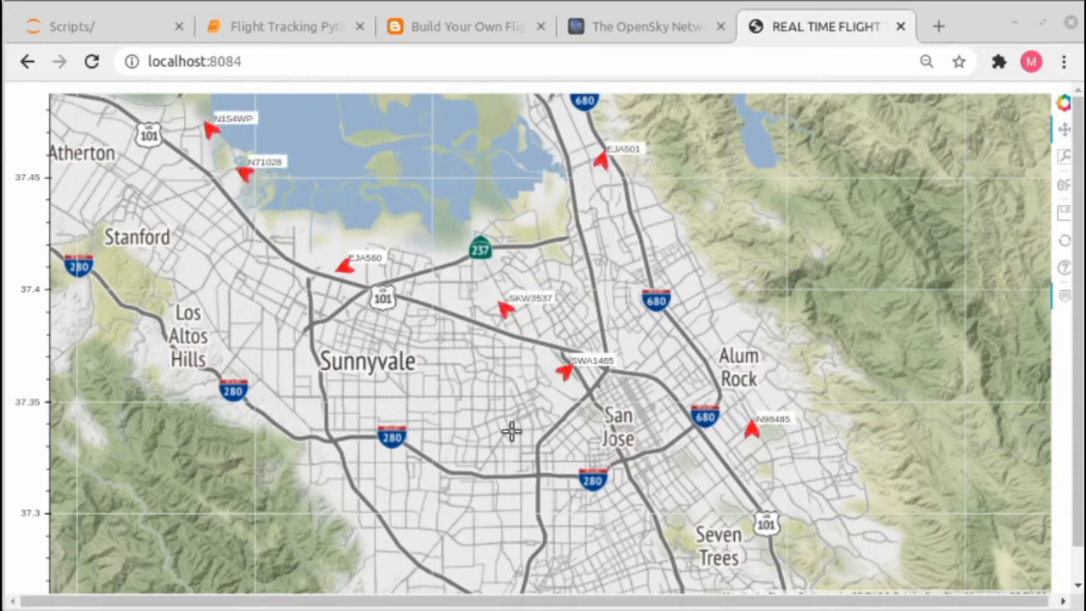
Step: Skim the Geodose tutorial's OpenSky query, data-fetching and Bokeh plotting code, then return to its title
left_click(567, 370)
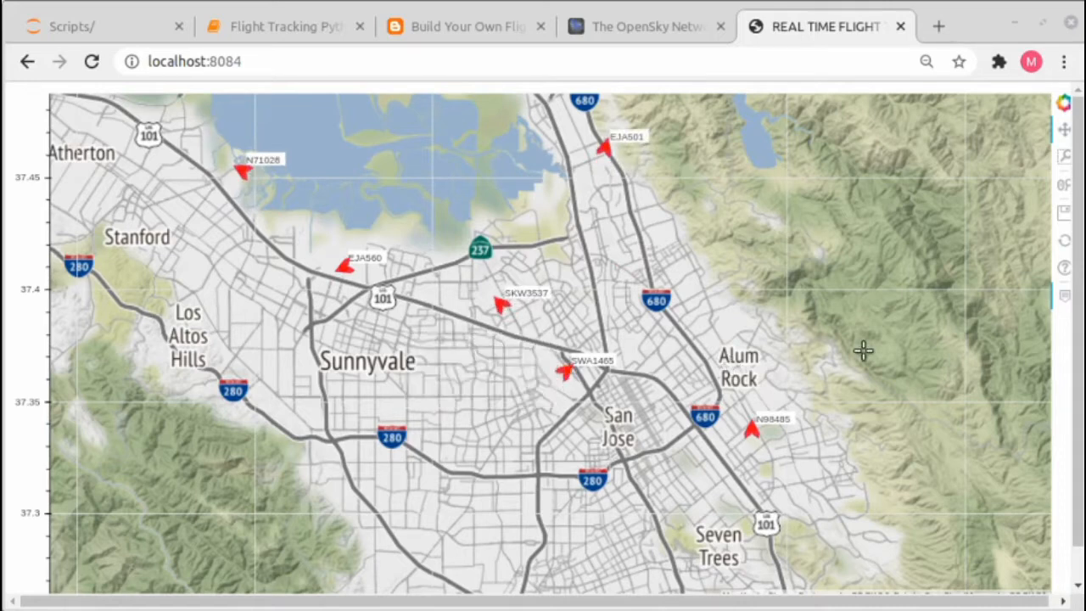
mouse_move(738, 265)
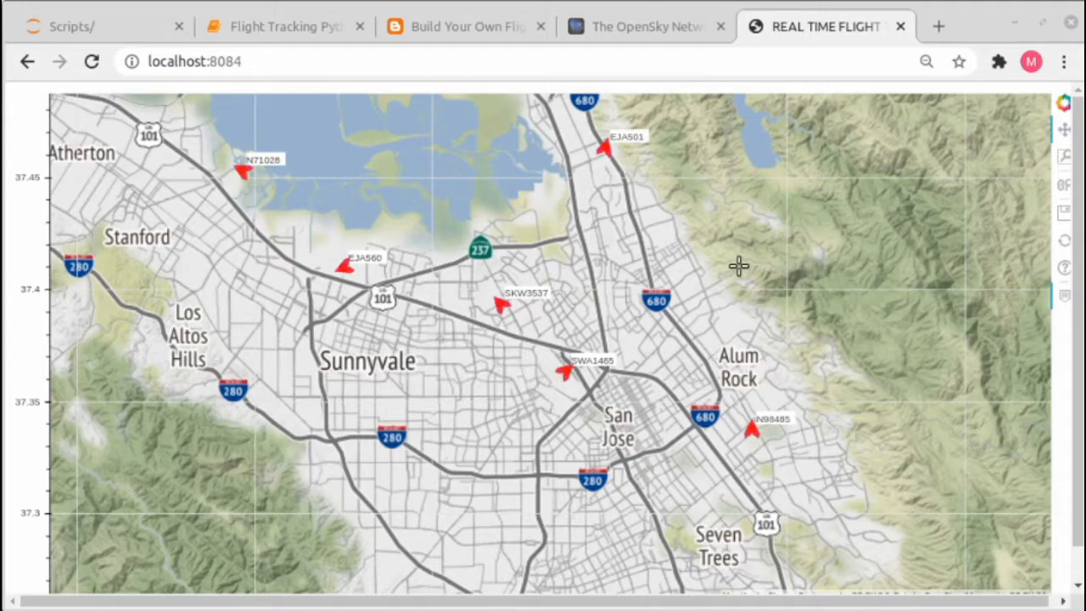
left_click(465, 27)
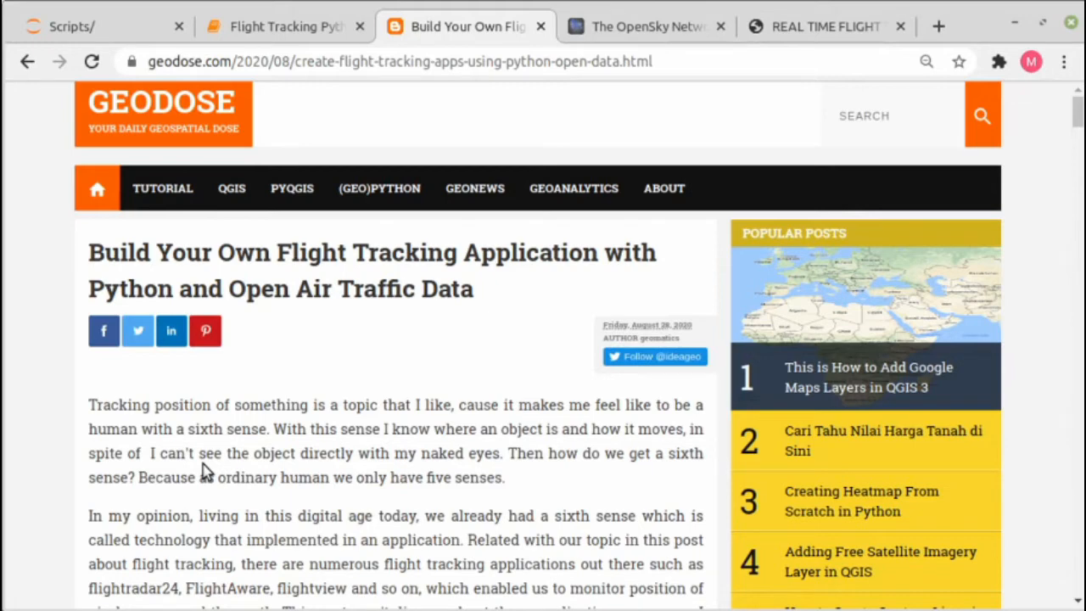
mouse_move(92, 349)
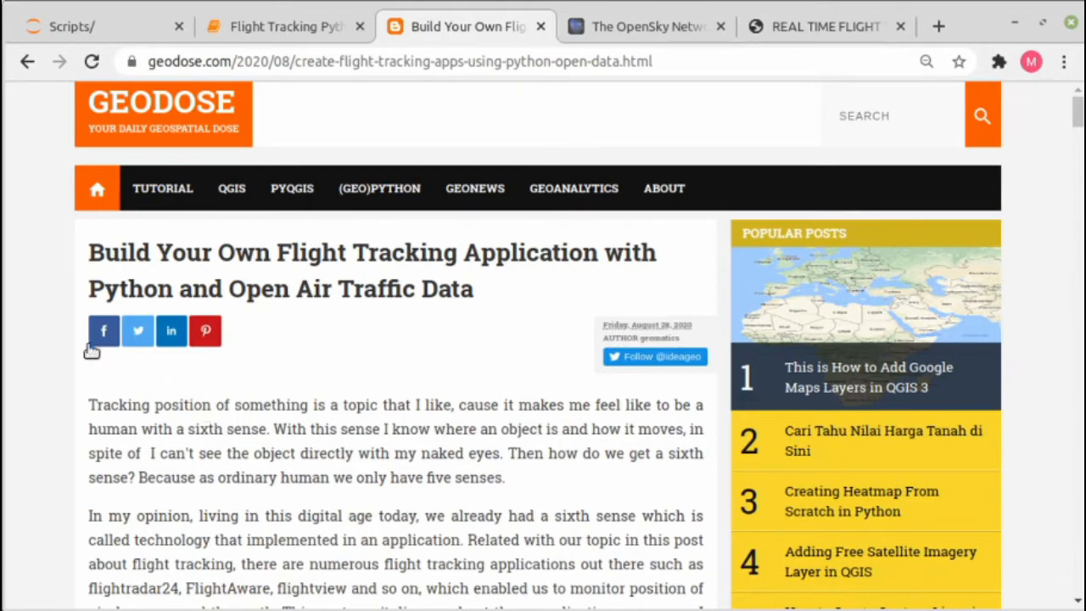
mouse_move(268, 270)
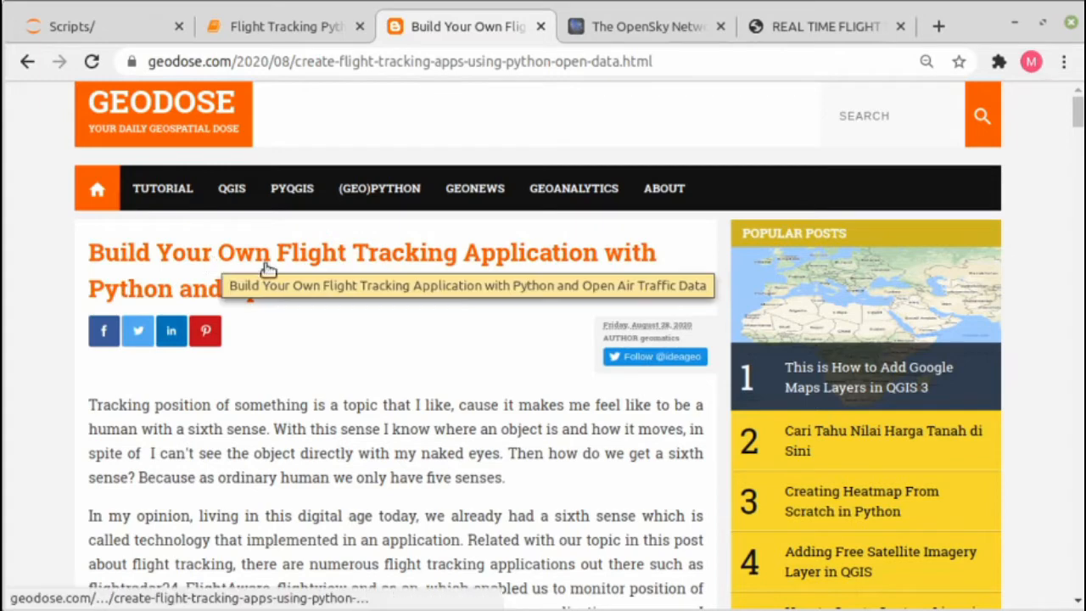
mouse_move(332, 296)
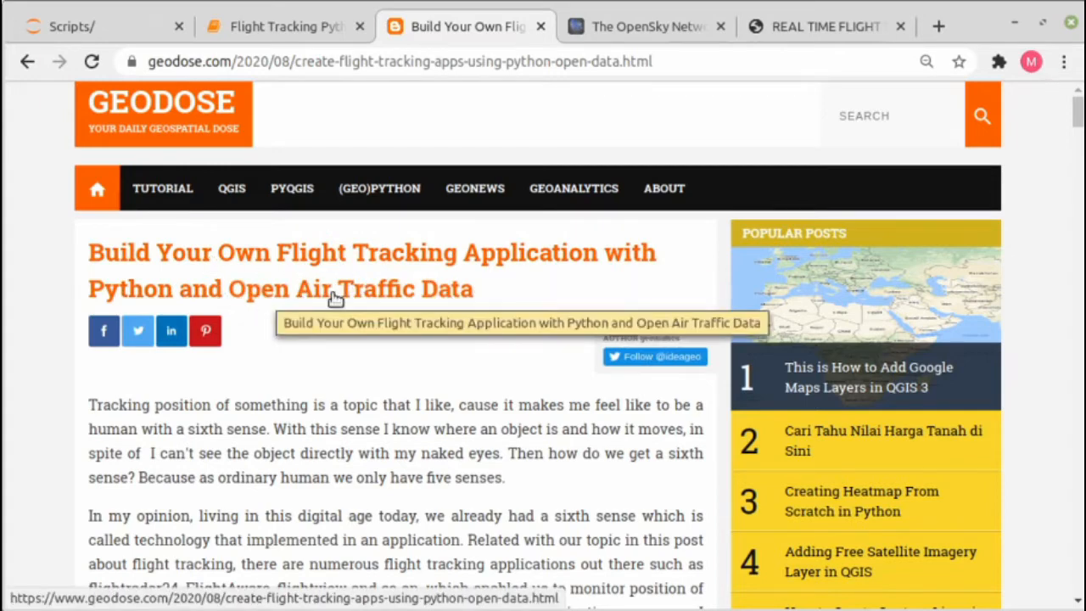
mouse_move(353, 389)
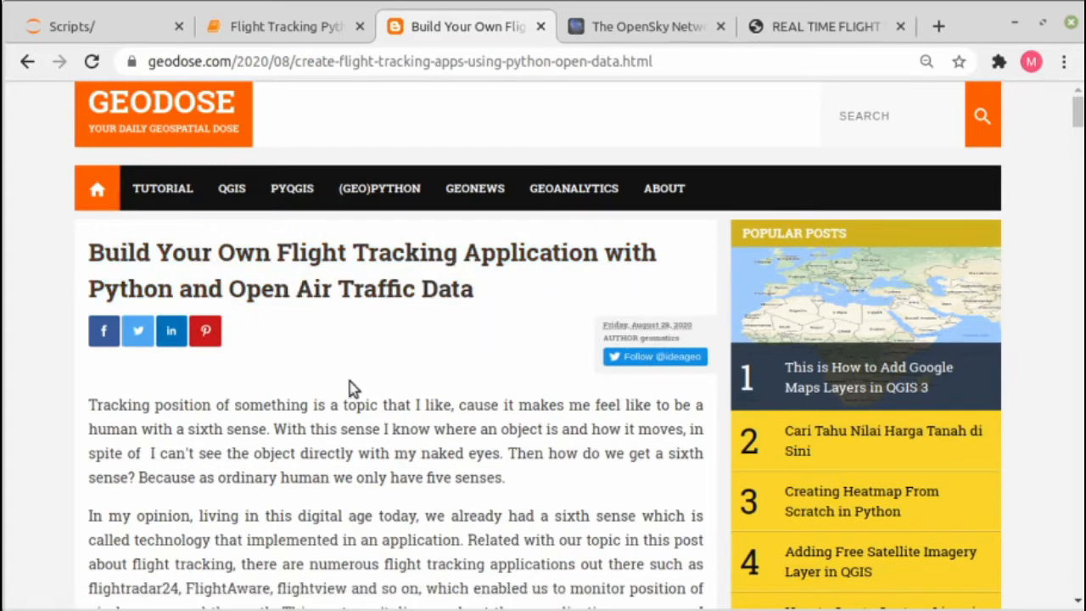
mouse_move(331, 412)
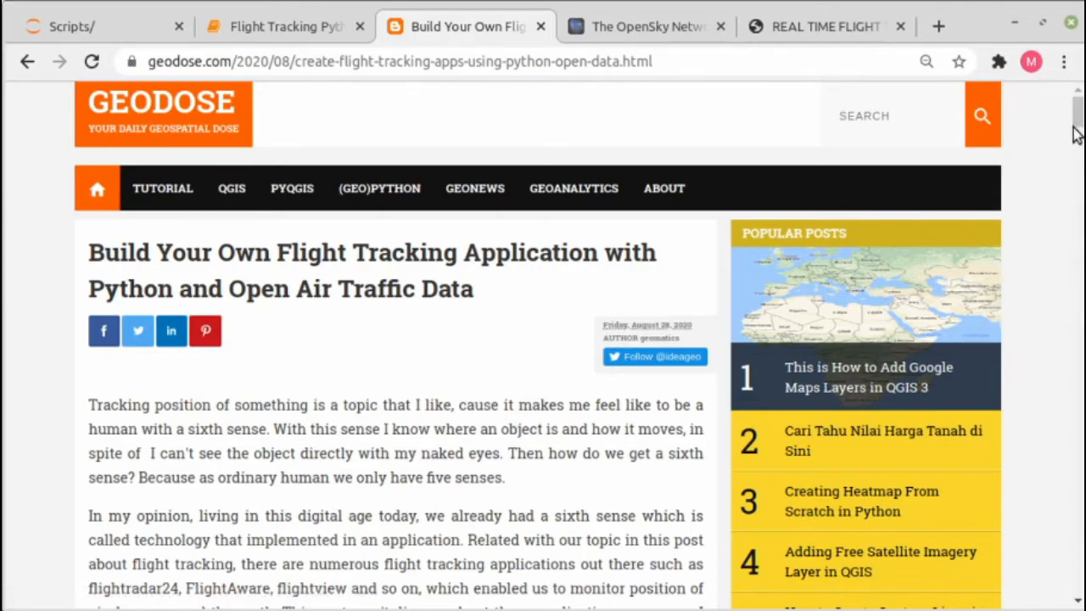
scroll("down", 3)
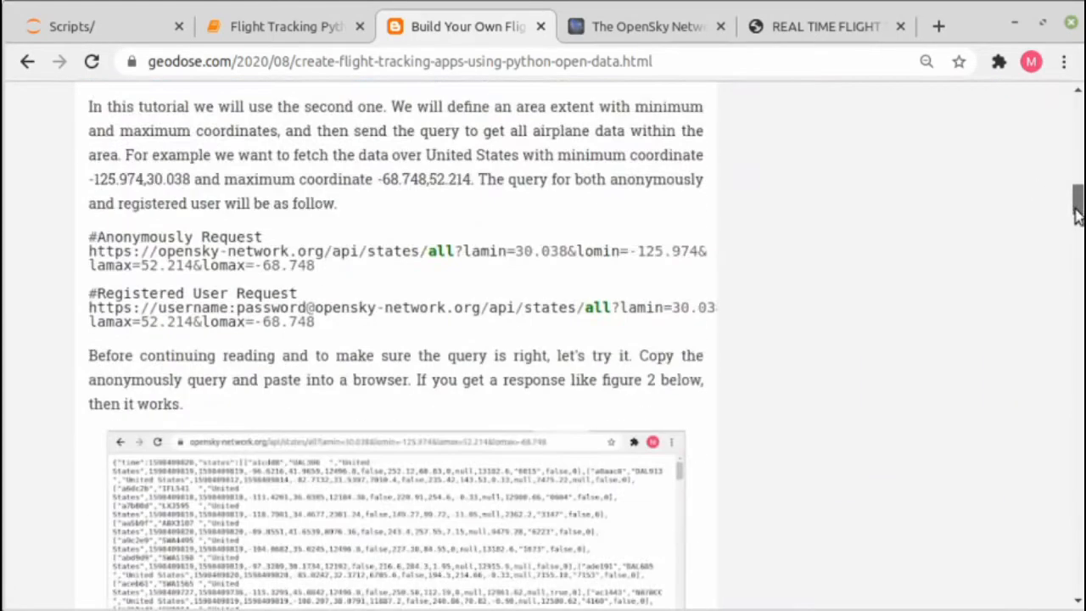
scroll("down", 3)
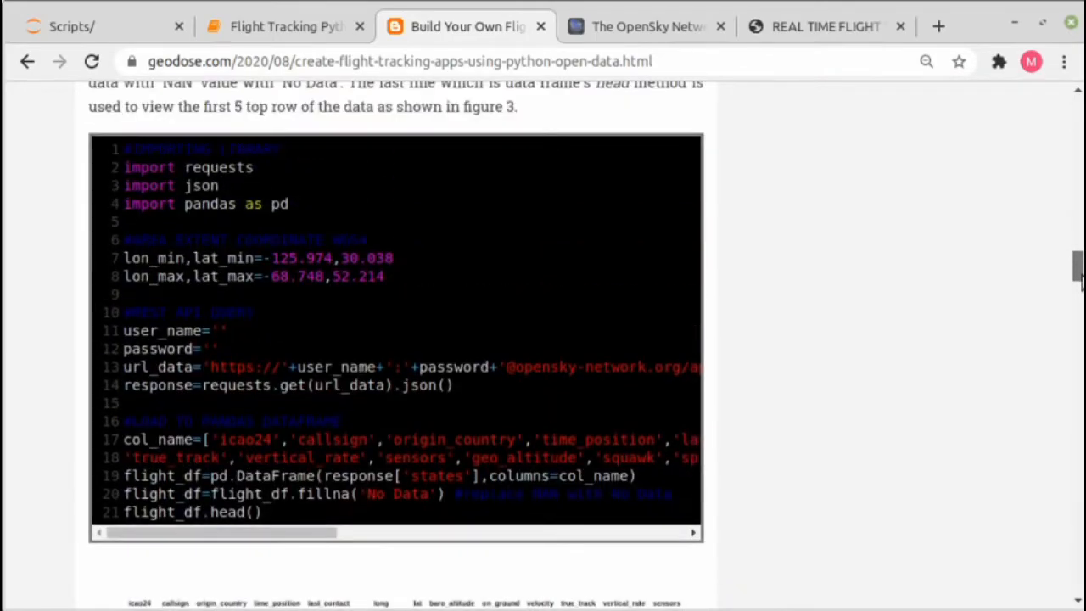
scroll("down", 3)
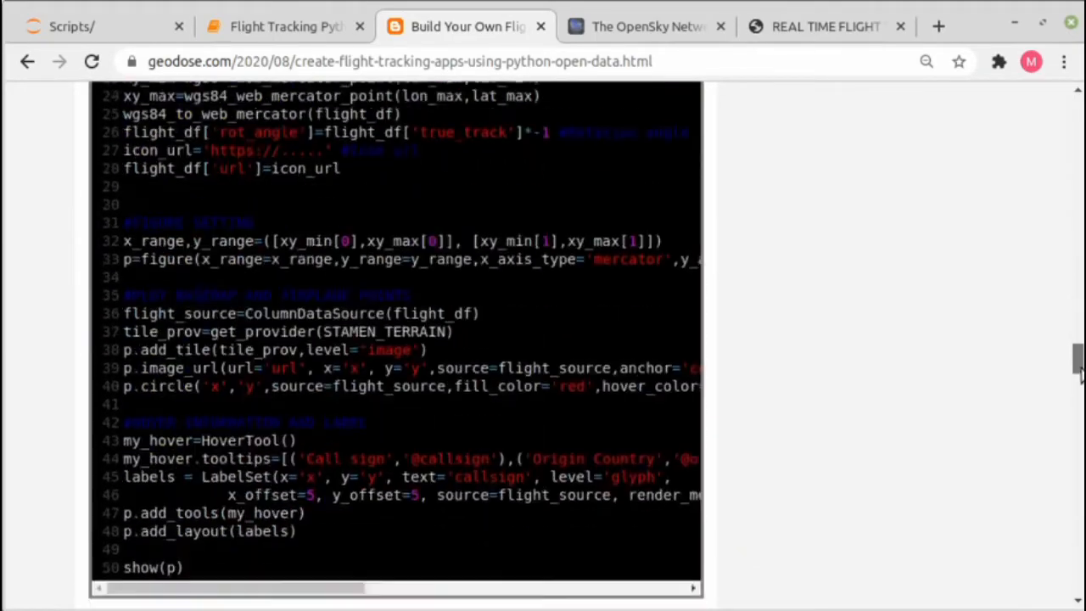
scroll("down", 3)
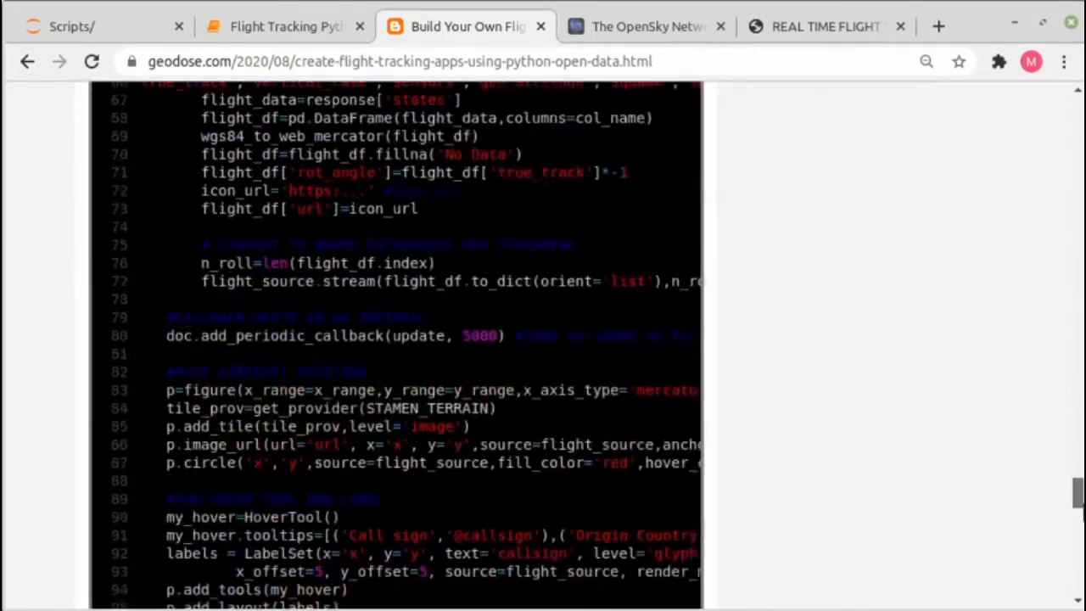
scroll("up", 3)
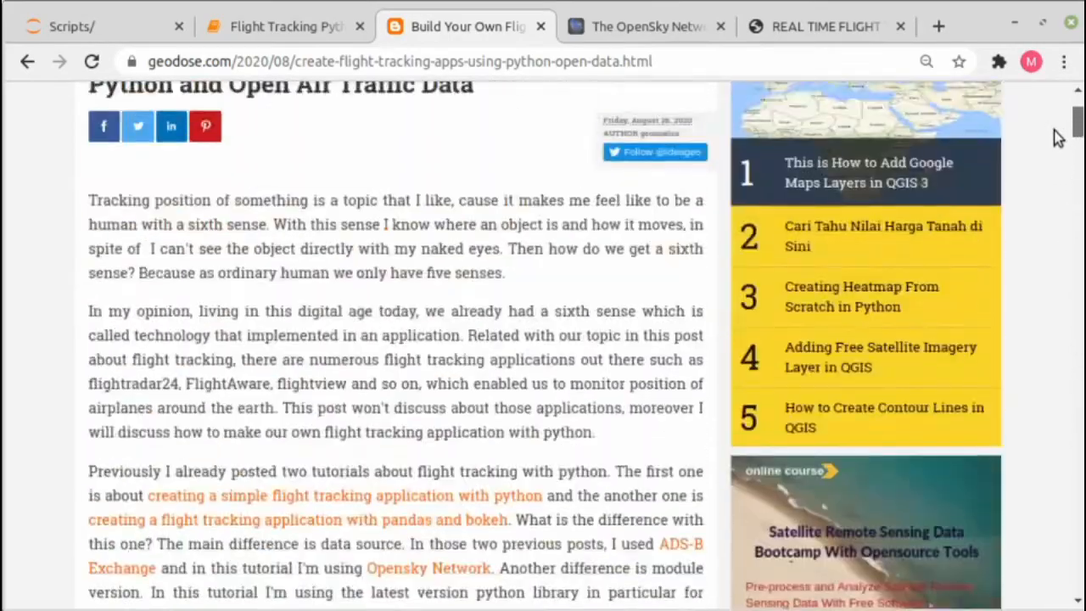
scroll("up", 3)
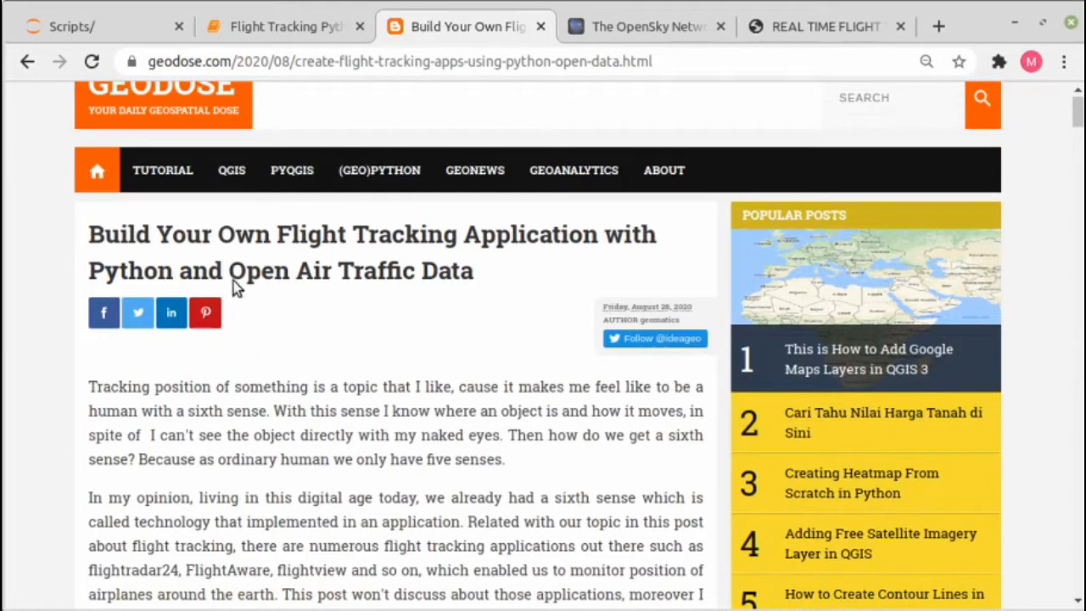
Step: Show the Flight Tracking notebook with its commented-out import, query and DataFrame code
left_click(285, 27)
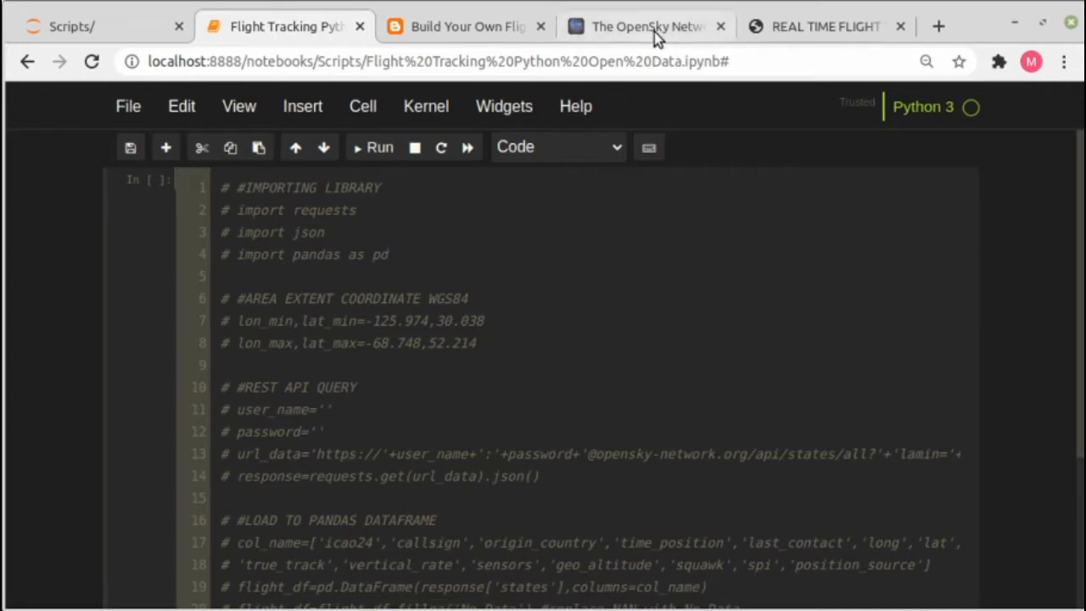
Step: Show the OpenSky Network homepage with its live air traffic map and statistics
left_click(644, 28)
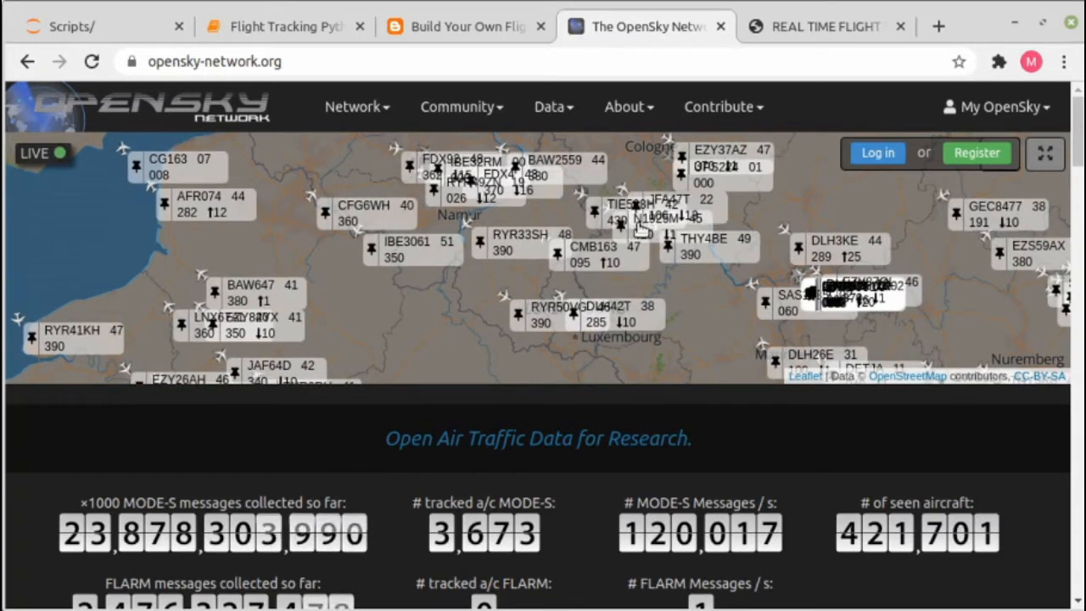
Step: Uncomment the import lines 1–4 and the area-extent coordinate lines 6–8 in the notebook cell
left_click(285, 27)
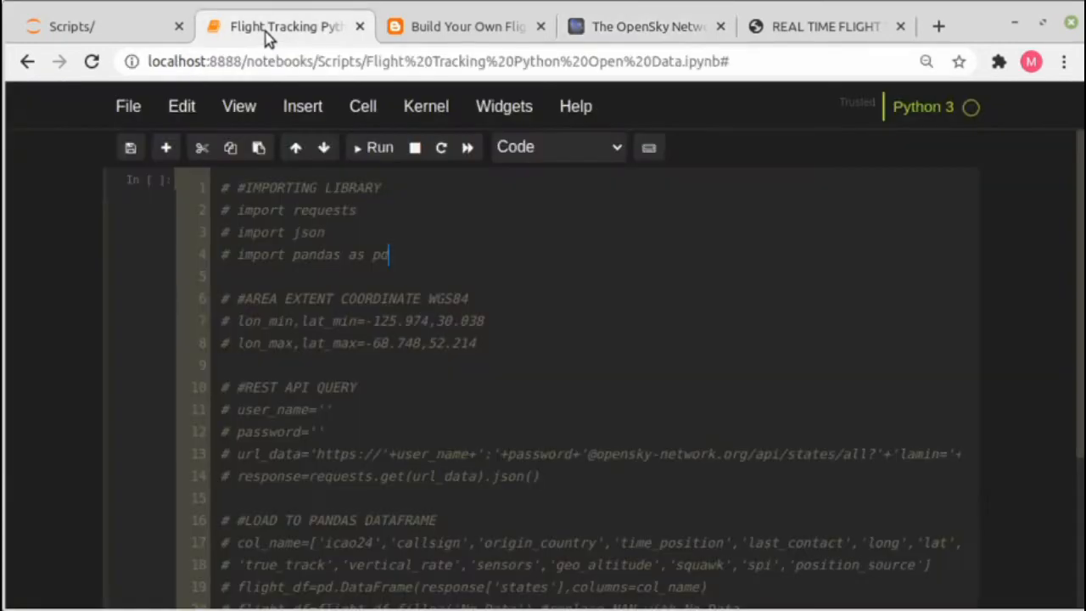
mouse_move(547, 414)
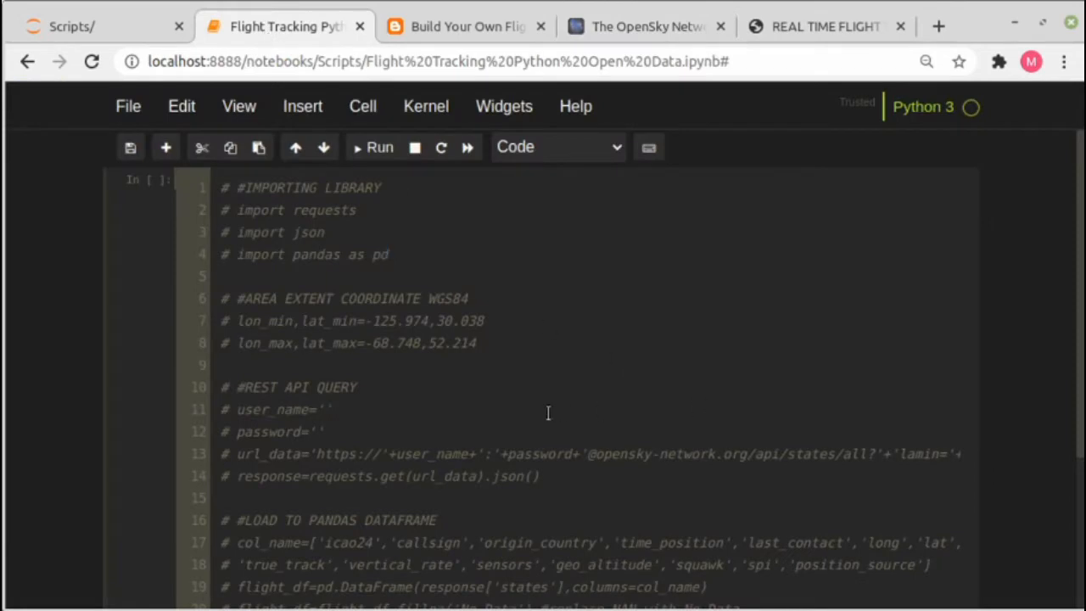
left_click(333, 409)
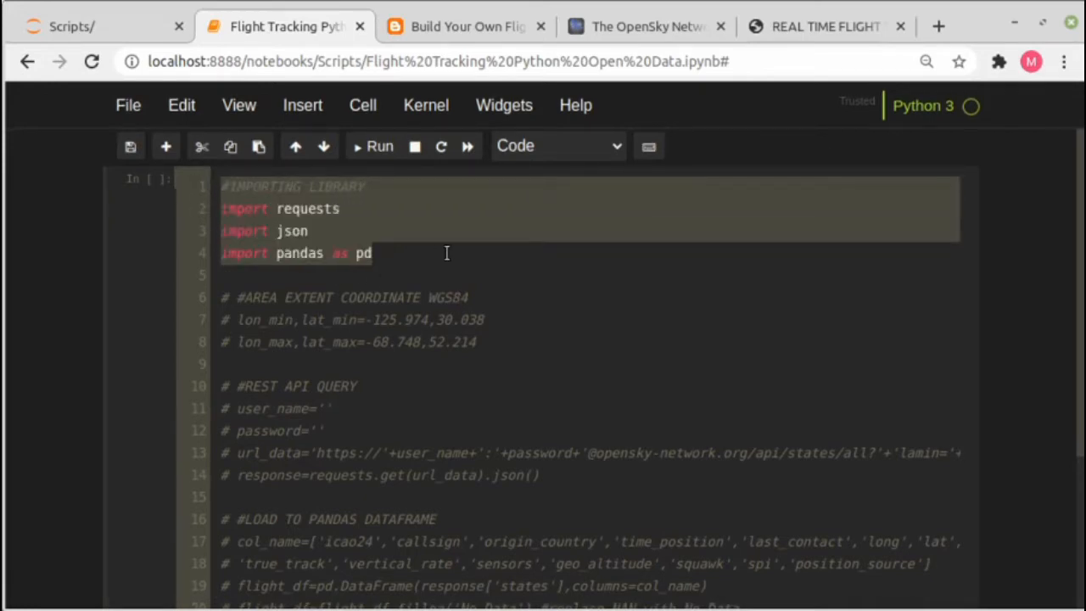
left_click(255, 275)
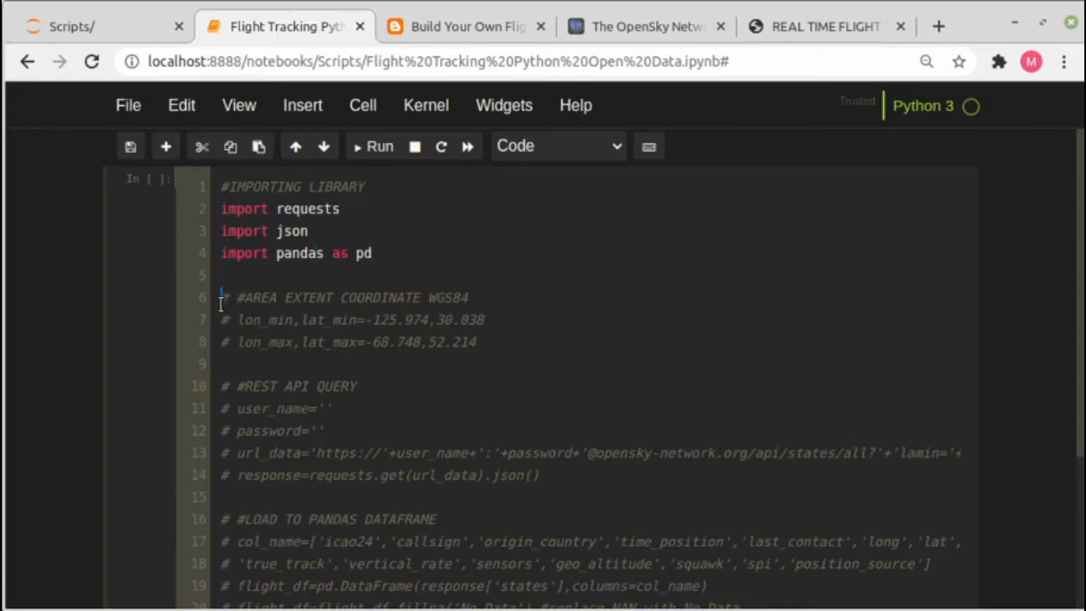
left_click_drag(223, 297, 475, 343)
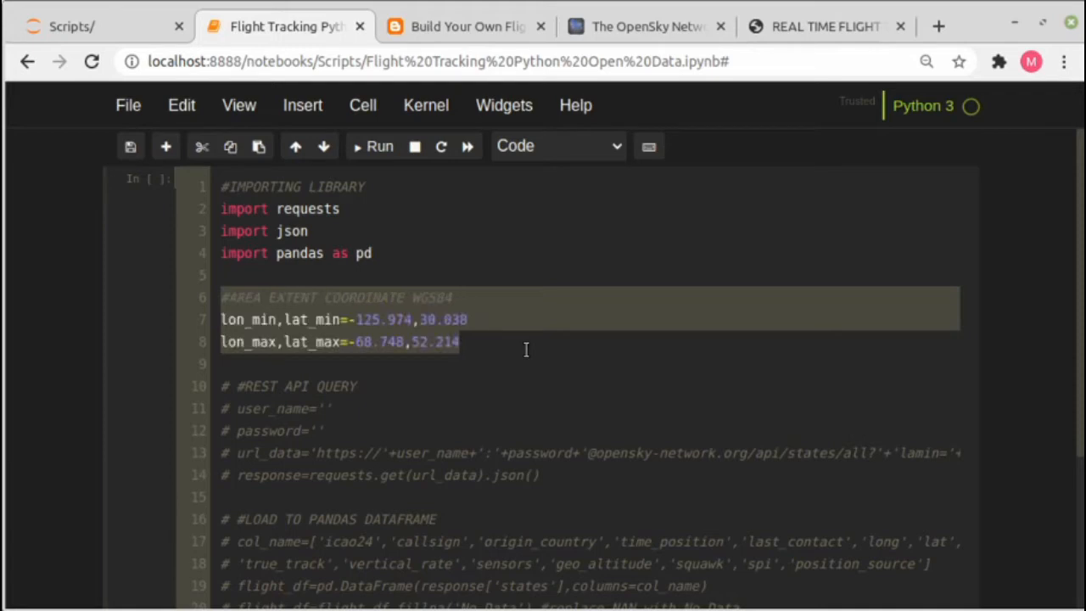
left_click(332, 407)
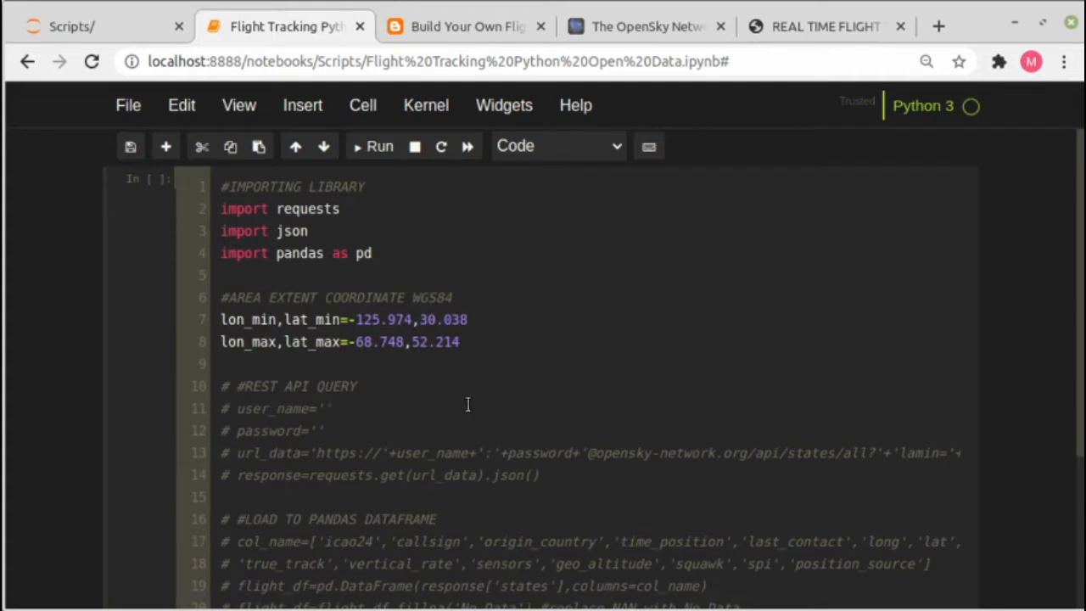
mouse_move(289, 401)
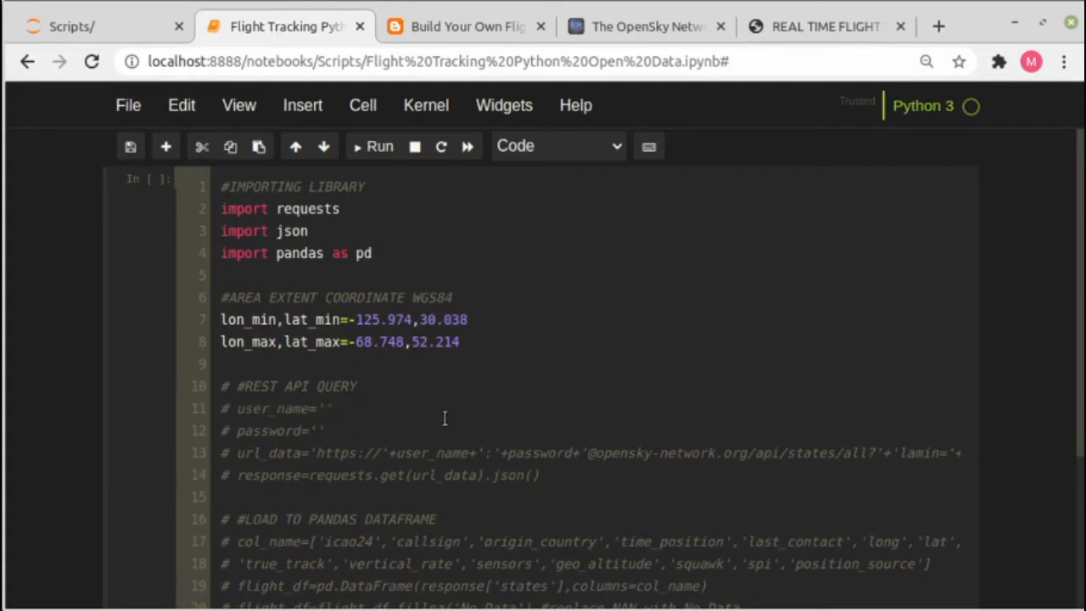
mouse_move(215, 390)
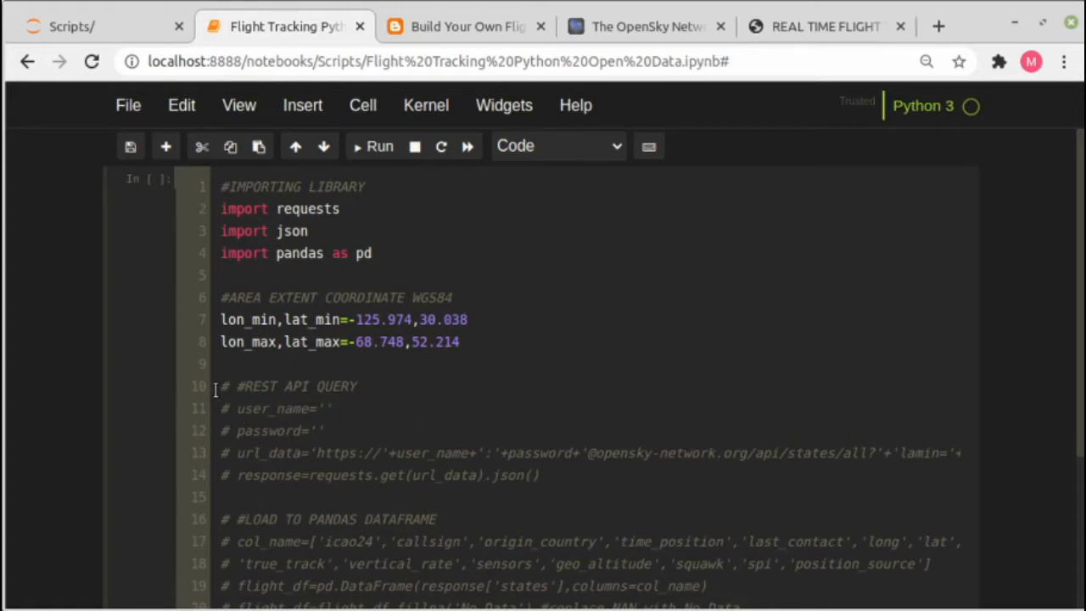
Step: Uncomment lines 10–14 that build and send the OpenSky REST request
left_click_drag(224, 387, 537, 476)
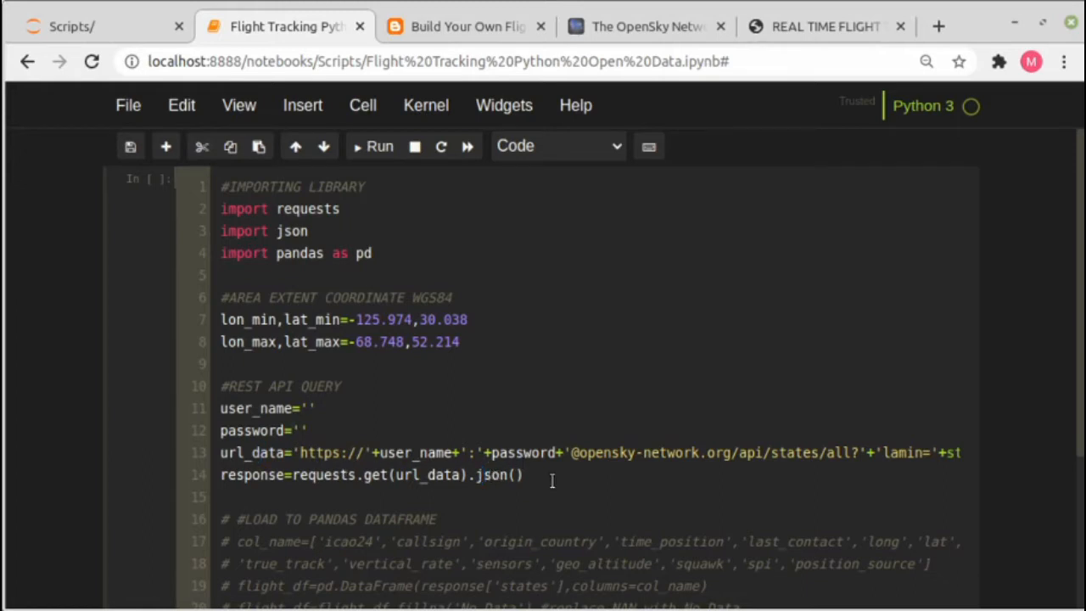
mouse_move(1069, 409)
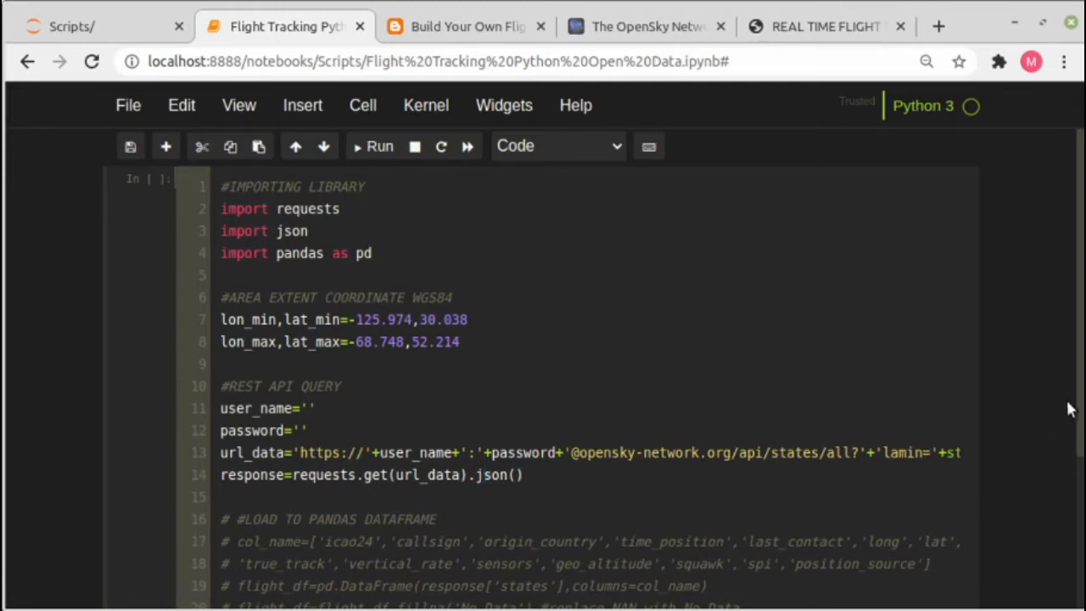
mouse_move(1077, 394)
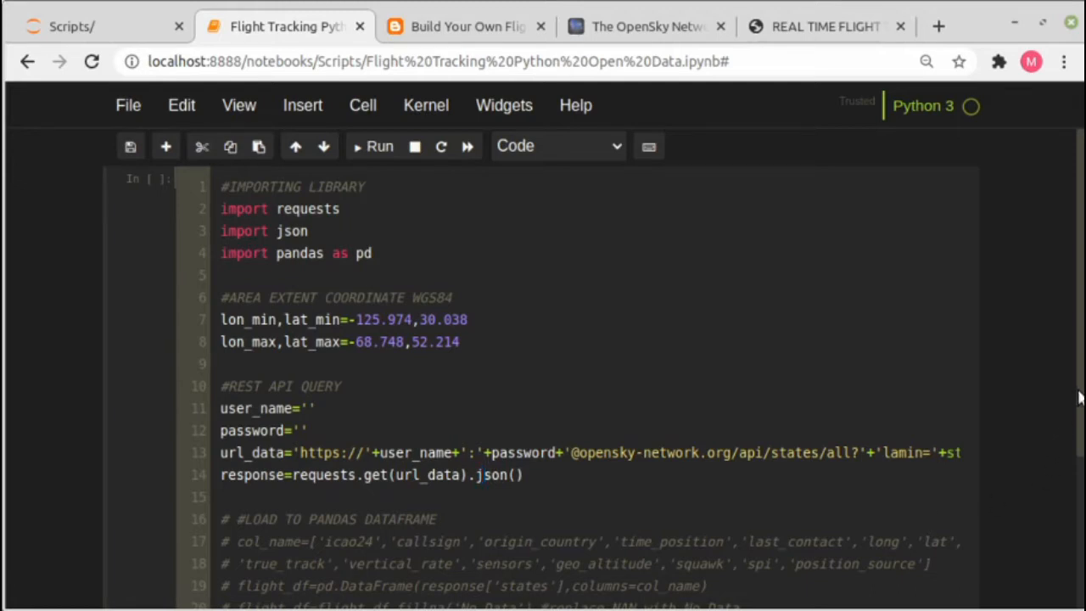
scroll("down", 3)
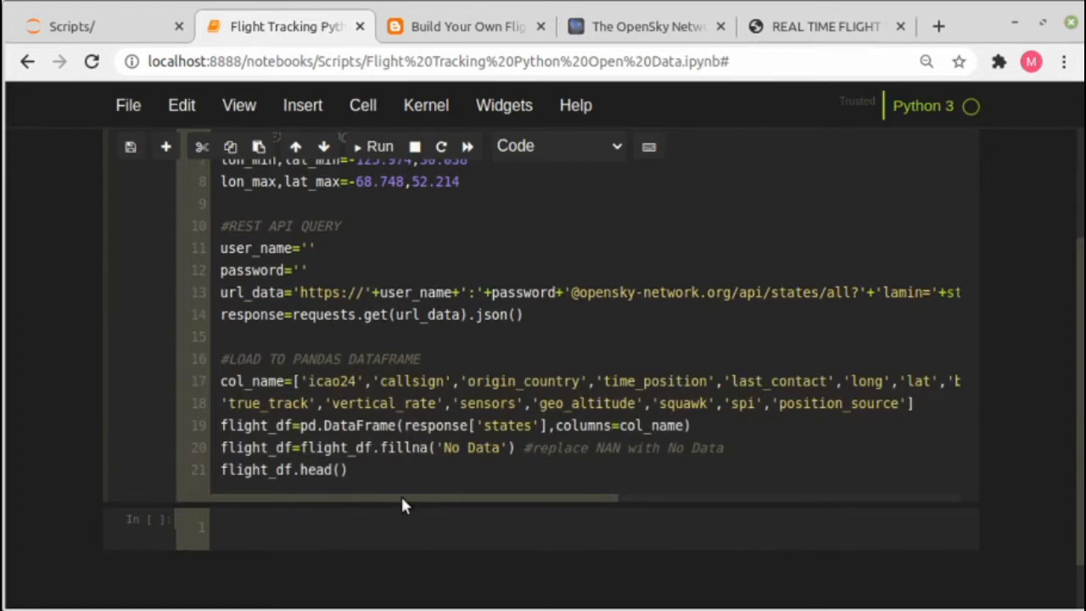
left_click(540, 448)
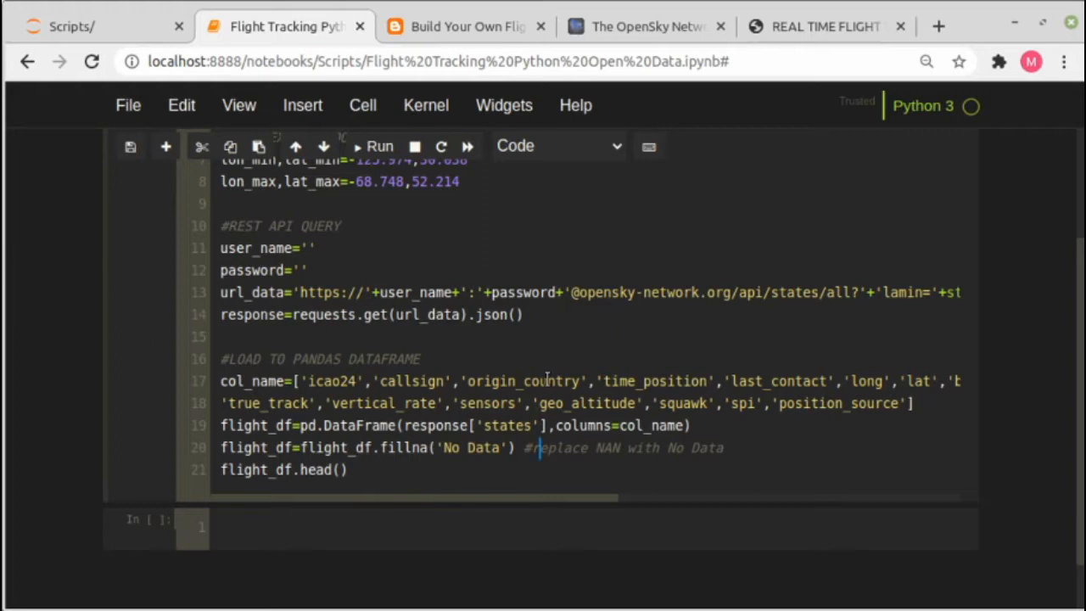
left_click(221, 448)
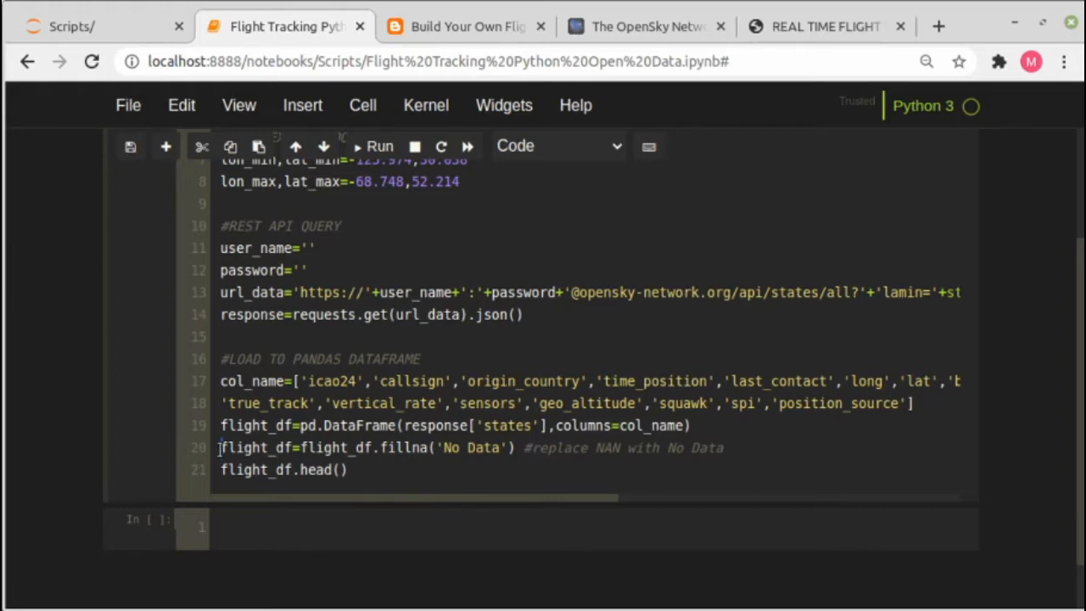
key("ctrl+s")
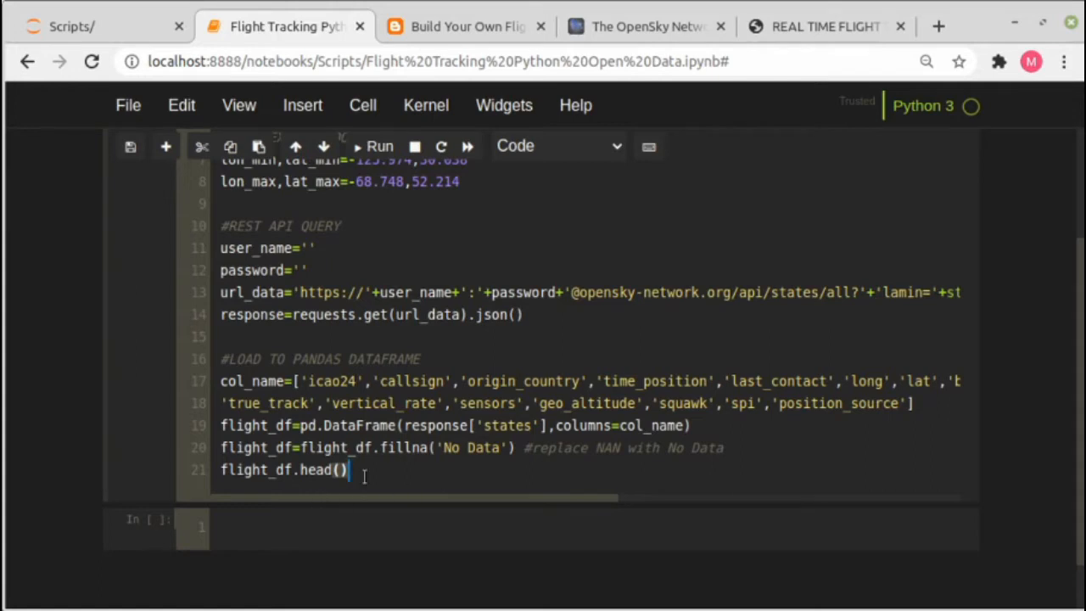
mouse_move(380, 217)
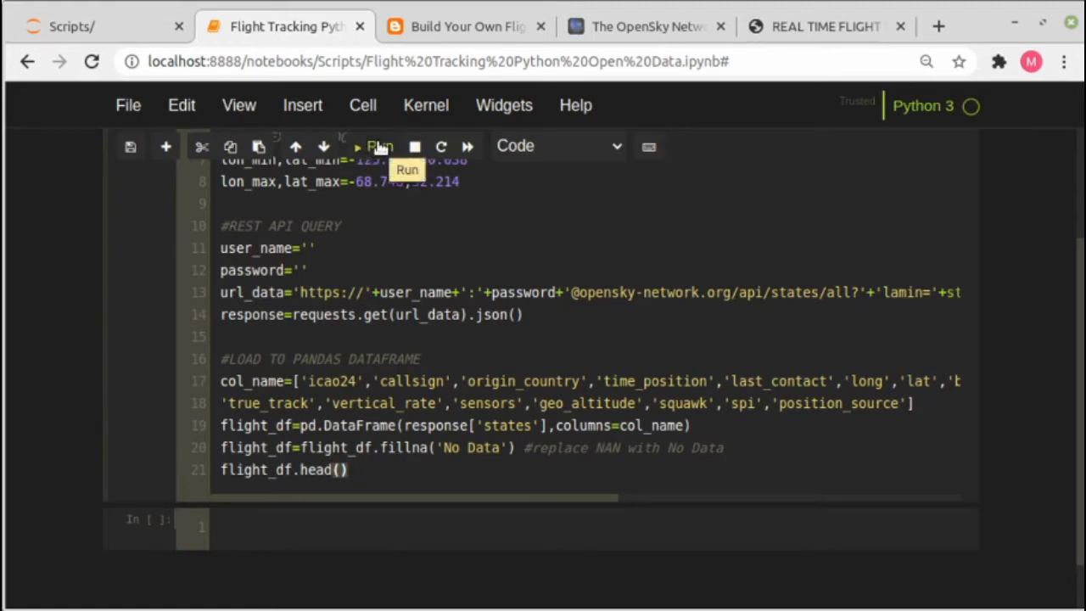
Step: Run the data-loading cell and review all columns of the resulting aircraft states table
left_click(380, 146)
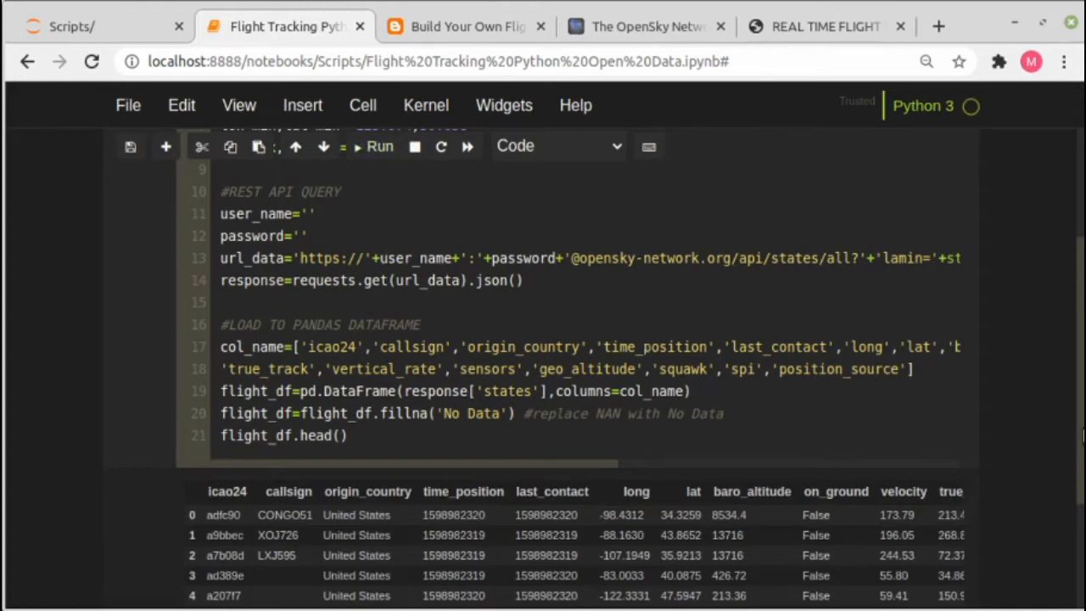
scroll("down", 3)
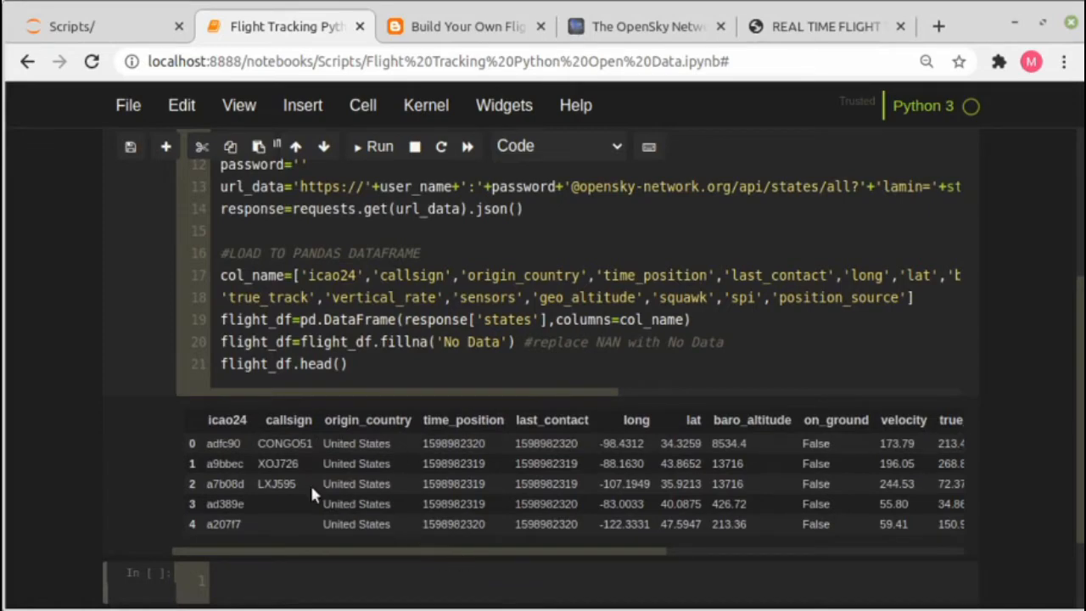
mouse_move(214, 438)
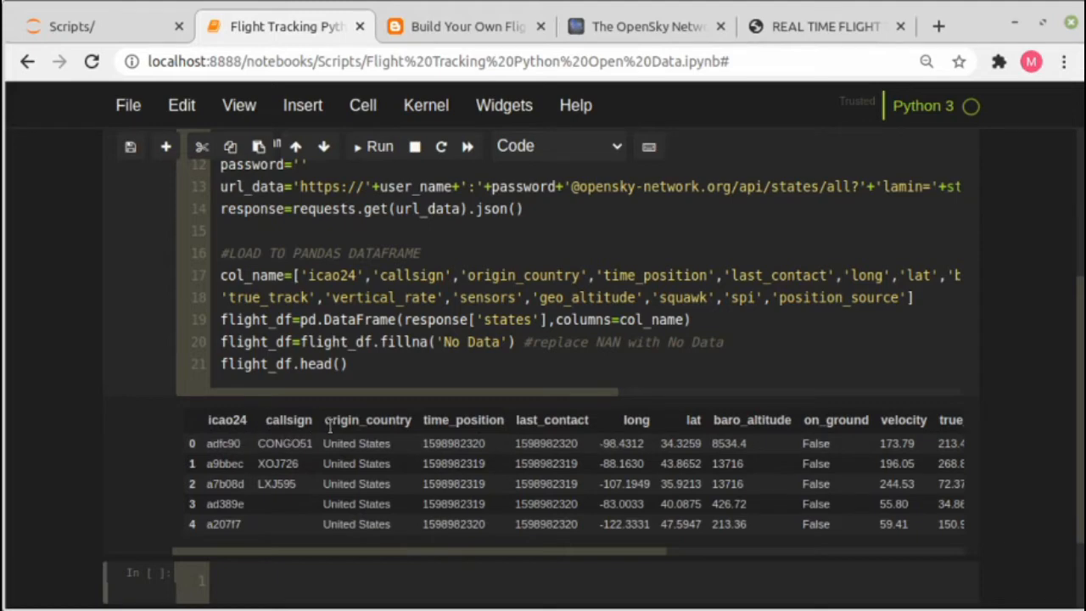
mouse_move(569, 557)
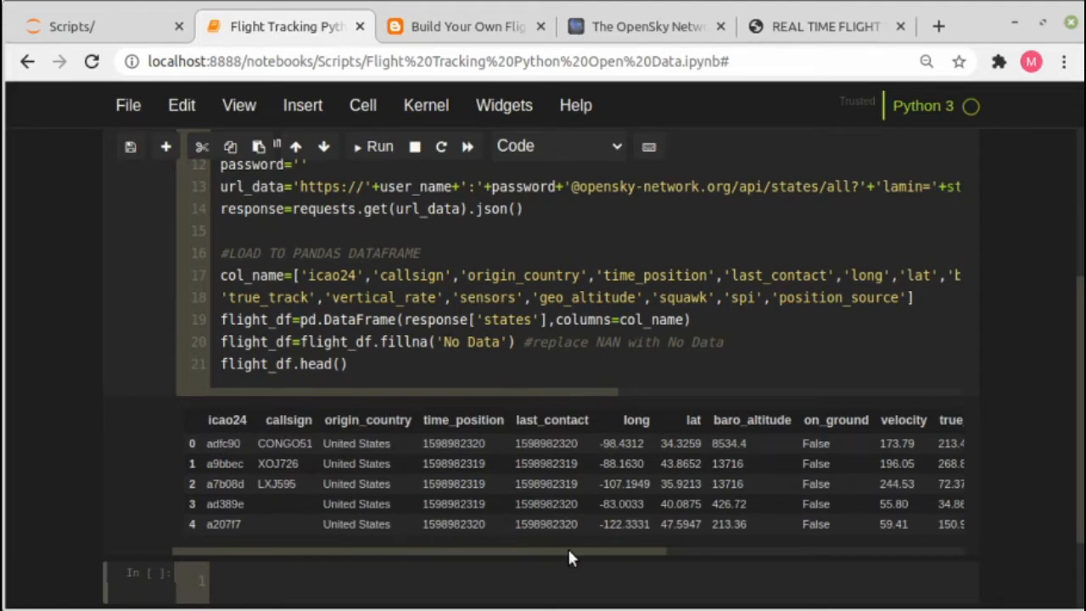
scroll("right", 3)
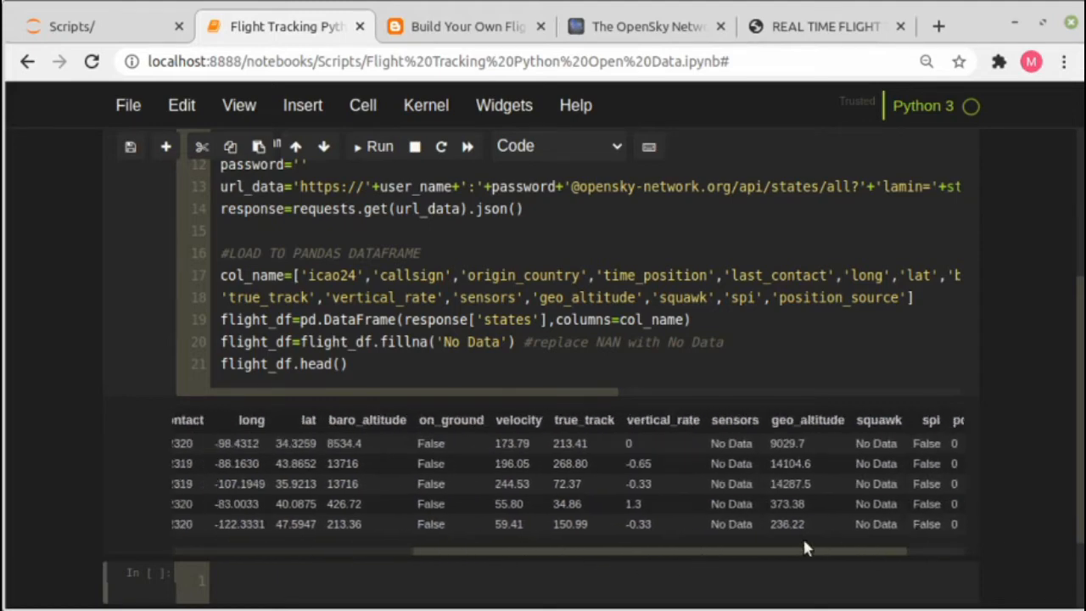
scroll("left", 3)
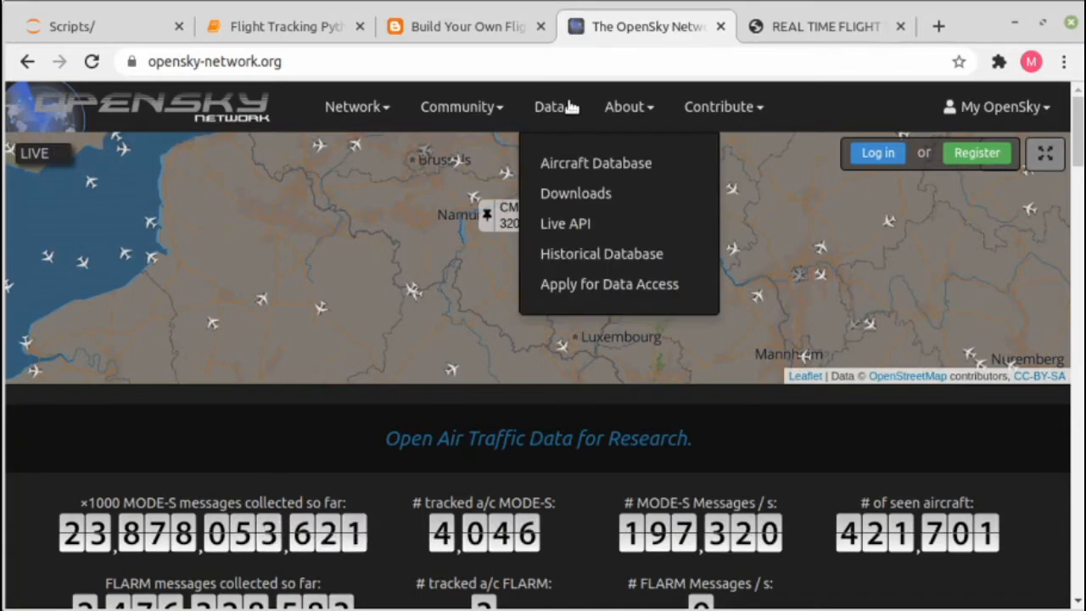
Step: Browse OpenSky's Live API REST documentation down to the state vector fields table, then return to the notebook
left_click(565, 223)
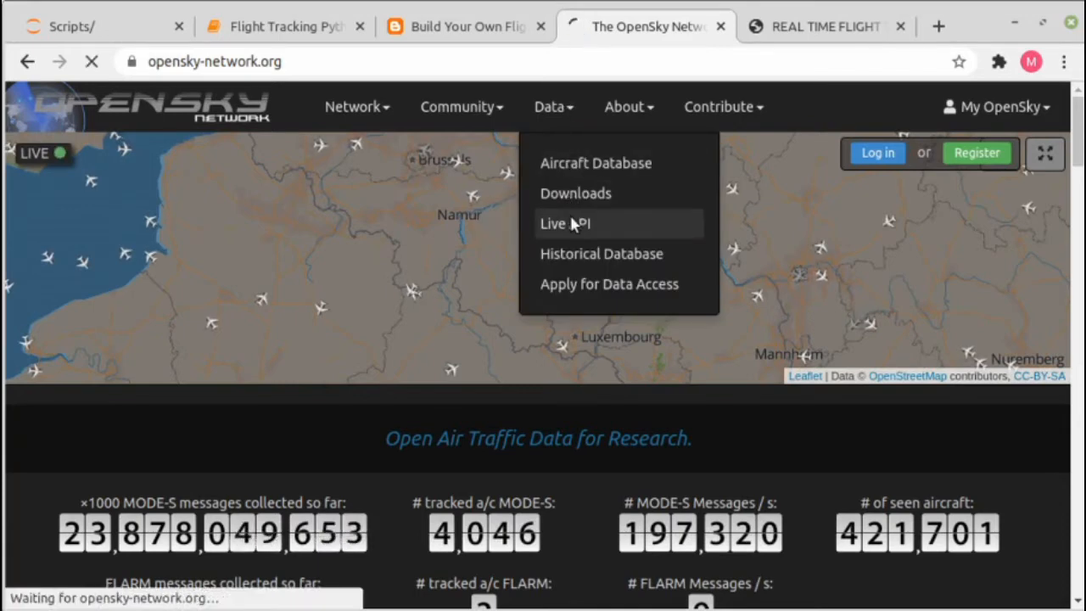
left_click(565, 224)
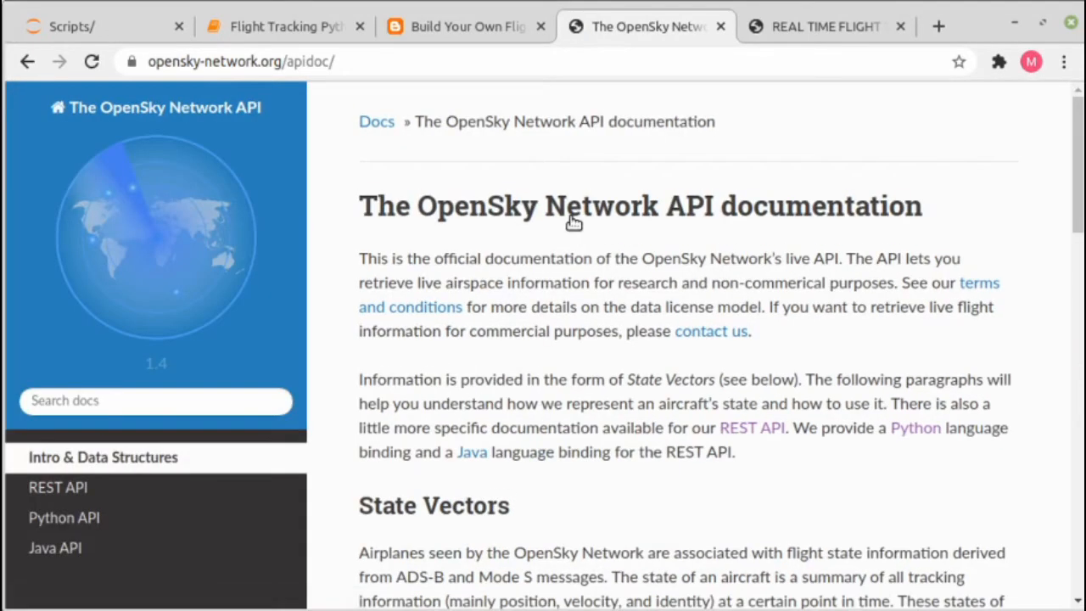
left_click(57, 487)
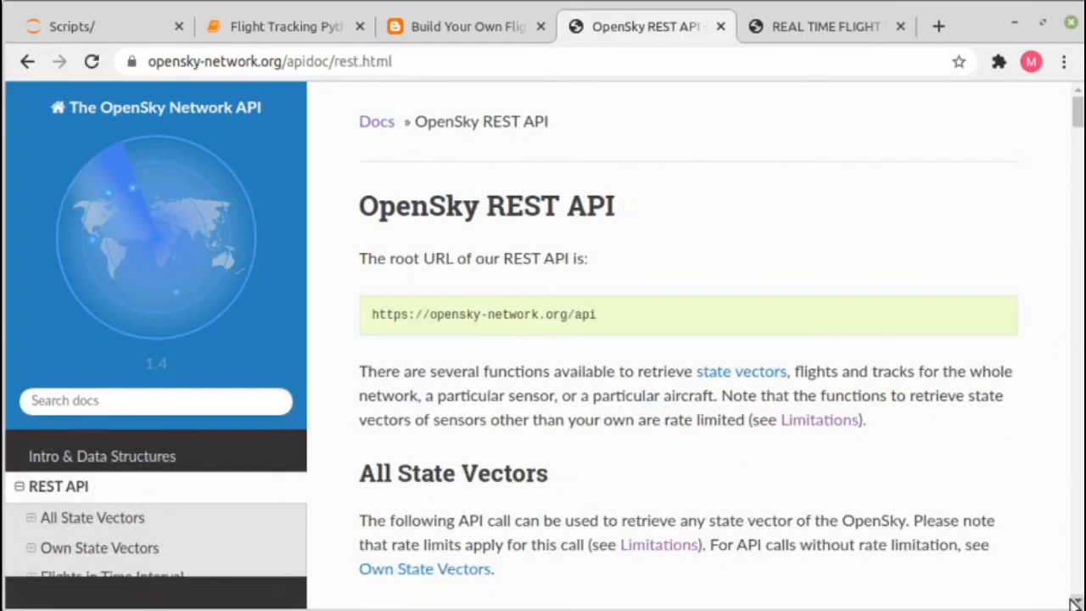
scroll("down", 3)
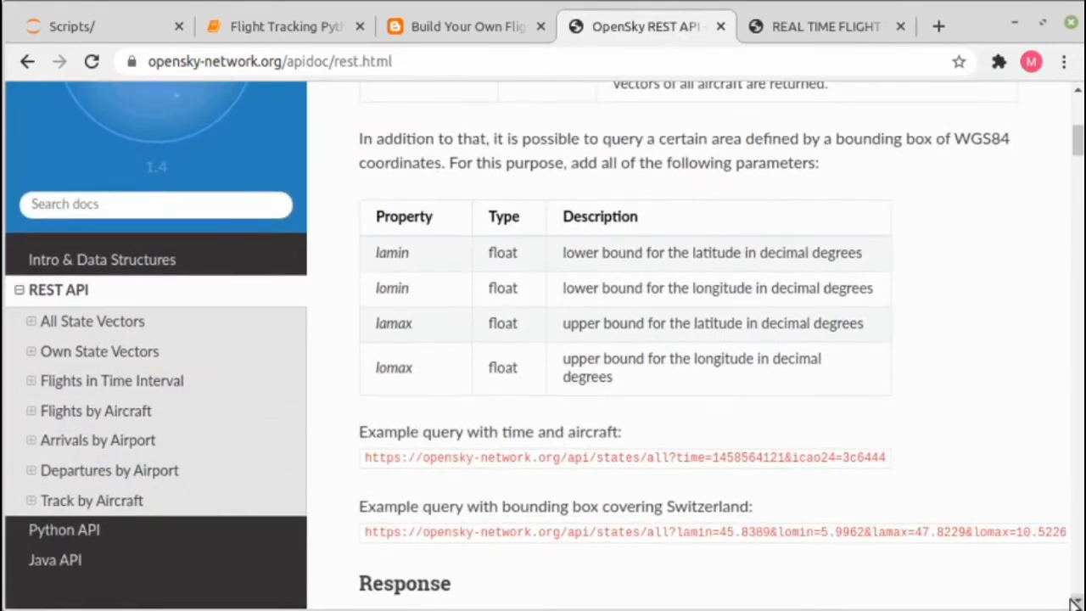
scroll("down", 3)
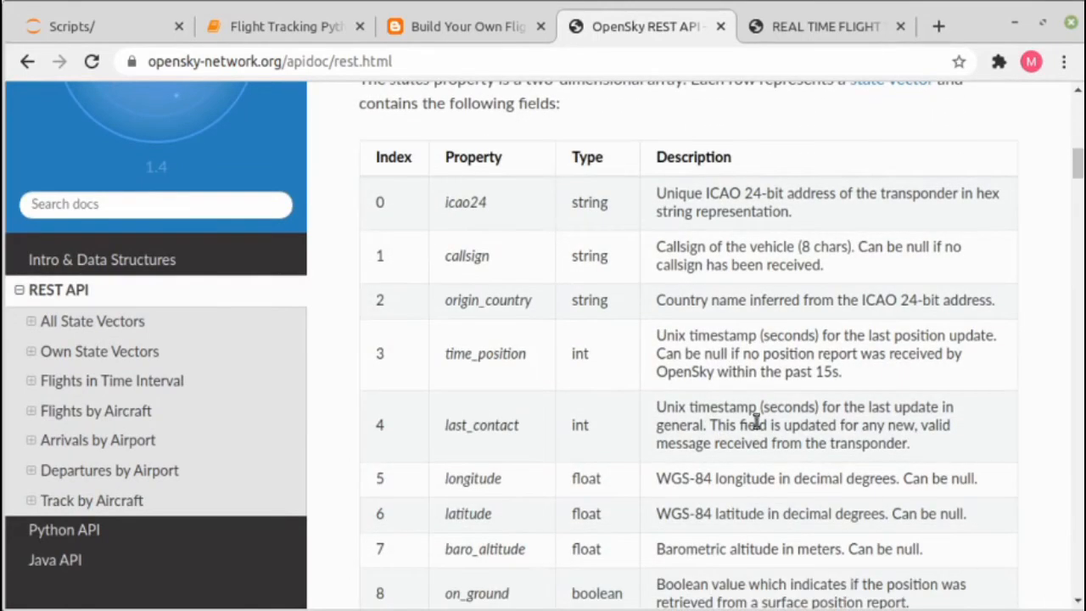
mouse_move(410, 231)
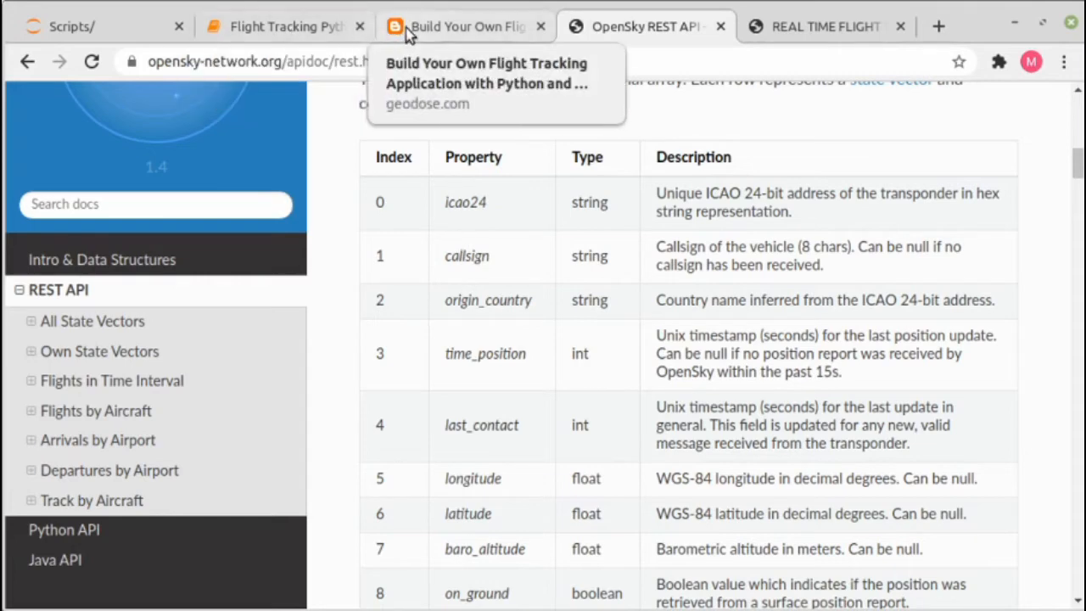
left_click(285, 27)
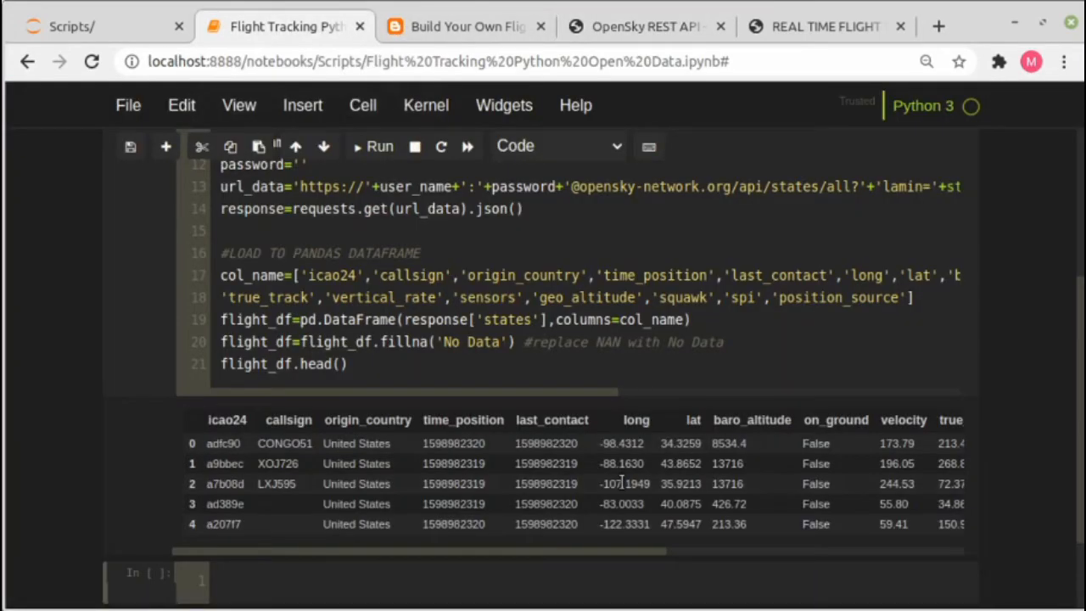
mouse_move(728, 424)
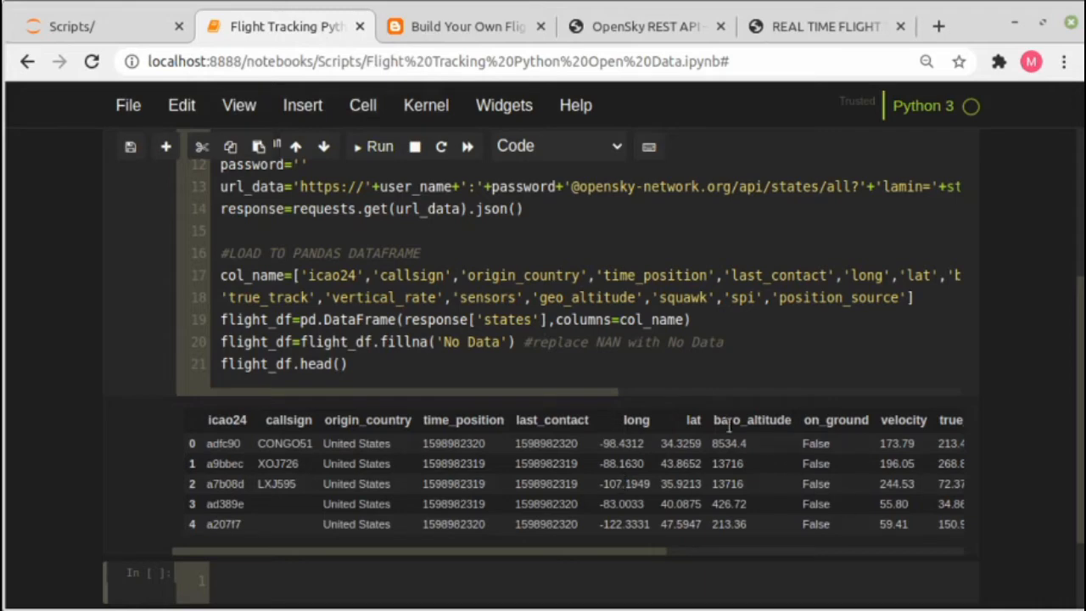
Step: Scroll to the next cell holding the commented Bokeh plotting imports and Web Mercator conversion function
scroll("up", 3)
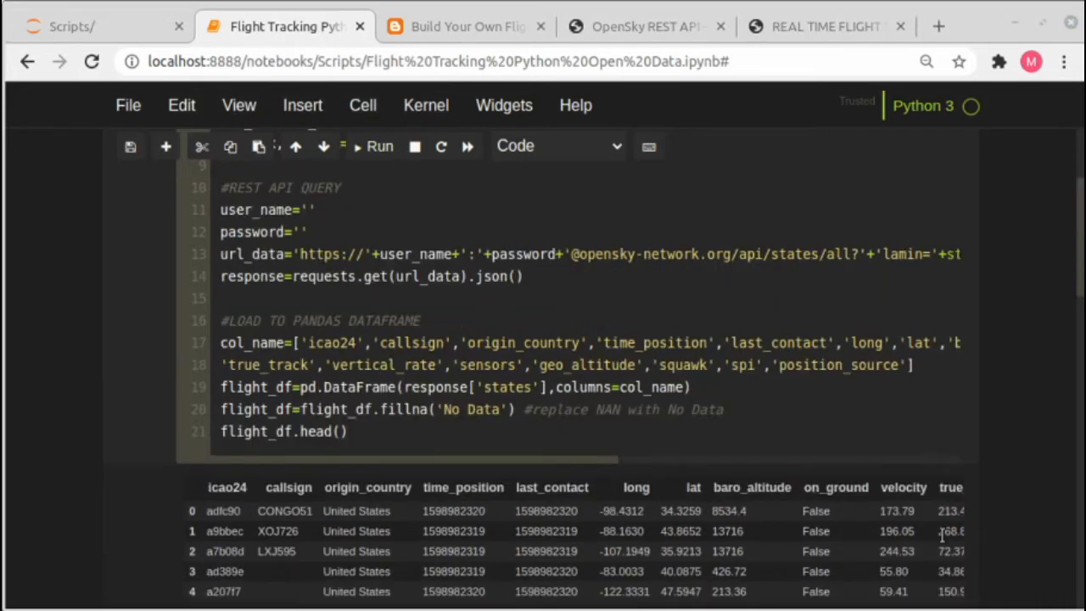
mouse_move(1077, 295)
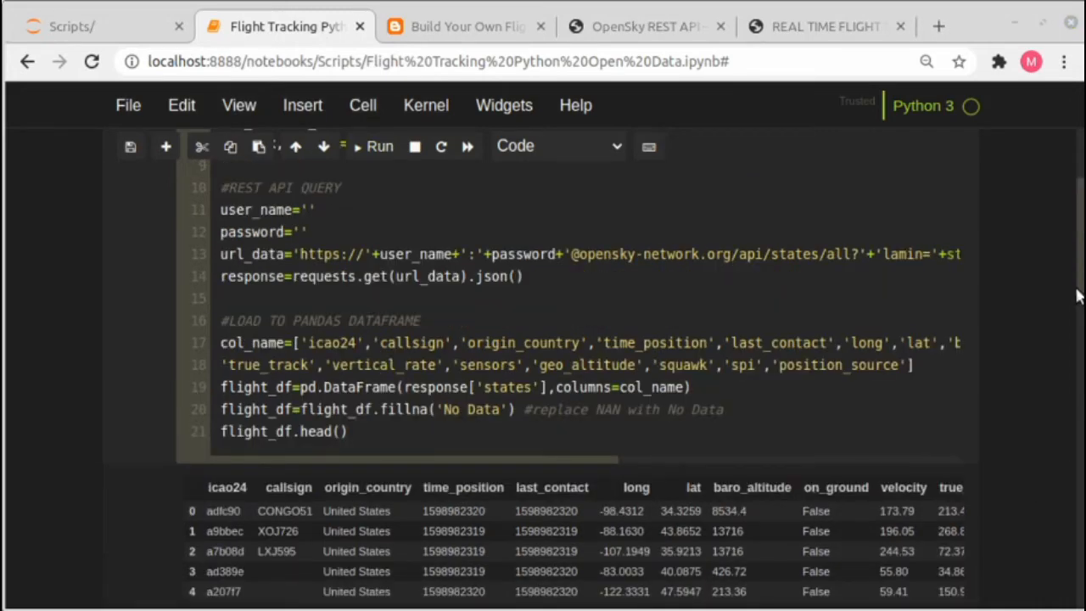
scroll("down", 3)
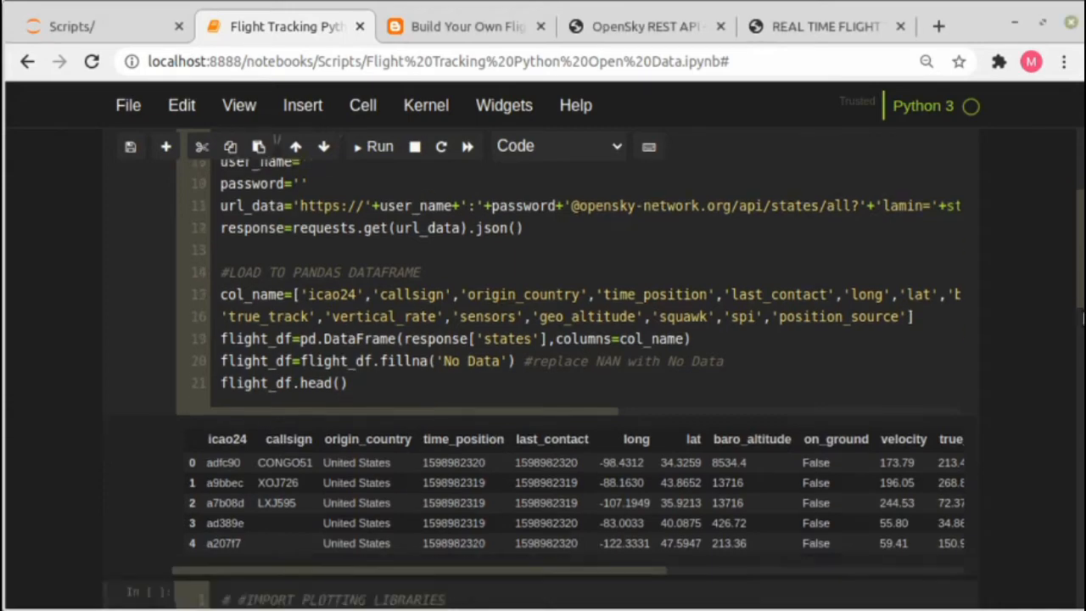
scroll("down", 3)
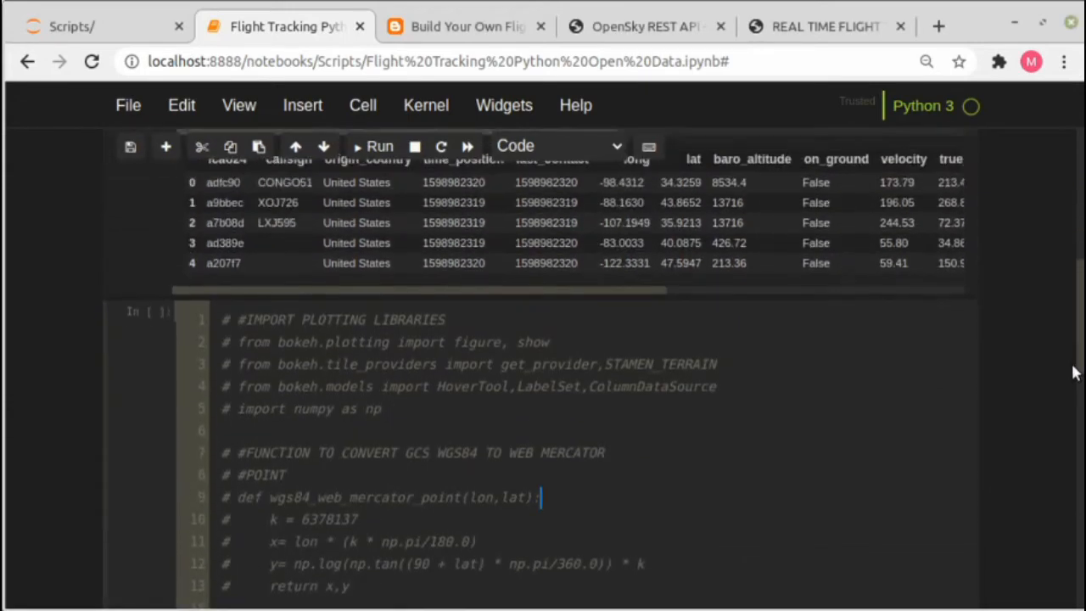
scroll("up", 3)
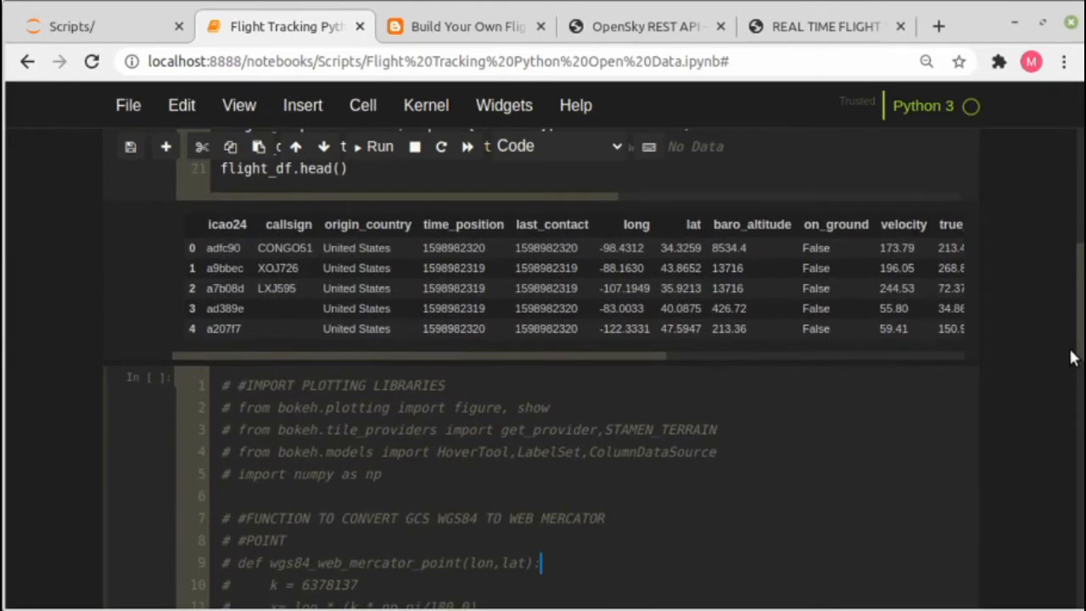
mouse_move(682, 499)
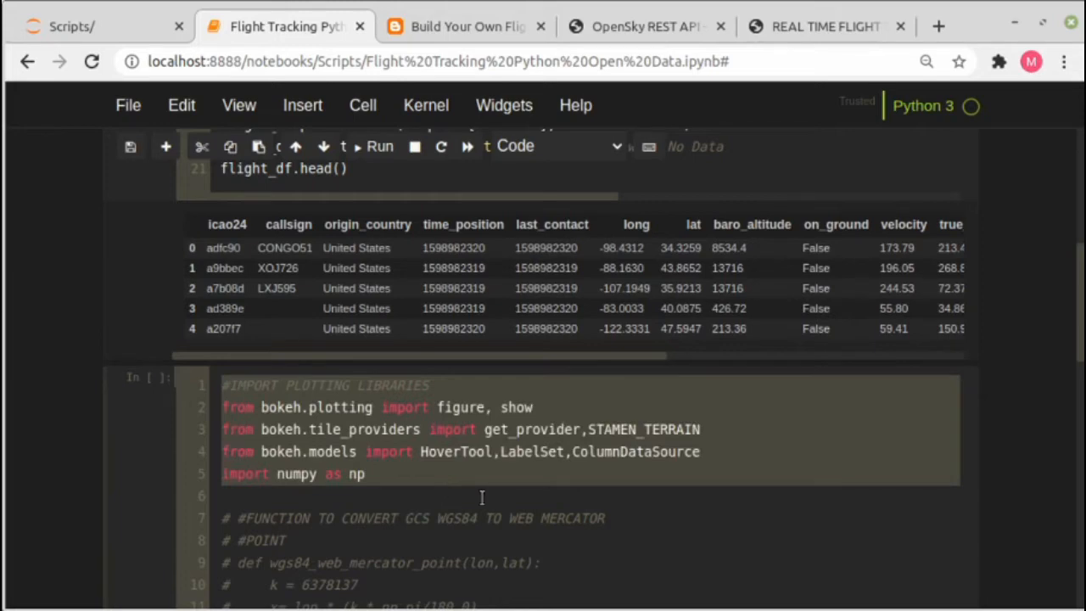
Step: Uncomment the Bokeh/numpy imports and both WGS84-to-Web-Mercator conversion functions for points and DataFrames
left_click(273, 473)
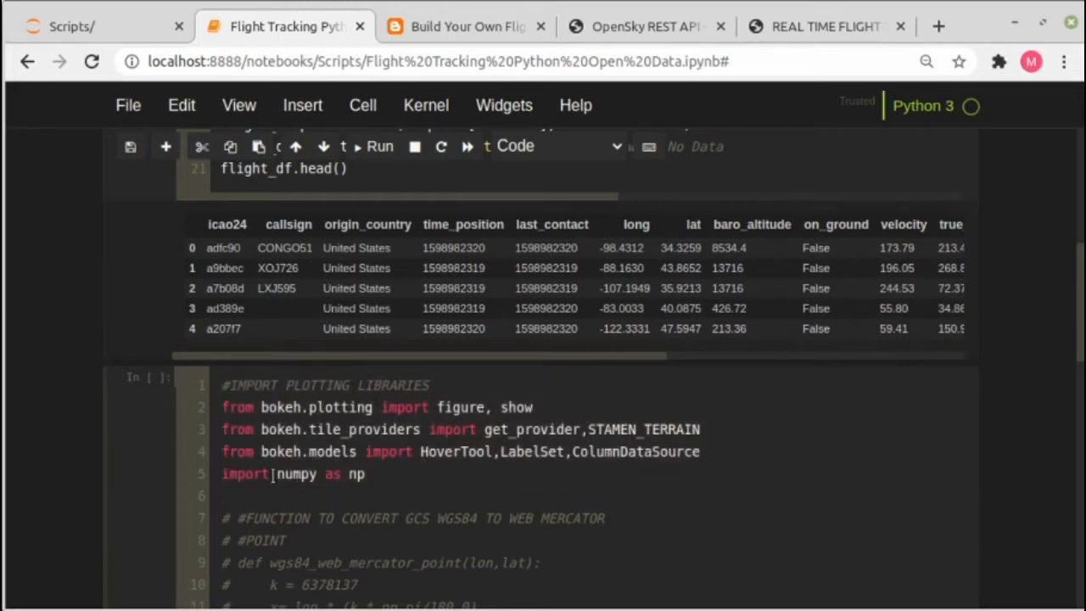
left_click(246, 473)
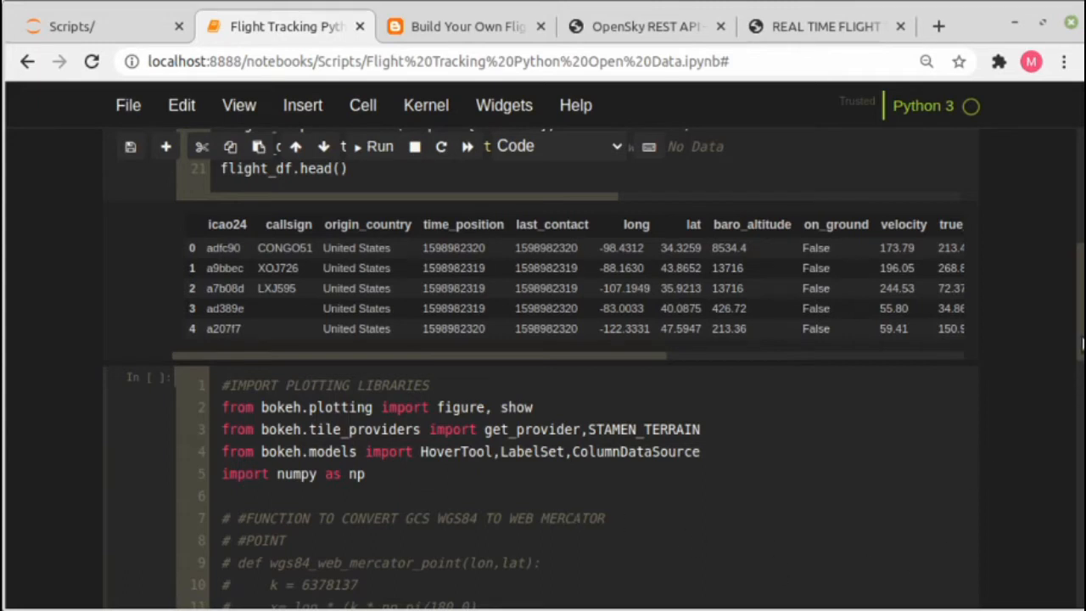
scroll("down", 3)
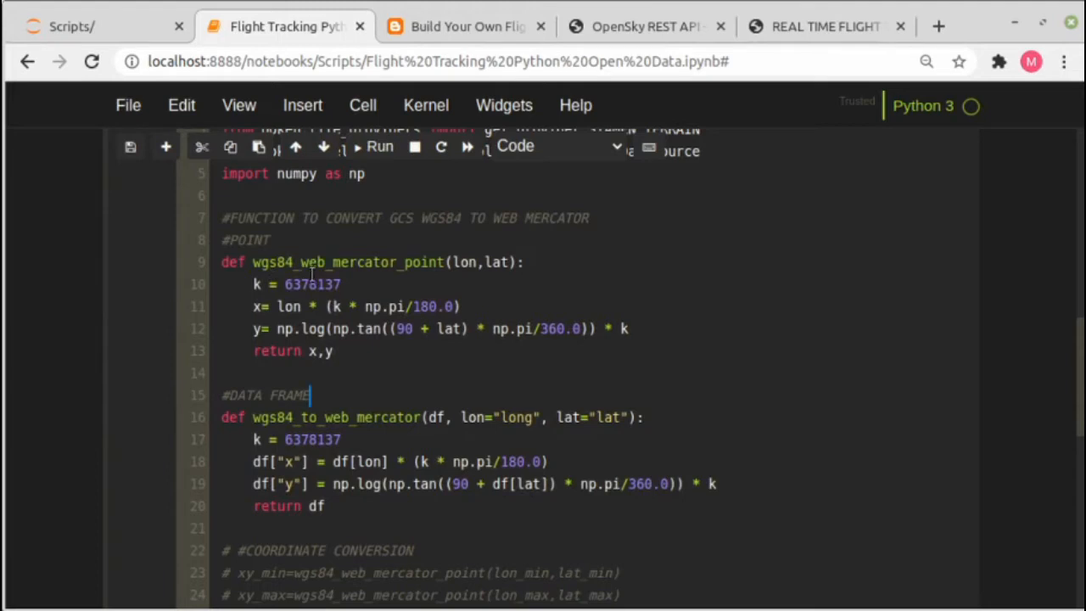
mouse_move(432, 270)
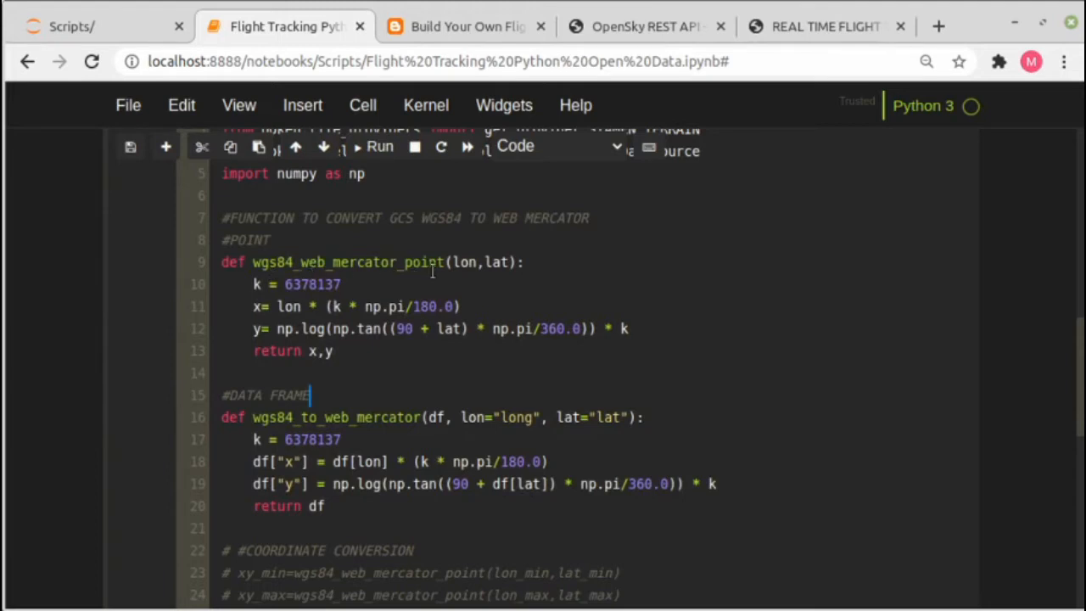
mouse_move(246, 241)
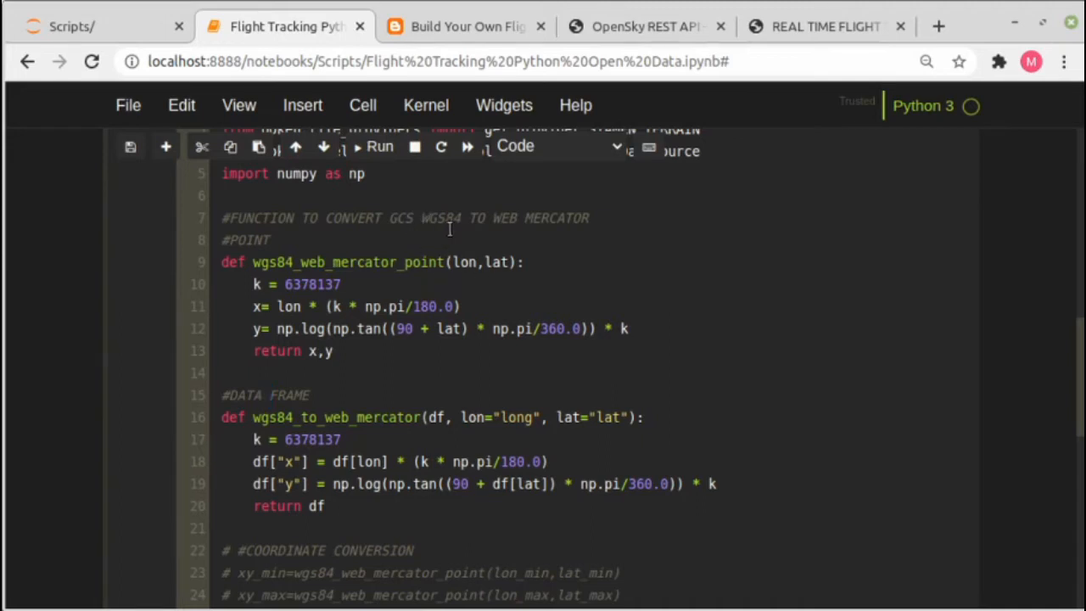
mouse_move(408, 224)
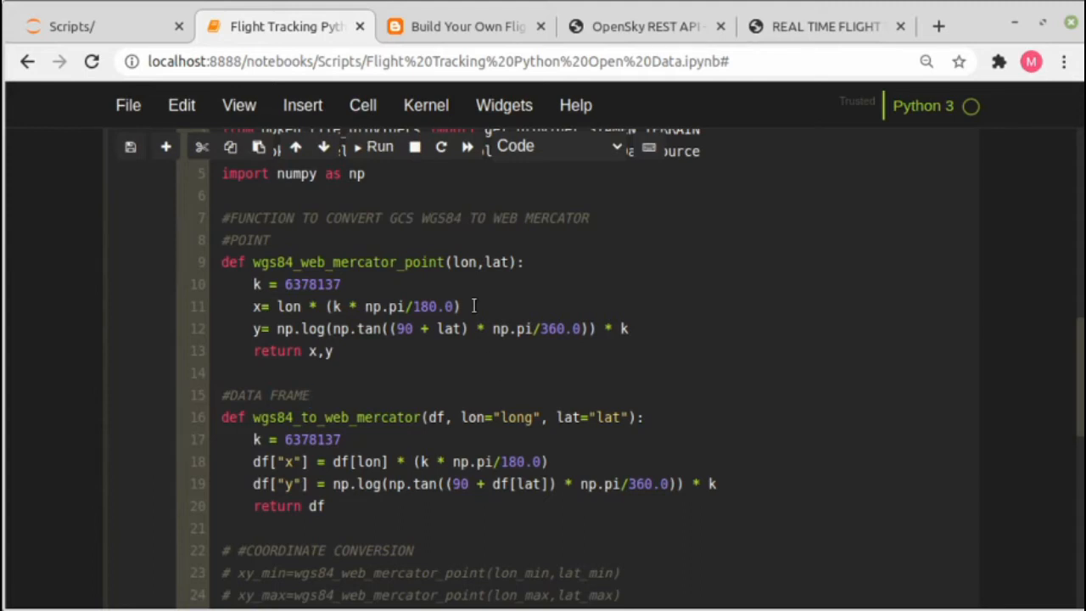
mouse_move(537, 316)
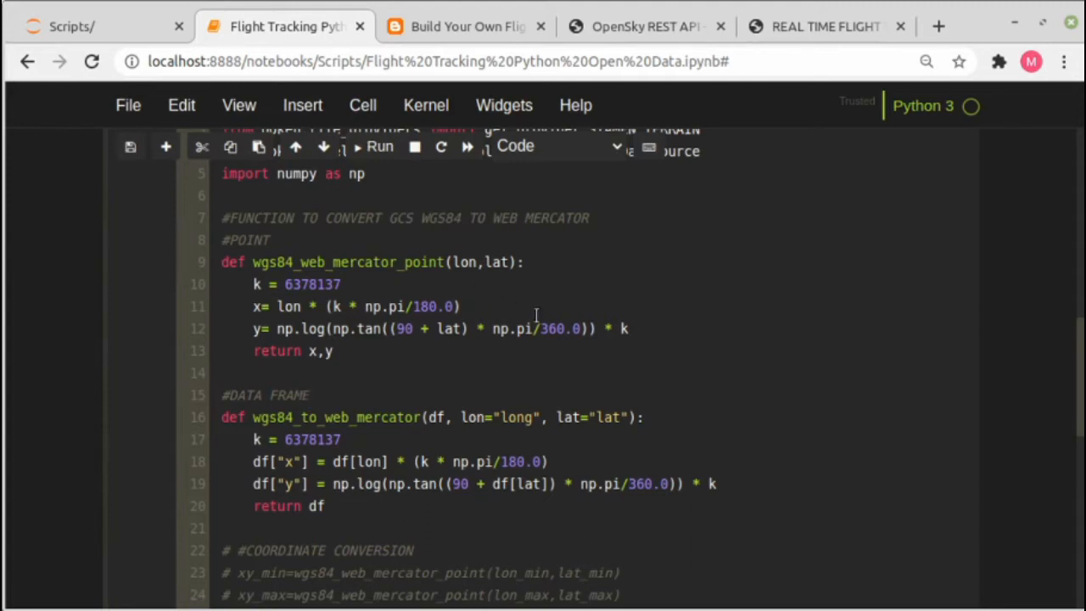
mouse_move(536, 315)
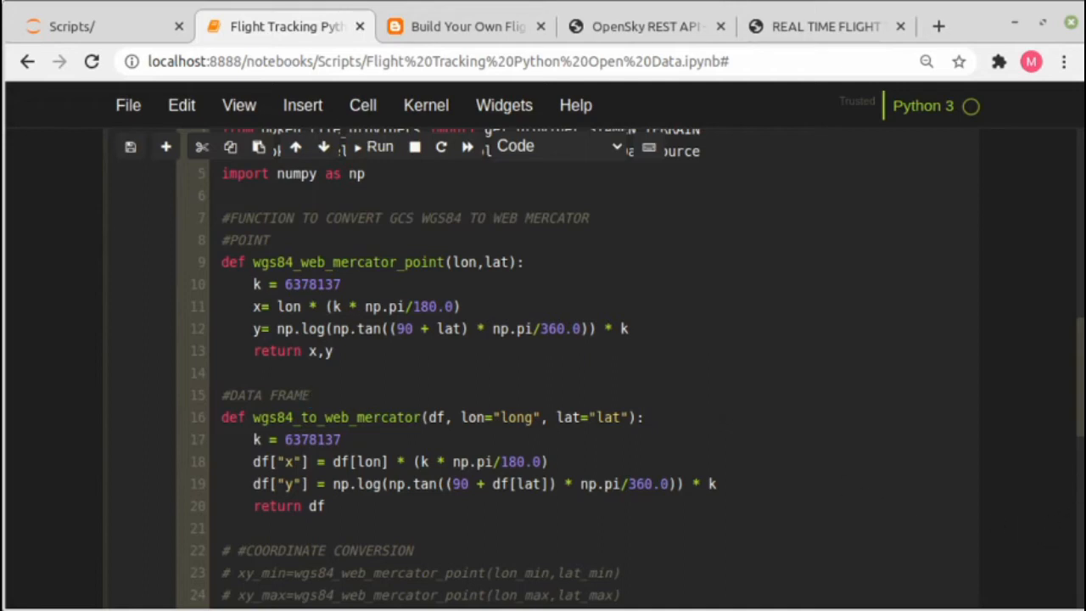
Step: Uncomment the #COORDINATE CONVERSION block and the figure-setting lines defining x/y ranges and the Mercator figure
scroll("down", 3)
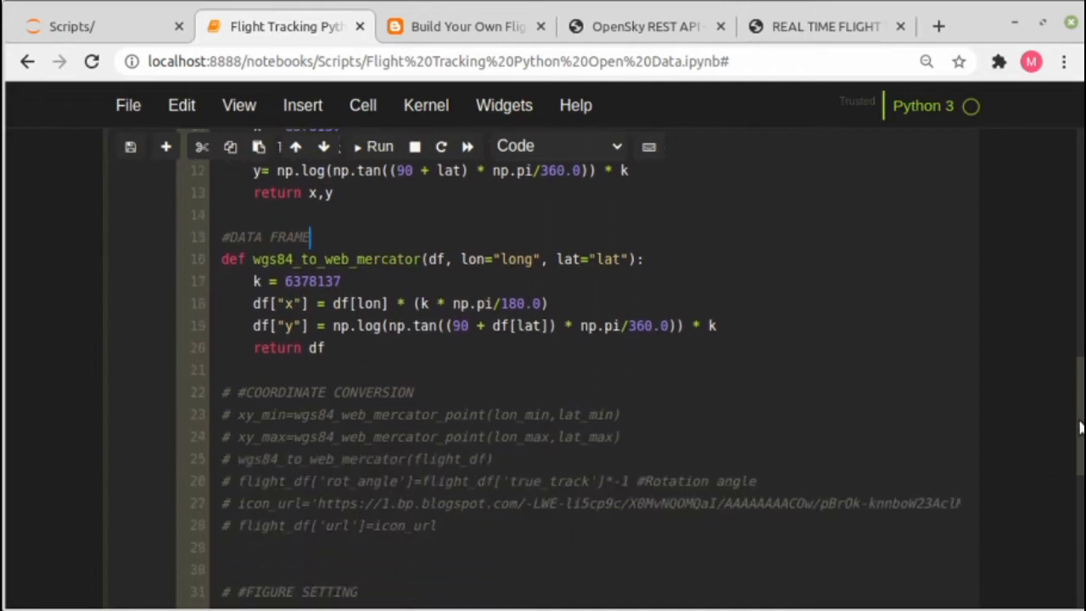
scroll("down", 3)
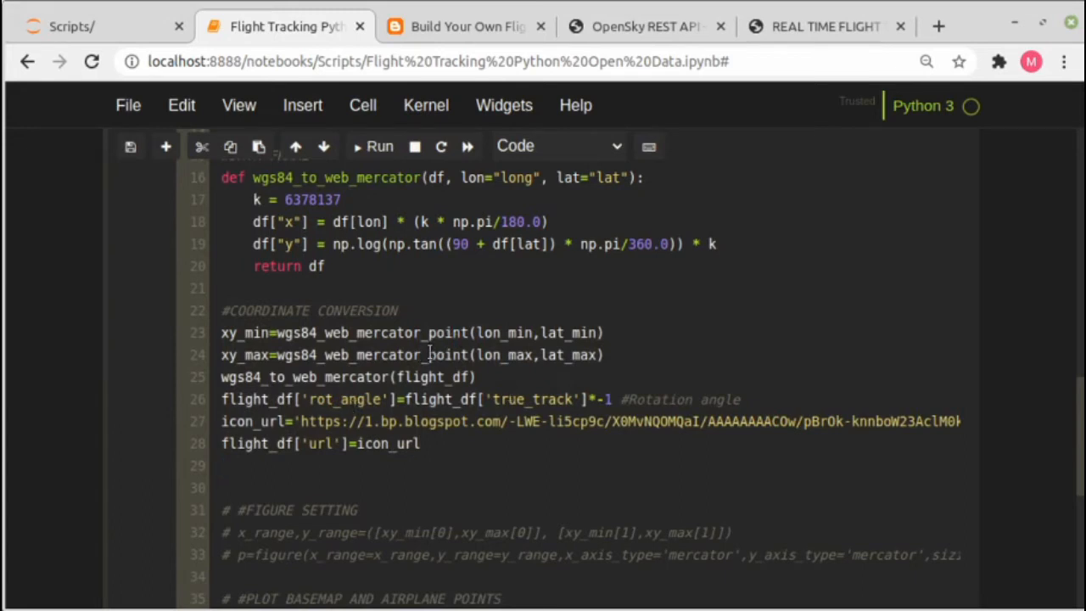
mouse_move(428, 428)
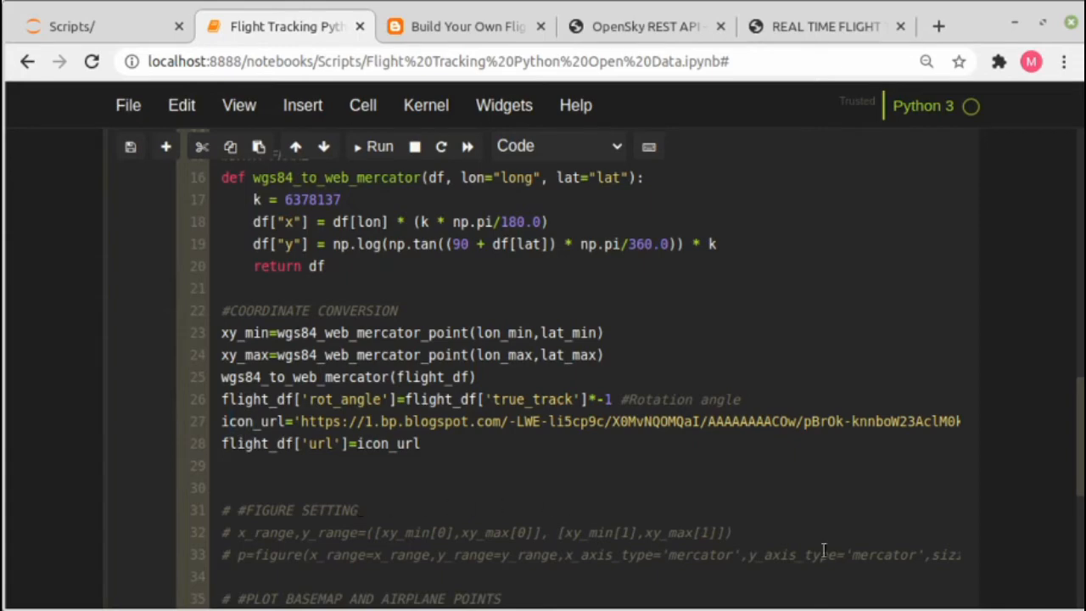
scroll("down", 3)
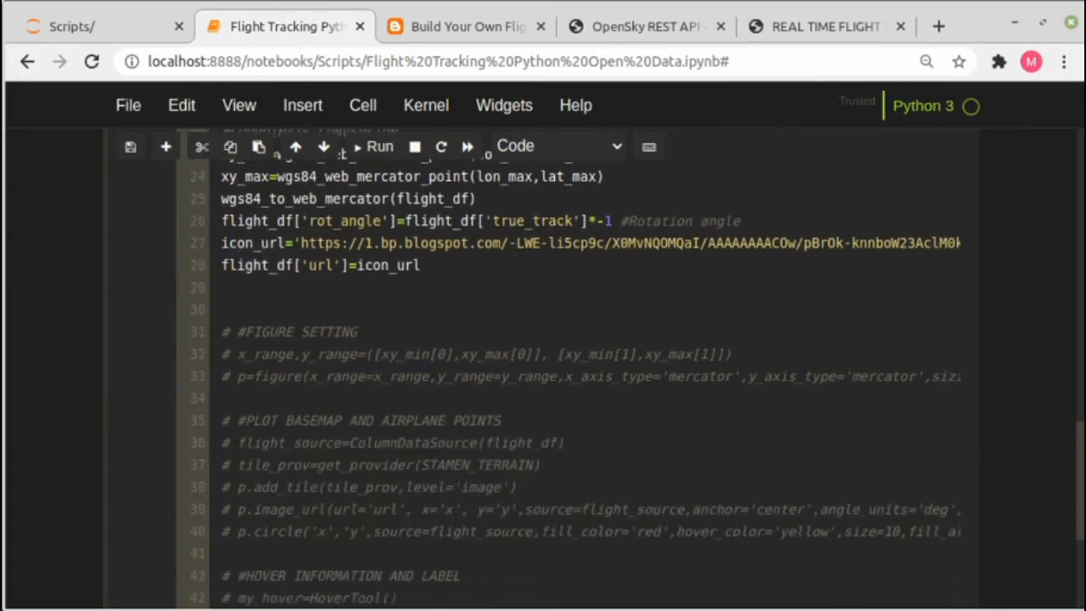
scroll("down", 3)
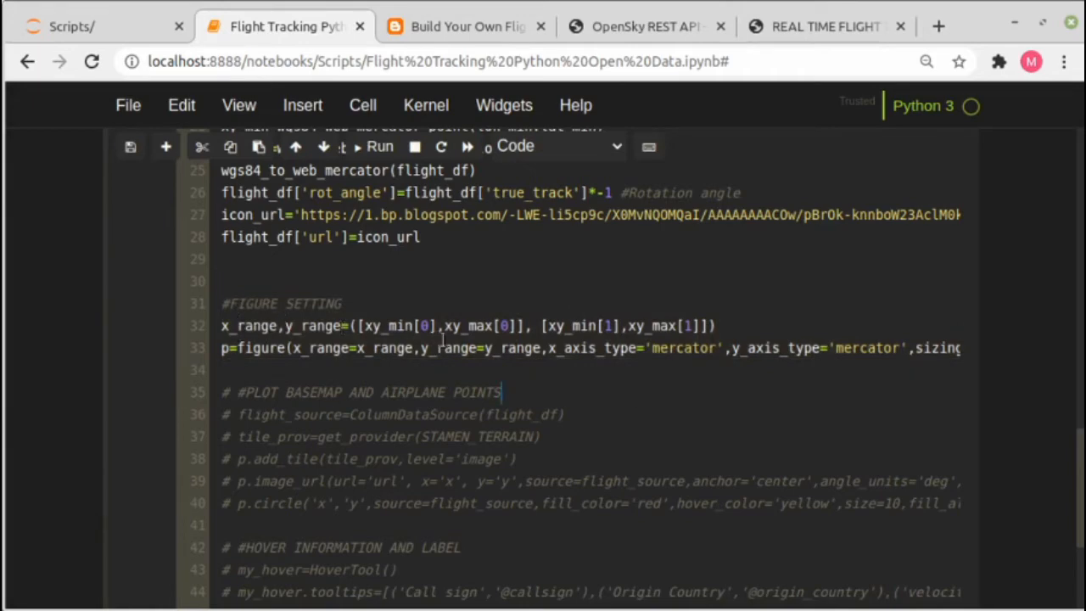
mouse_move(297, 359)
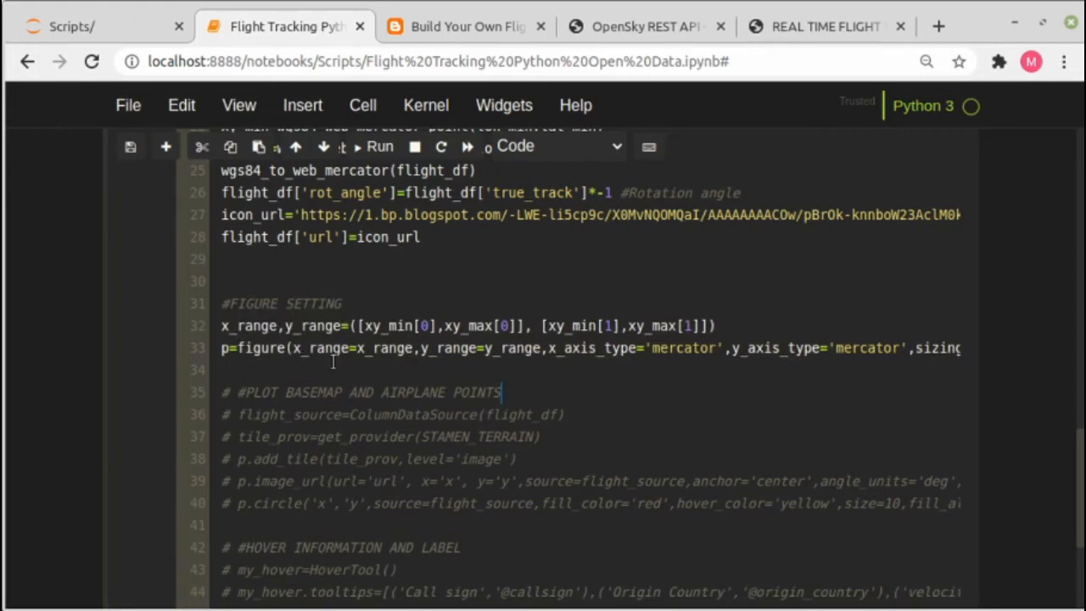
Step: Activate the basemap, airplane-point and hover label lines, then run the plotting cell ending with show(p)
scroll("down", 3)
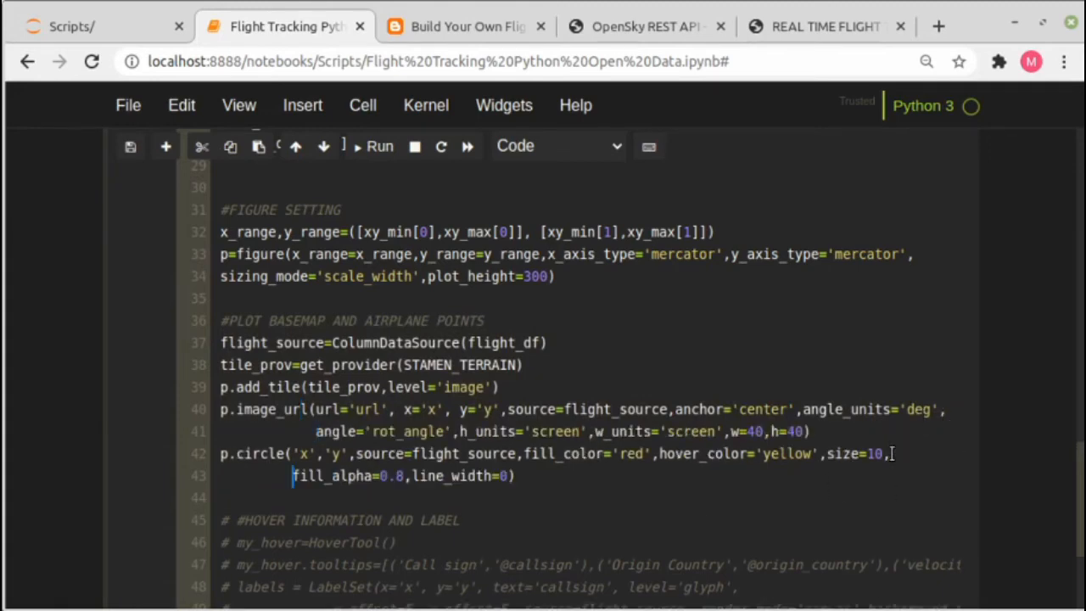
mouse_move(969, 506)
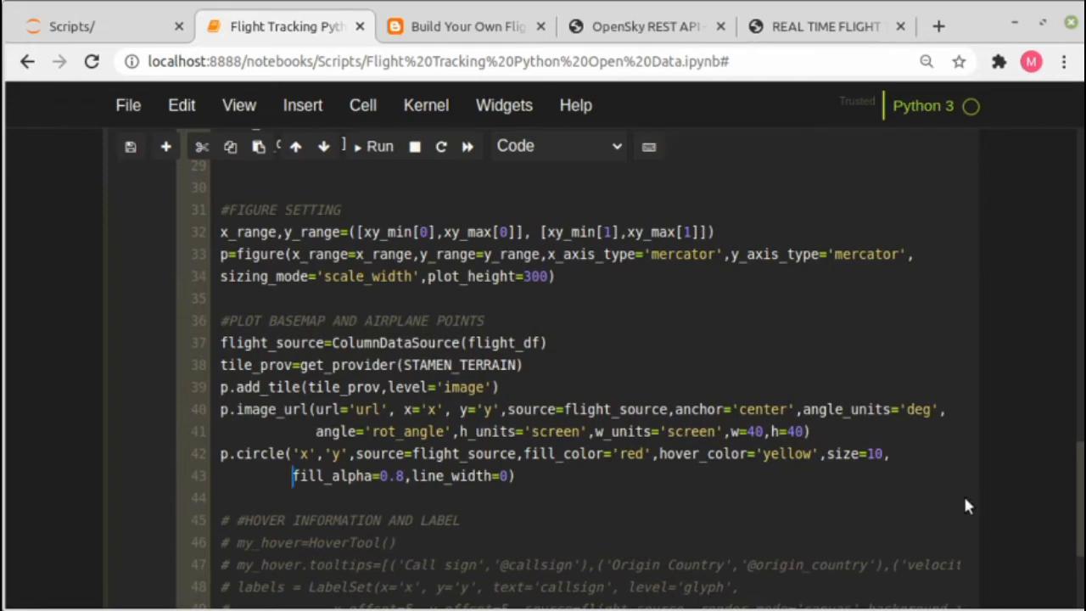
scroll("down", 3)
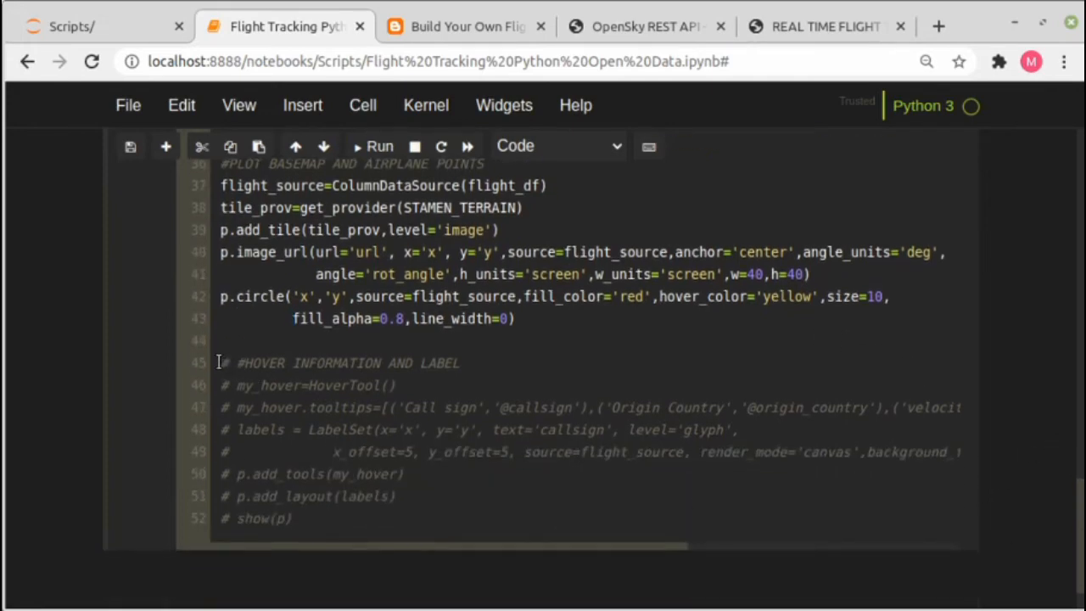
left_click(339, 363)
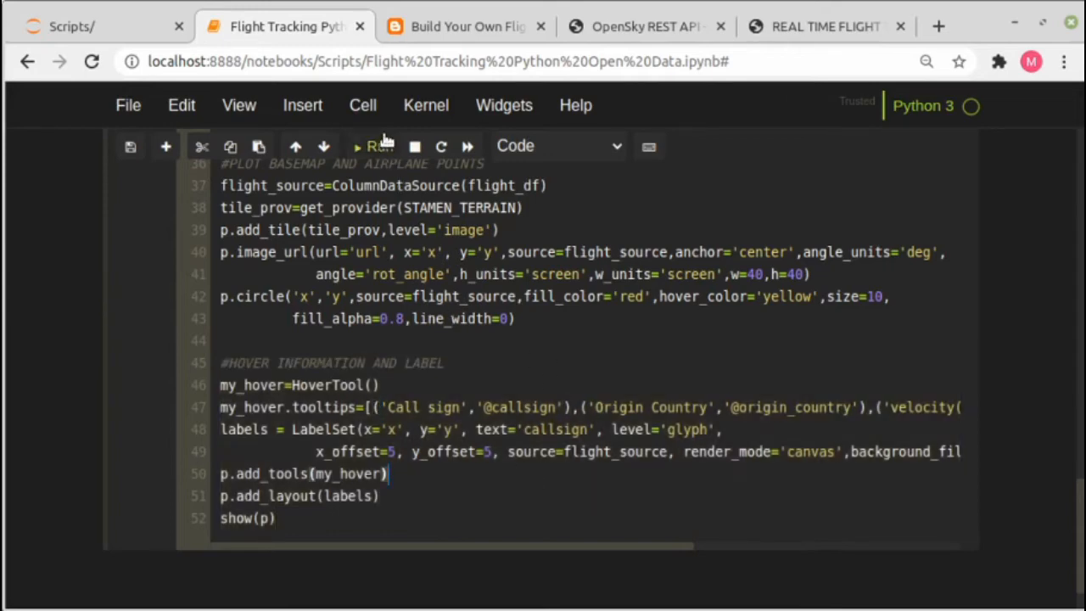
left_click(381, 146)
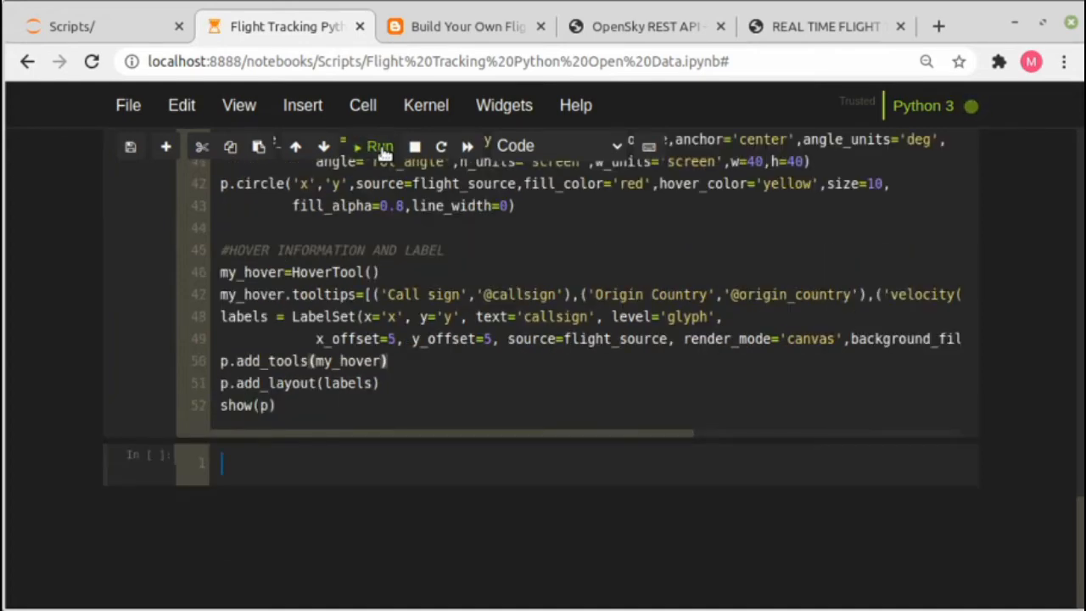
Step: View the rendered US terrain map with aircraft icons and callsign labels in the Bokeh Plot tab
left_click(380, 146)
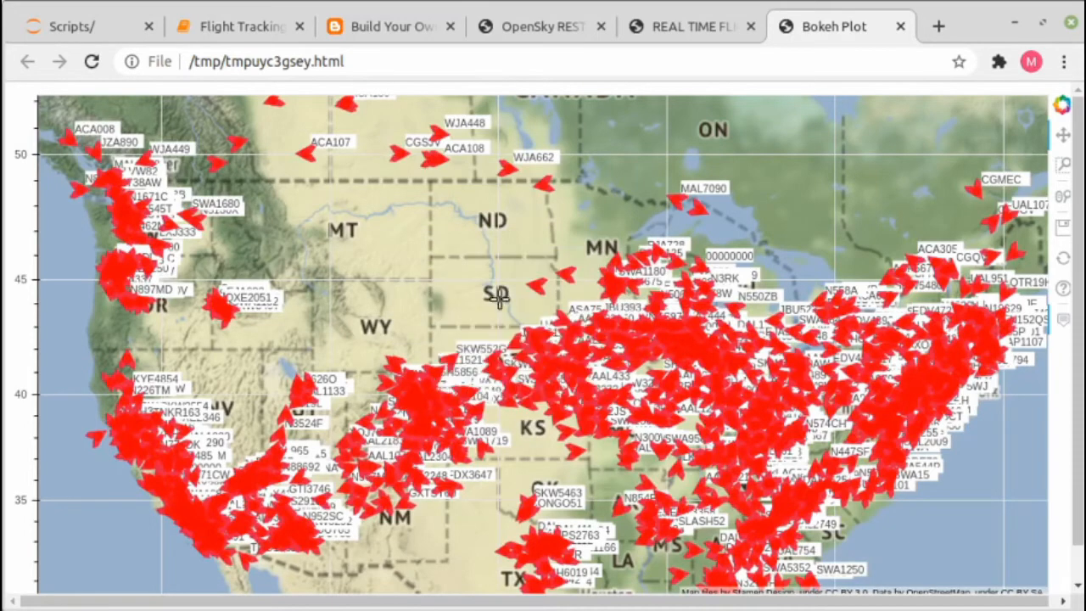
mouse_move(281, 365)
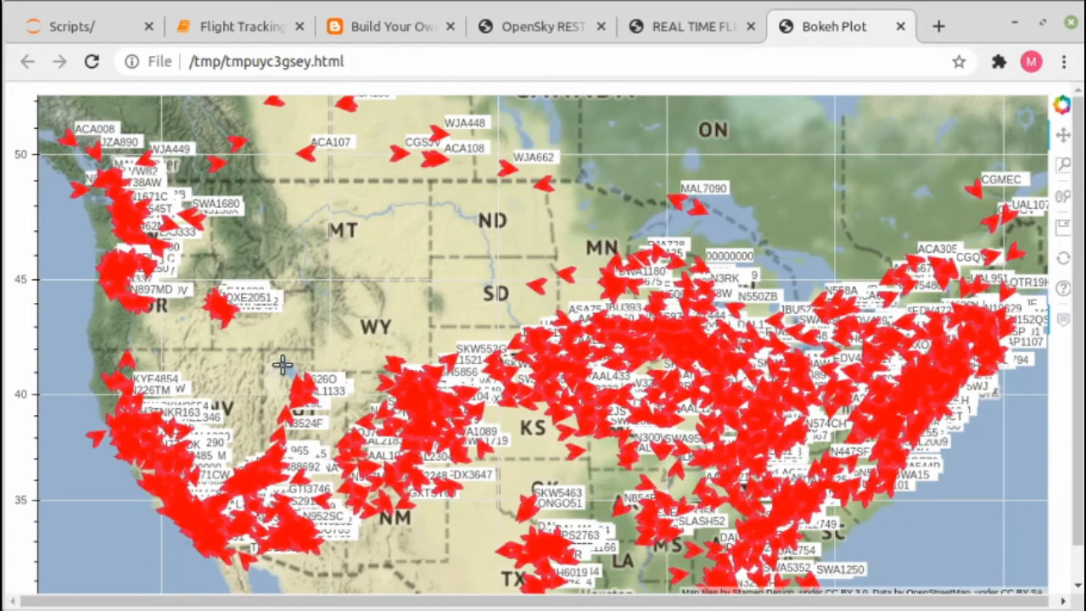
mouse_move(354, 330)
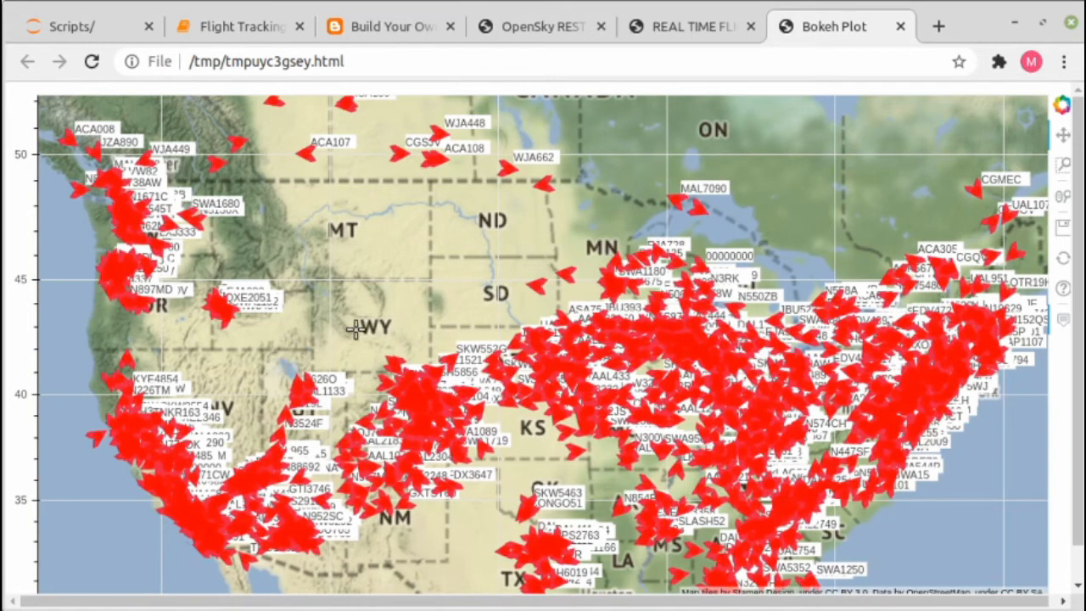
mouse_move(716, 224)
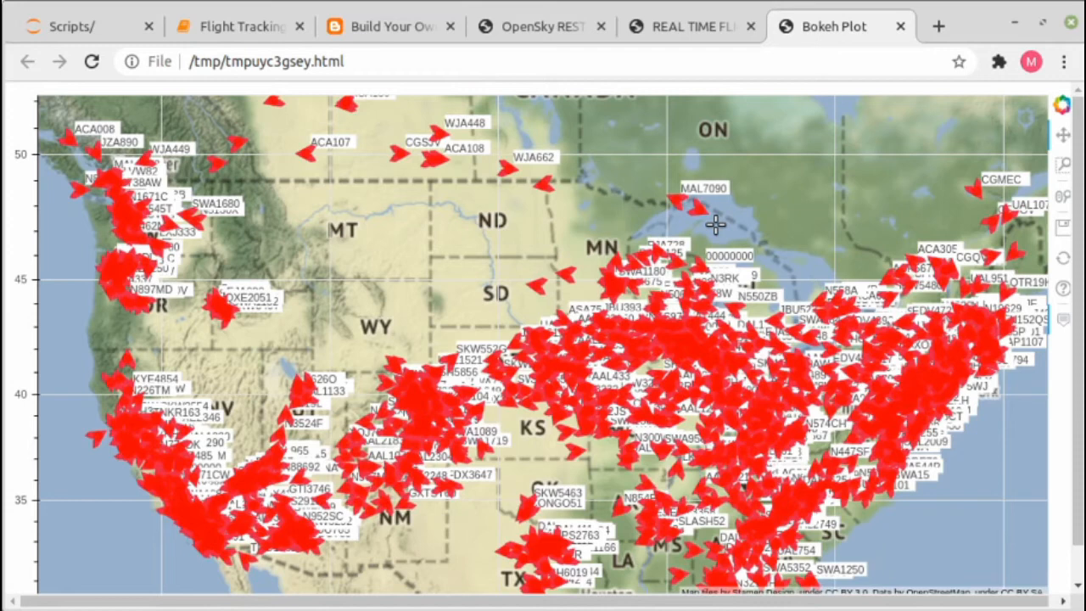
mouse_move(555, 202)
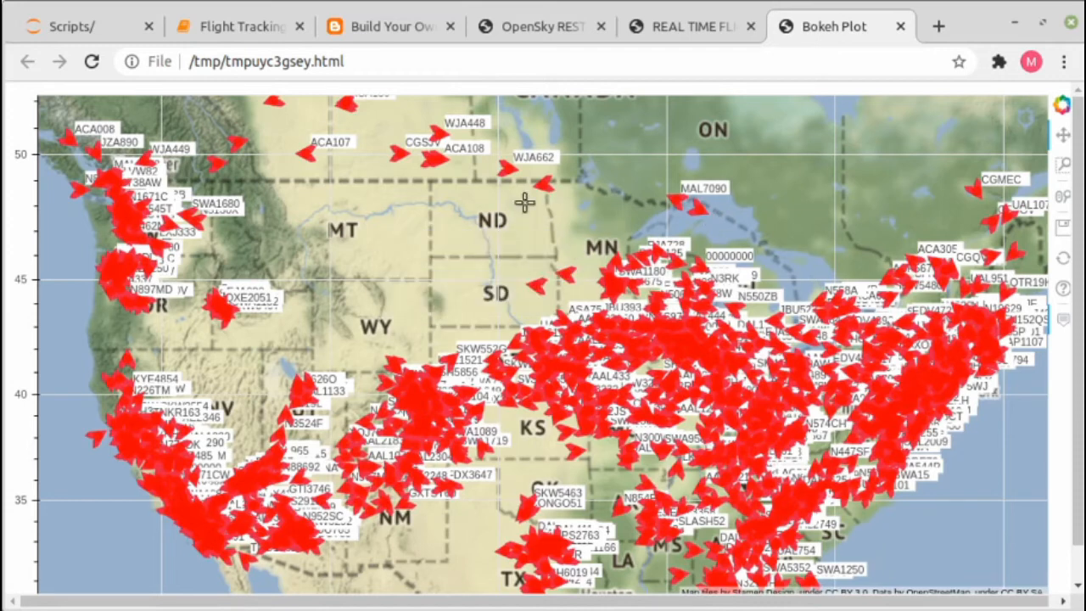
mouse_move(665, 211)
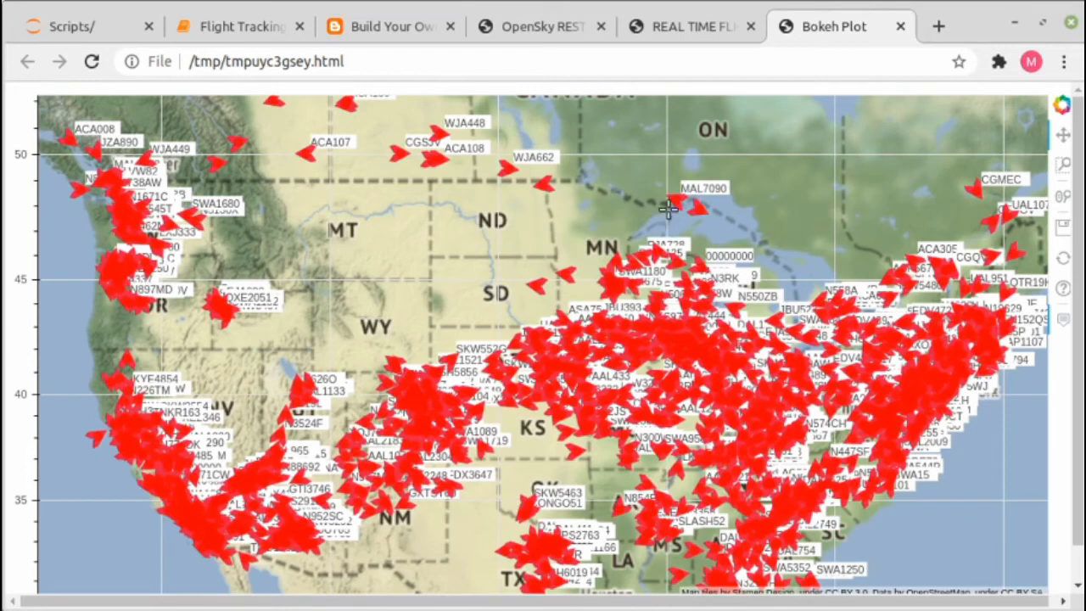
mouse_move(811, 238)
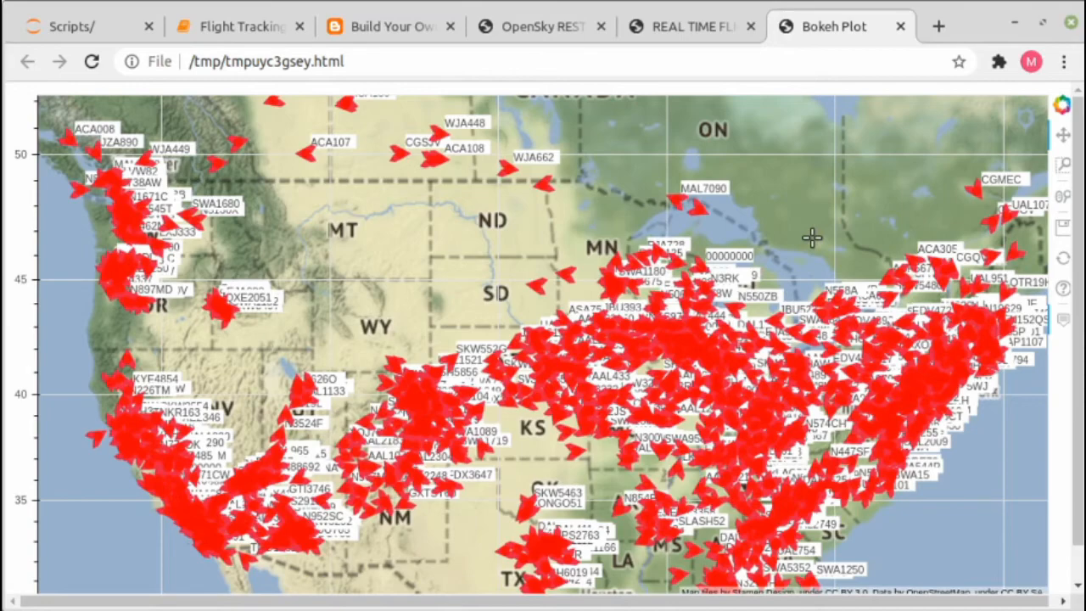
left_click(237, 27)
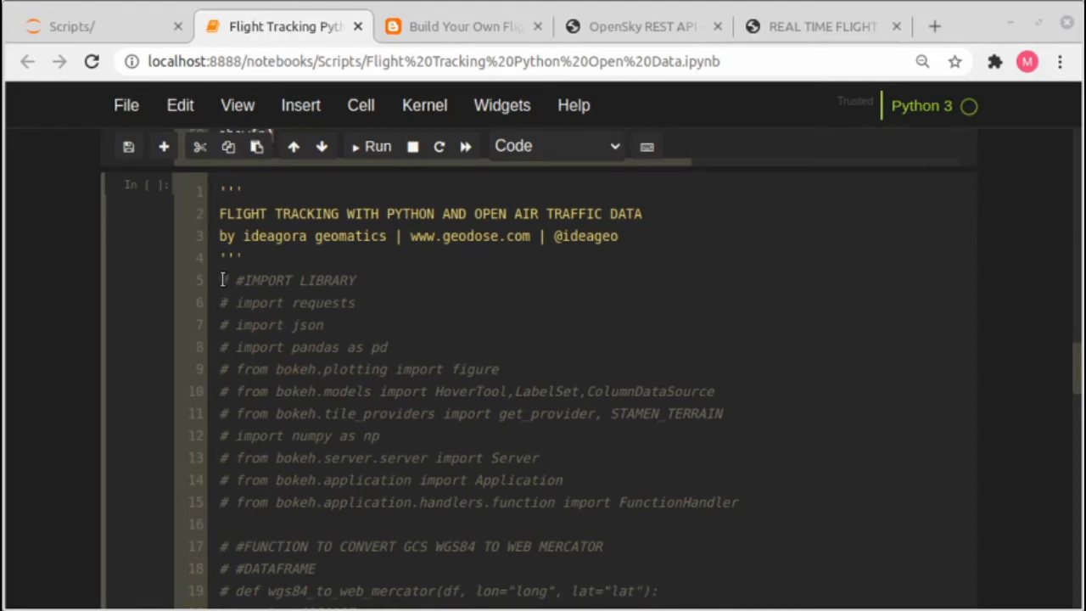
Step: Make the imports, both Web Mercator functions, area extent and coordinate conversion lines active code
left_click_drag(222, 280, 381, 435)
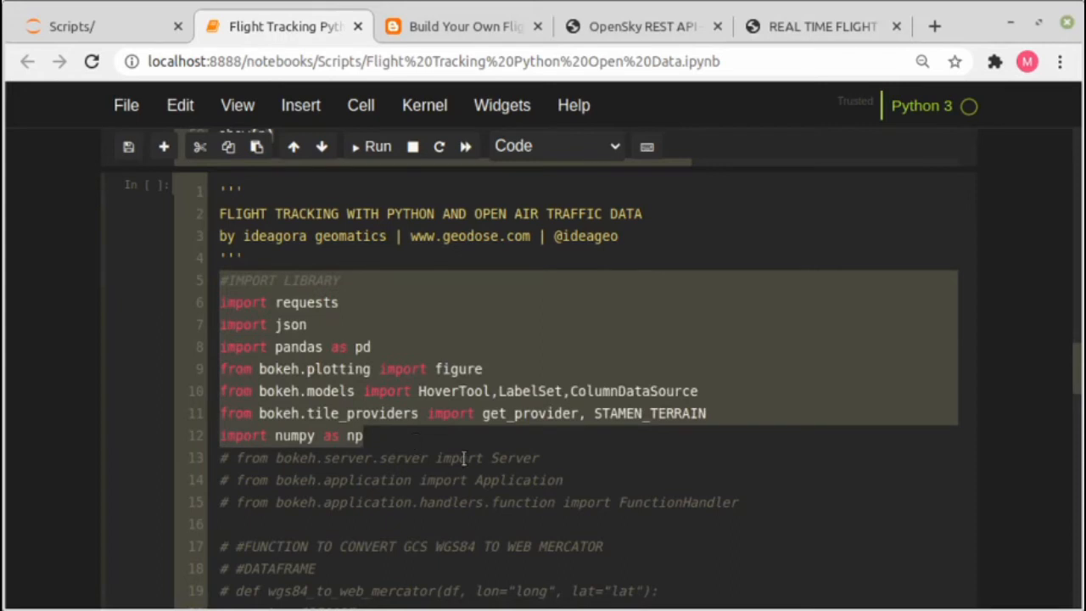
left_click(224, 458)
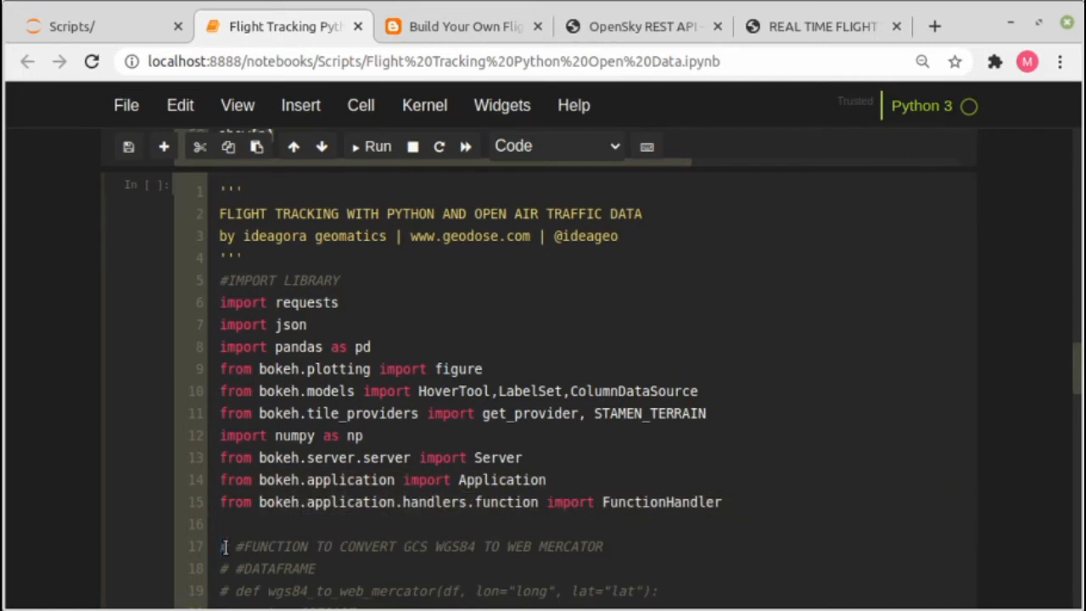
scroll("down", 3)
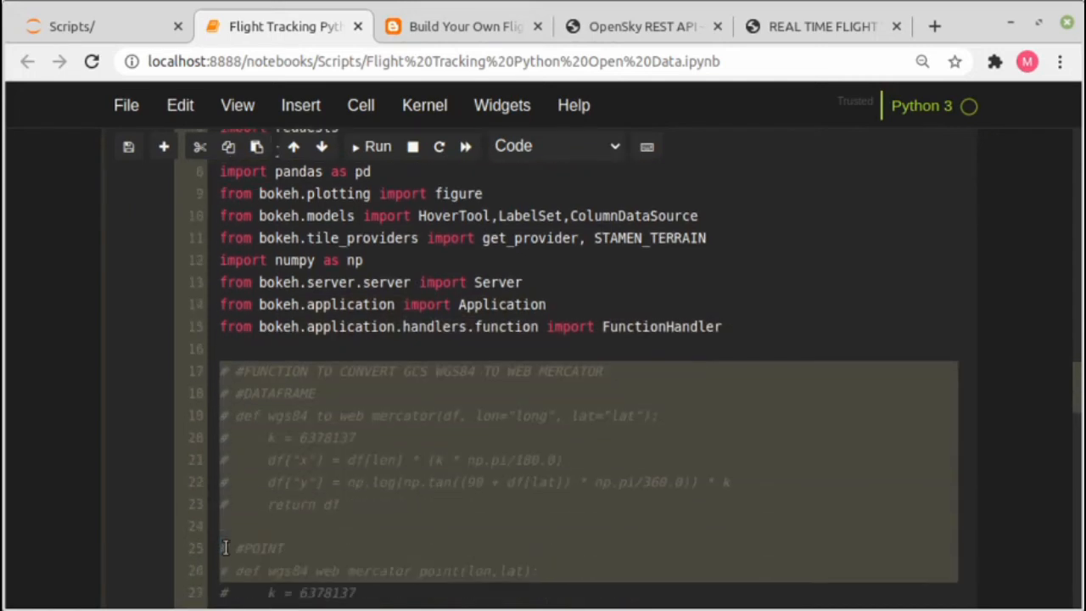
scroll("down", 3)
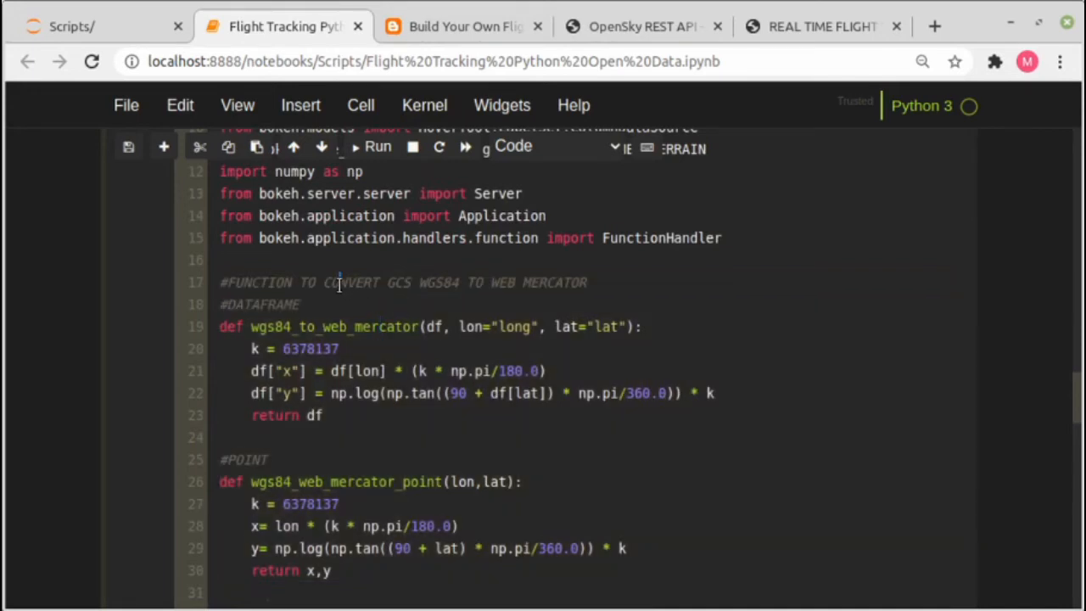
scroll("down", 3)
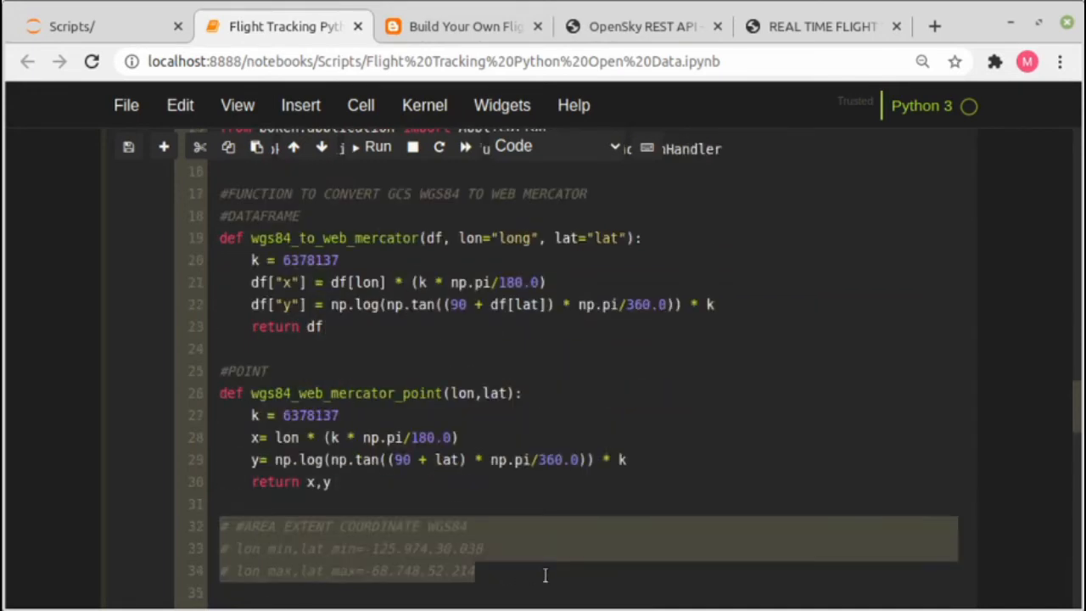
scroll("down", 3)
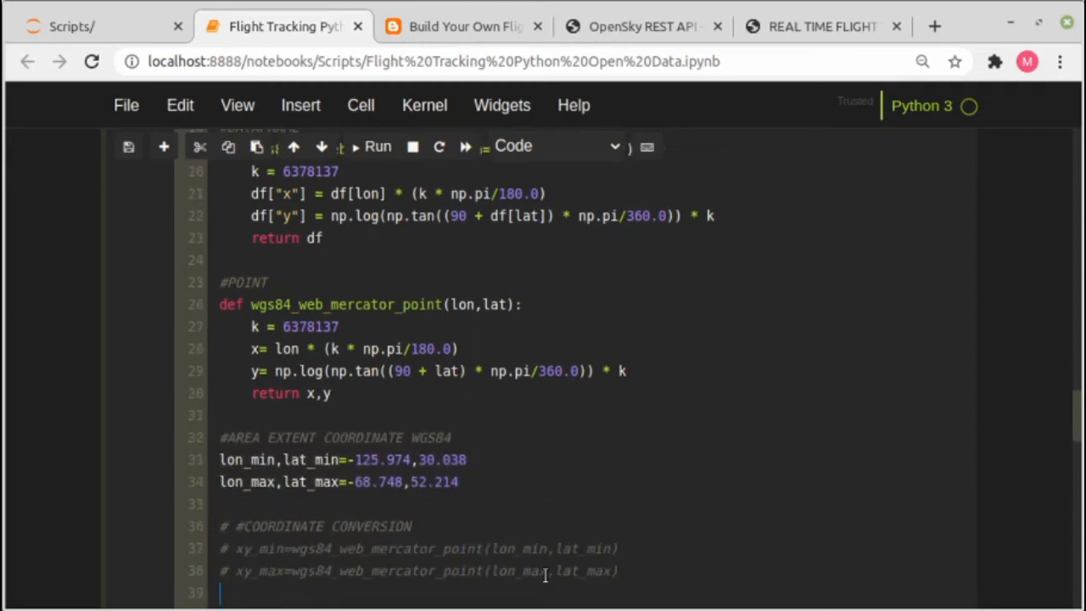
scroll("down", 3)
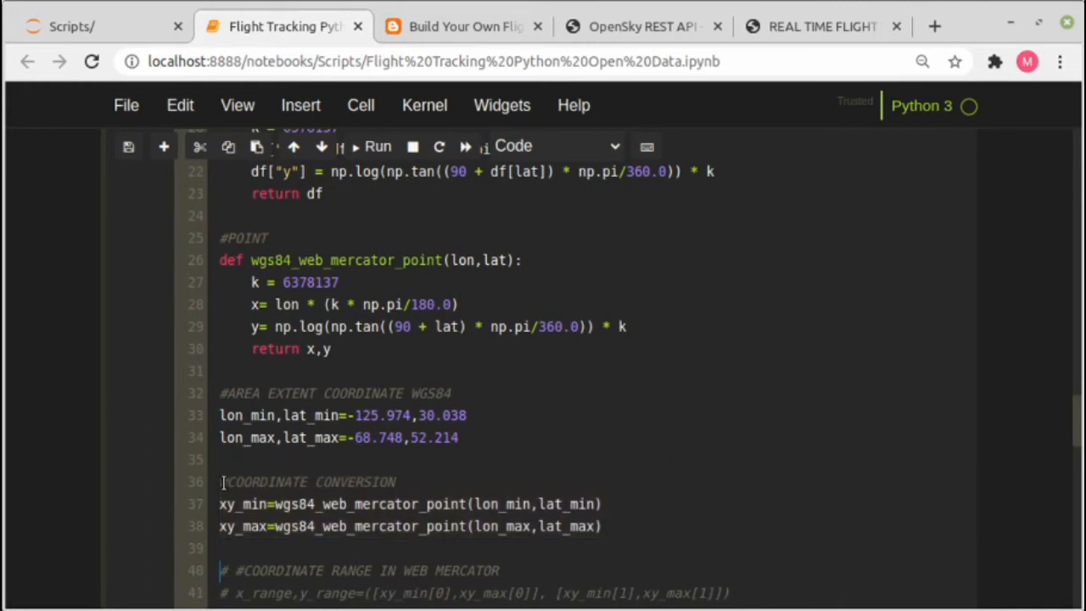
Step: Activate the Web Mercator coordinate-range line and move on to the REST API query block
scroll("down", 3)
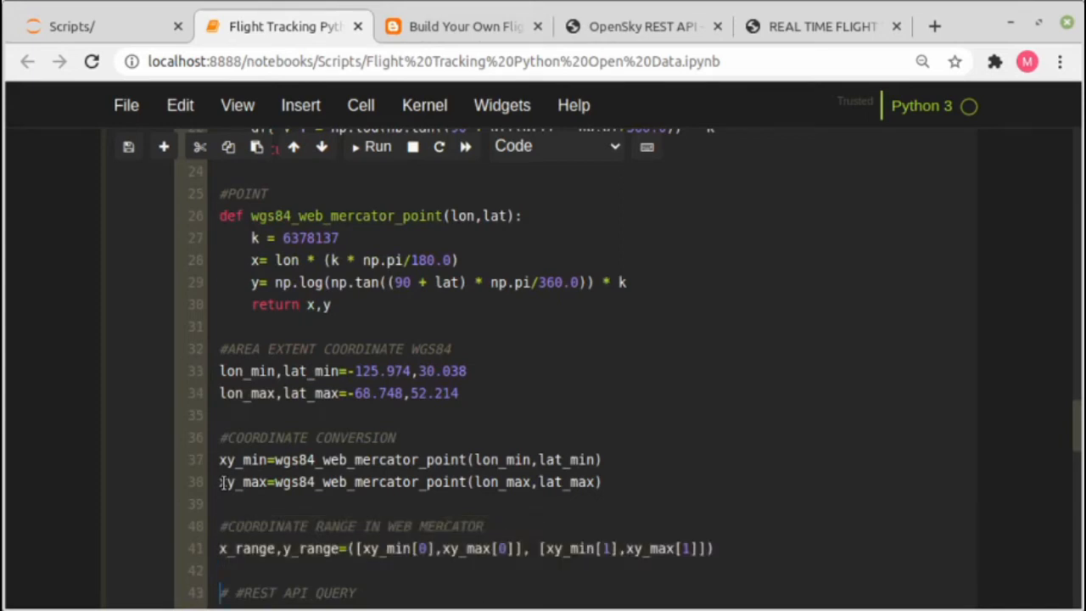
scroll("down", 3)
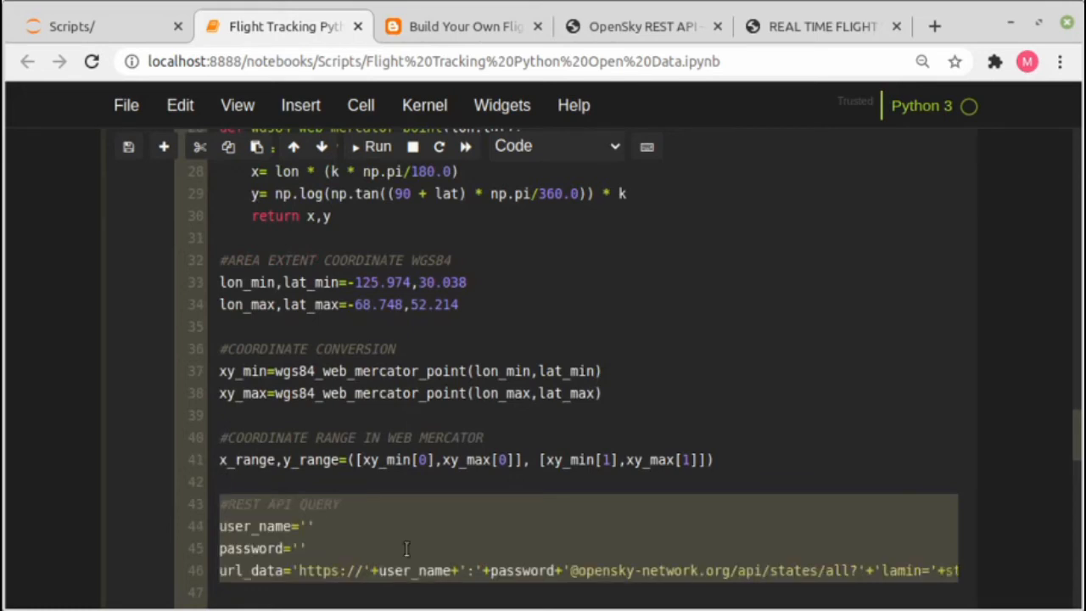
mouse_move(383, 556)
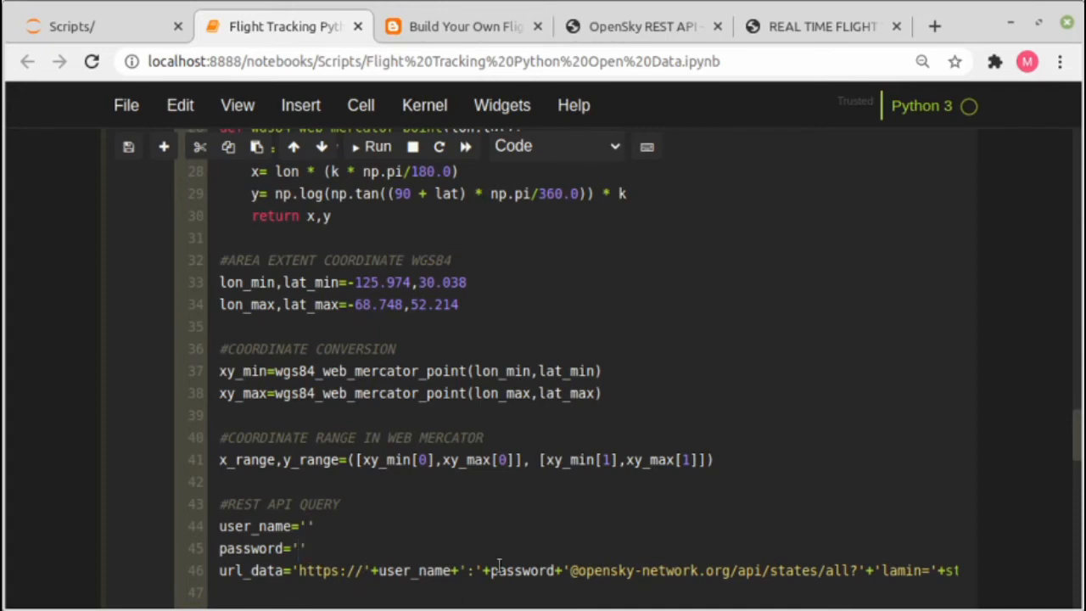
Step: Activate the flight_tracking function's ColumnDataSource, update routine, pandas conversion and streaming lines
scroll("down", 3)
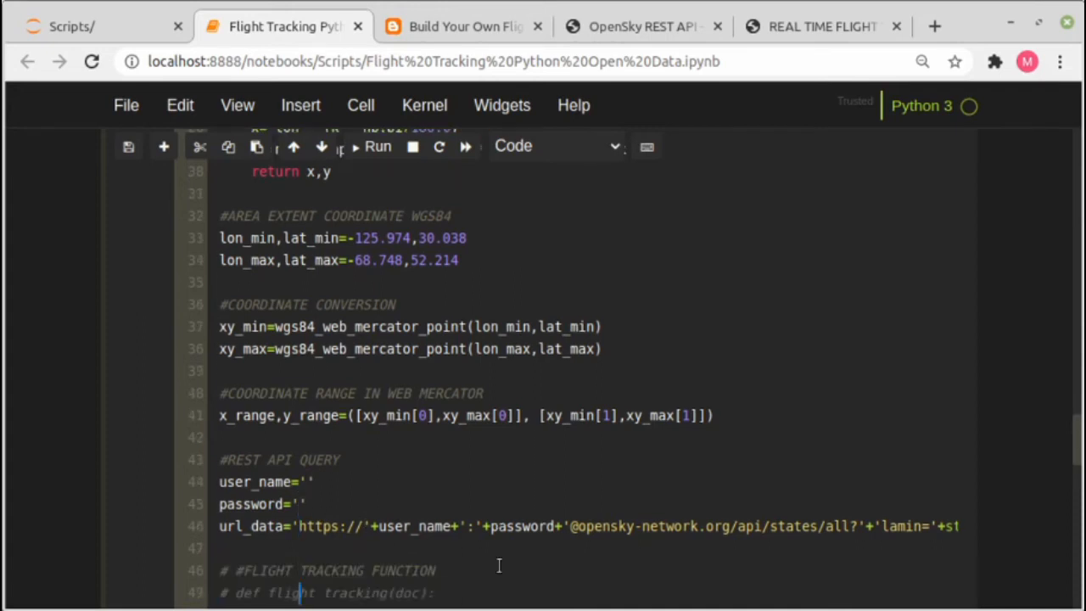
scroll("down", 3)
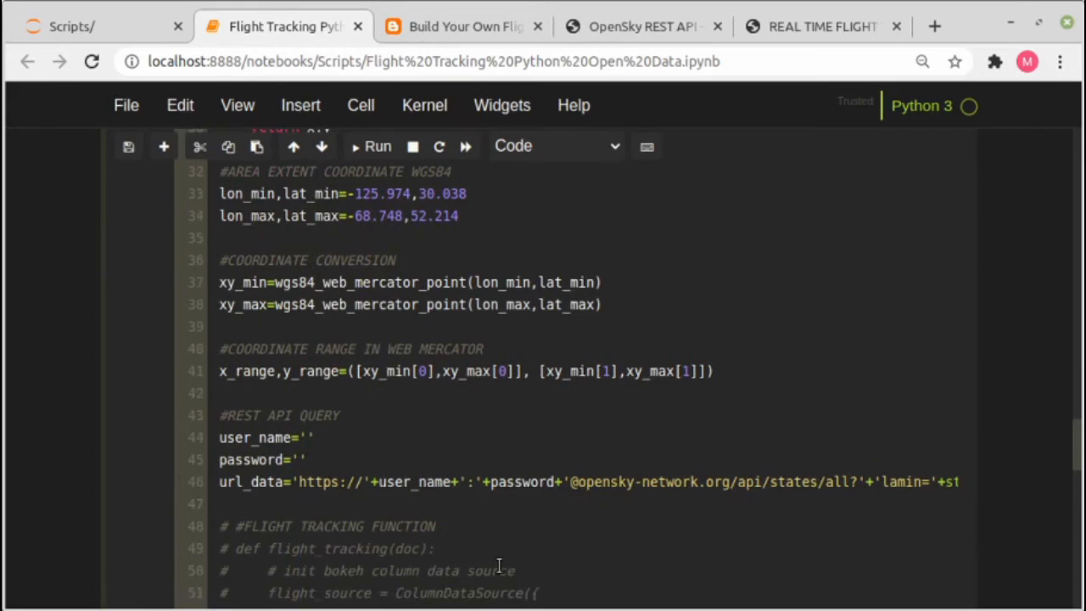
mouse_move(292, 550)
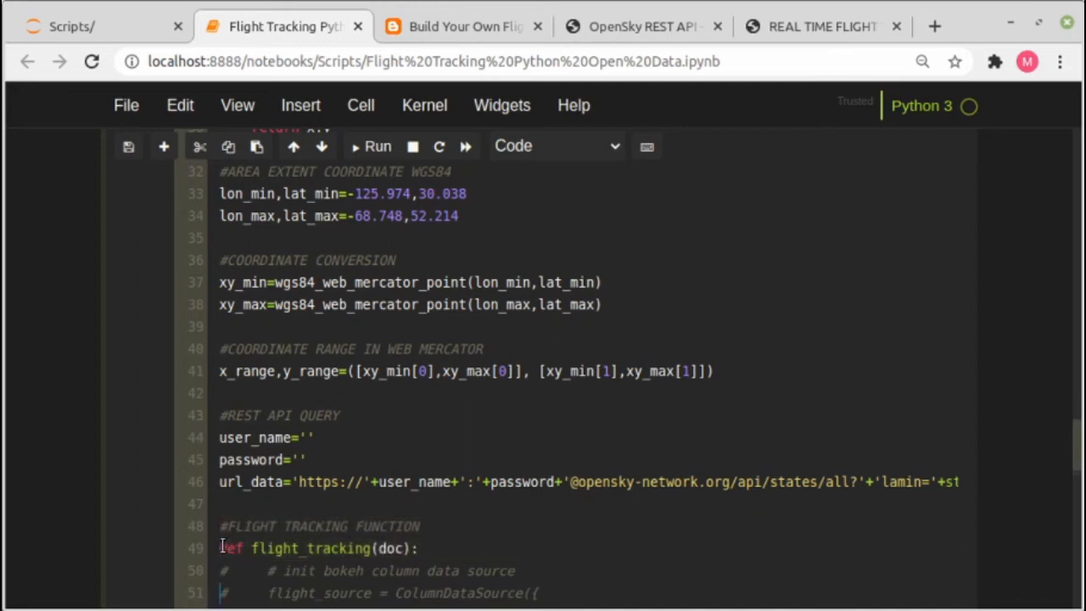
scroll("down", 3)
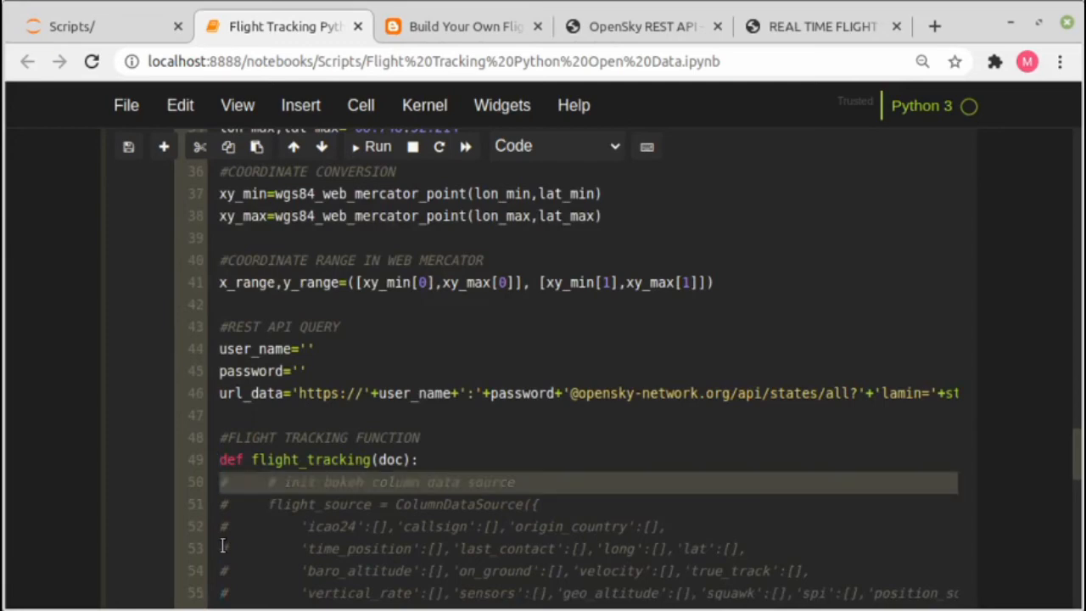
scroll("down", 3)
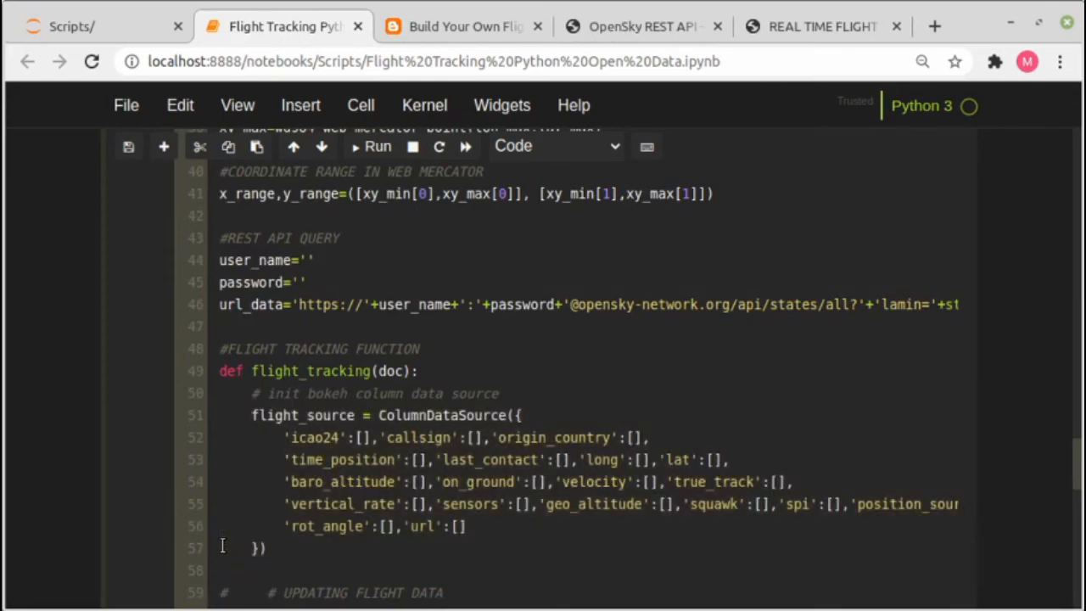
scroll("down", 3)
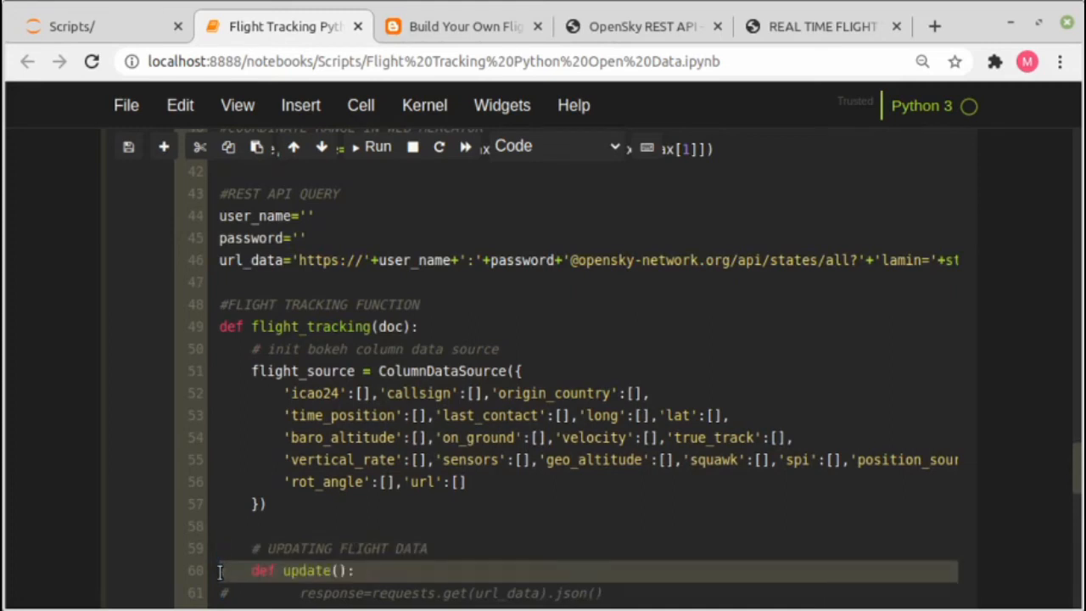
scroll("down", 3)
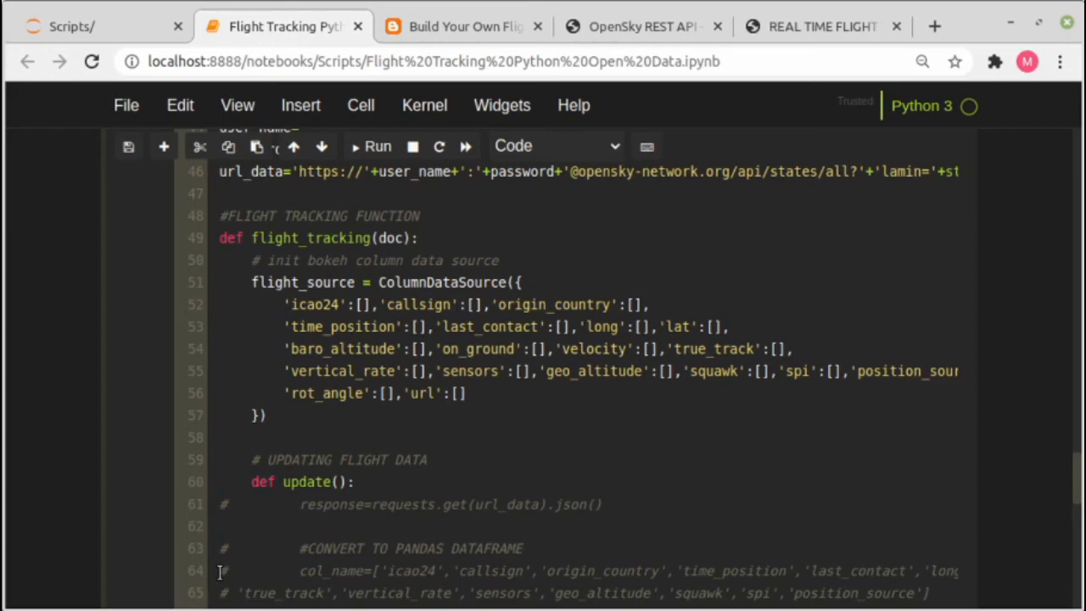
mouse_move(699, 563)
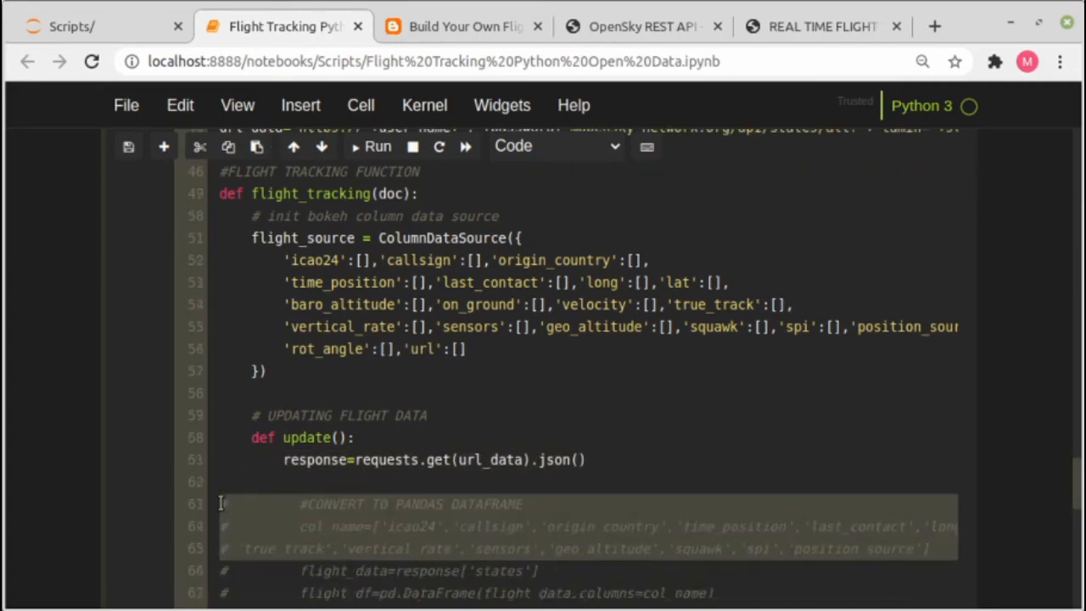
scroll("down", 3)
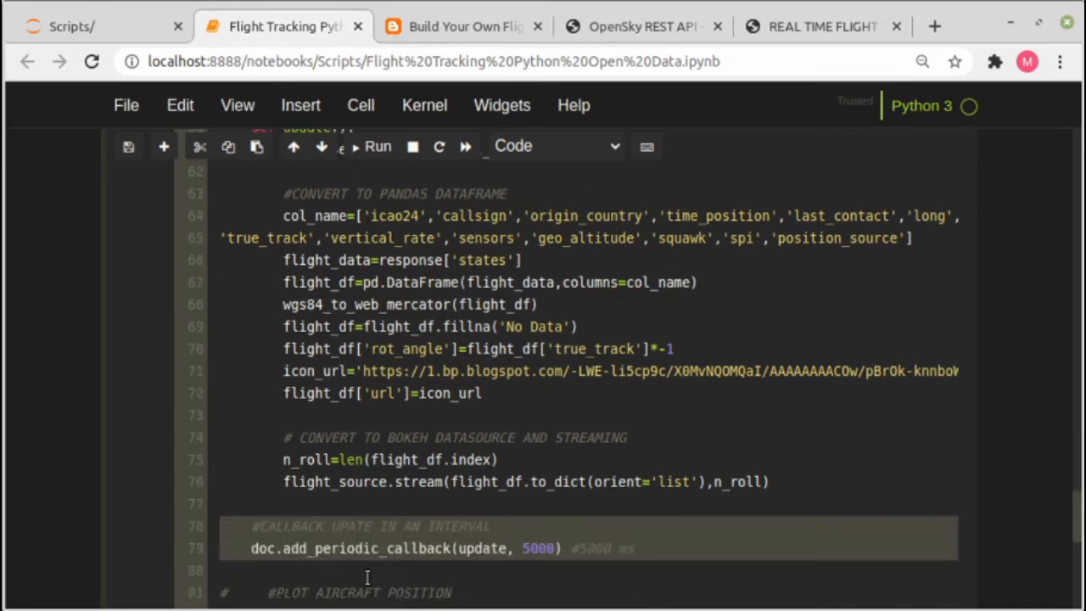
Step: Activate the 5000 ms periodic callback, aircraft plotting, hover tool, labels, doc.title and add_root lines
left_click(502, 548)
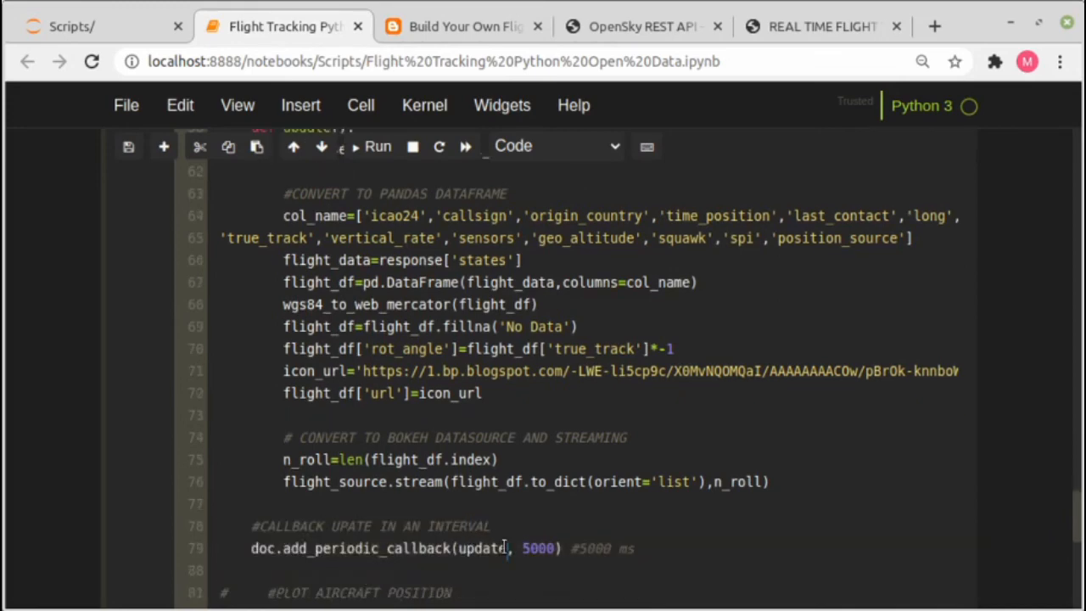
double_click(538, 548)
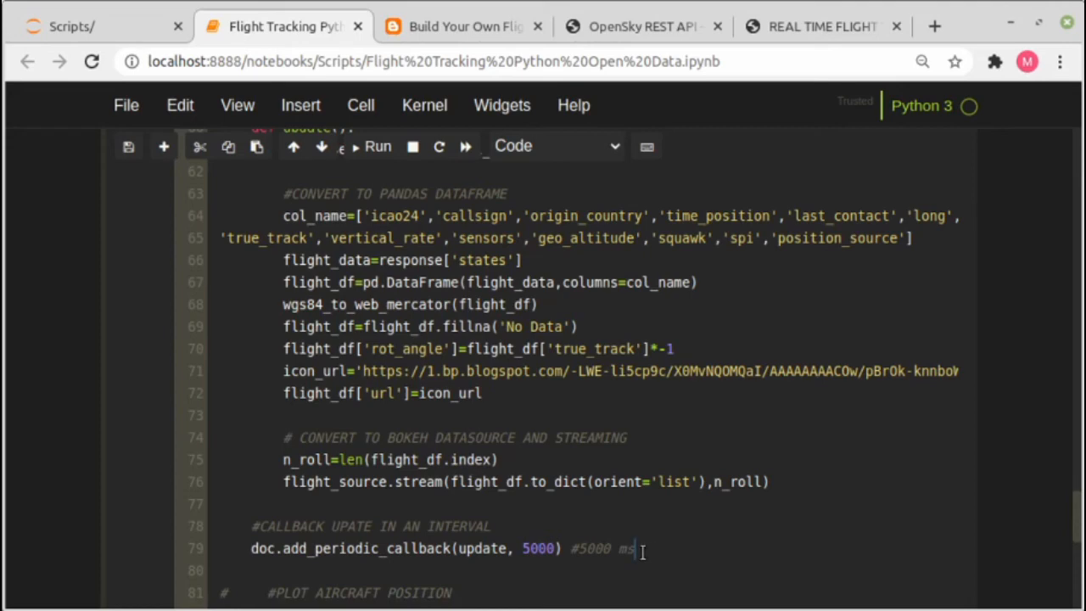
scroll("down", 3)
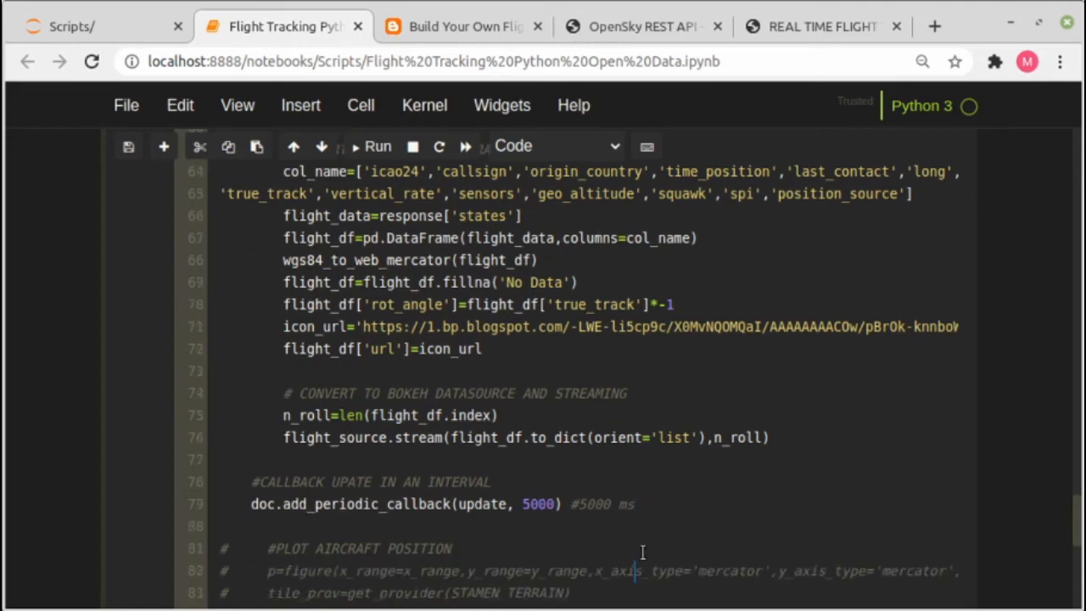
scroll("down", 3)
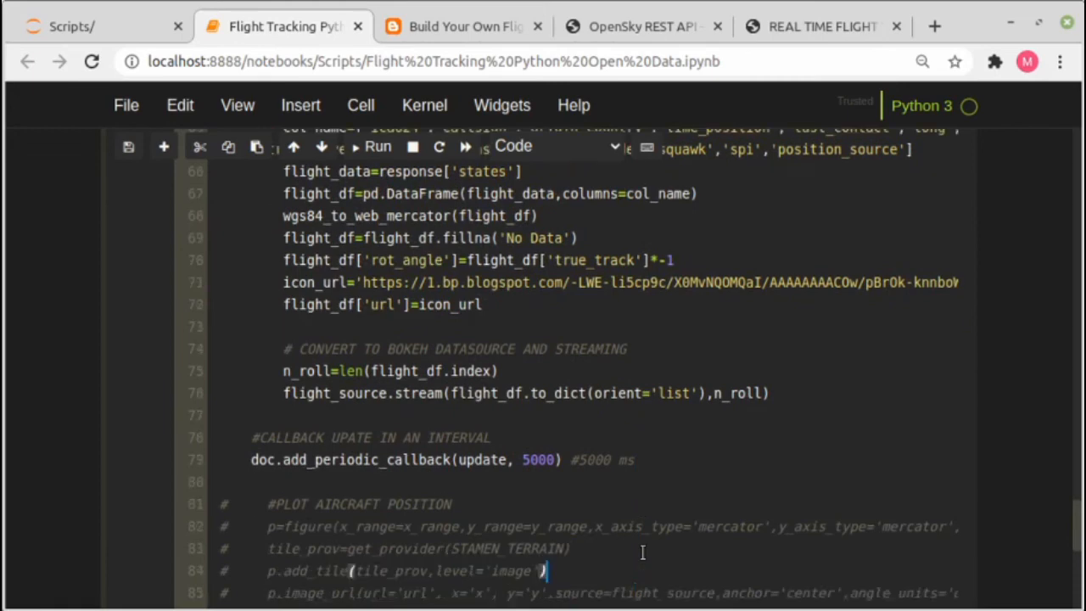
scroll("down", 3)
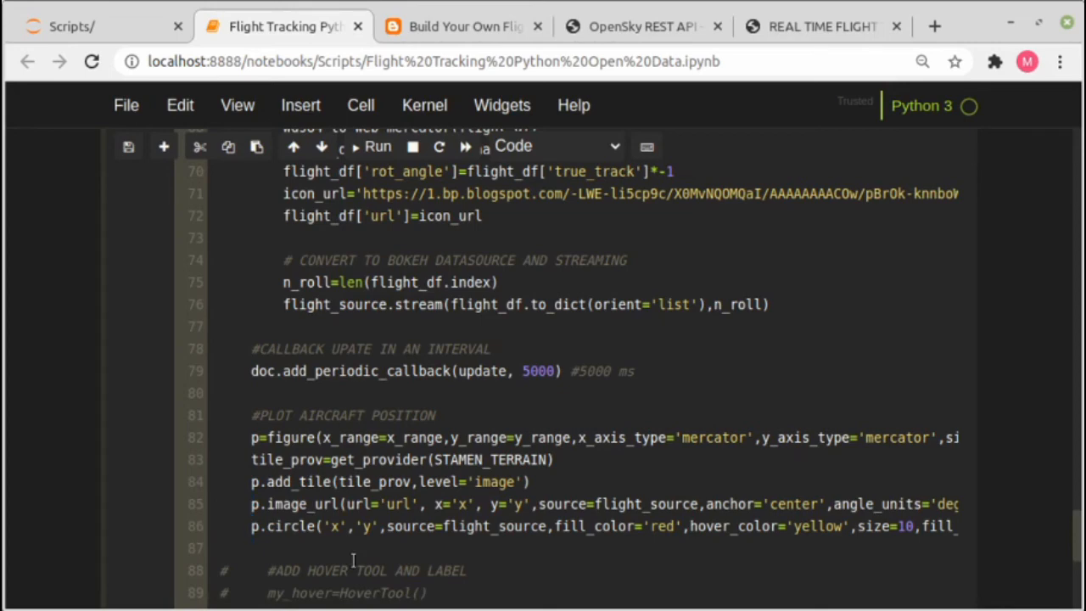
scroll("down", 3)
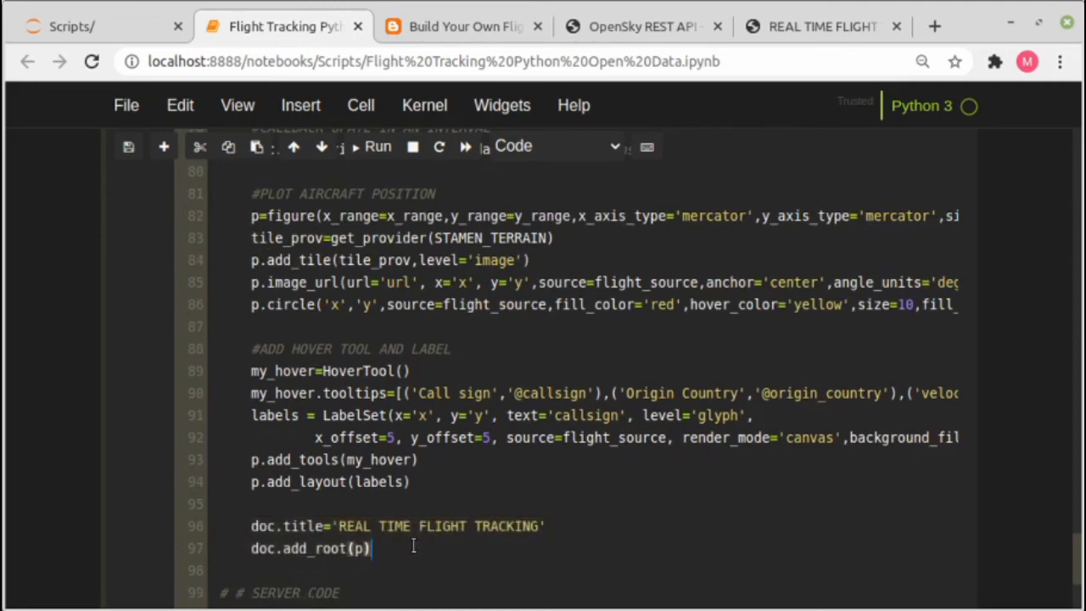
Step: Activate the SERVER CODE defining the application and server on port 8084 with server.start()
scroll("down", 3)
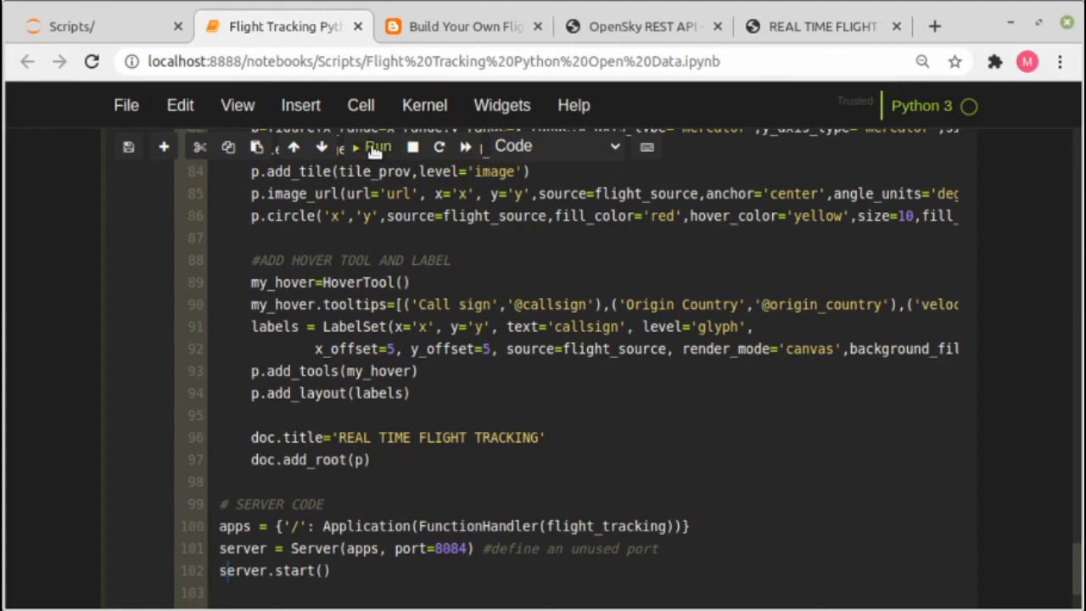
mouse_move(377, 146)
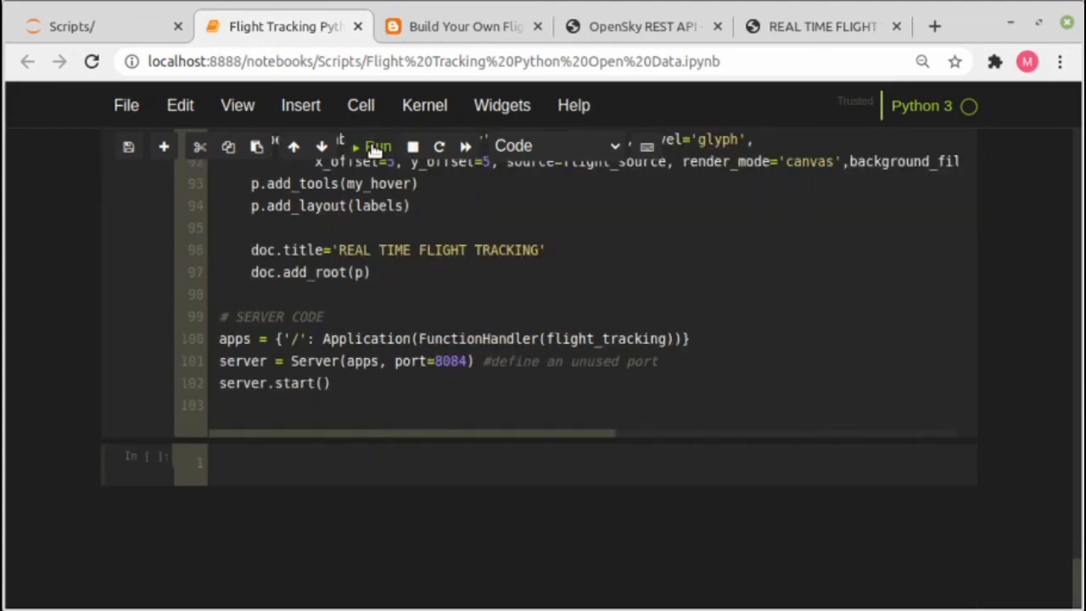
left_click(377, 146)
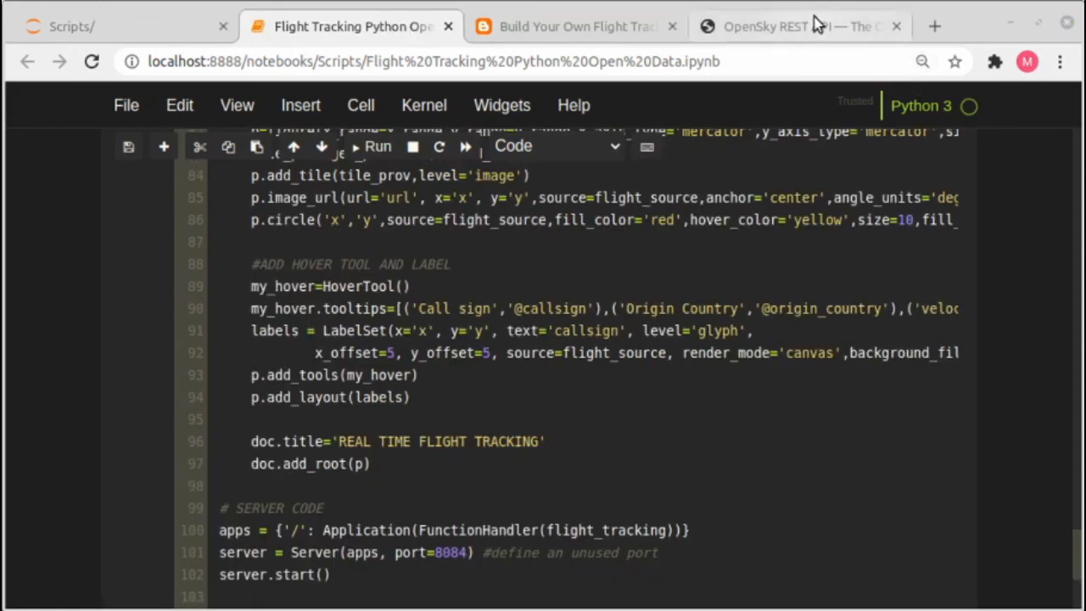
left_click(798, 27)
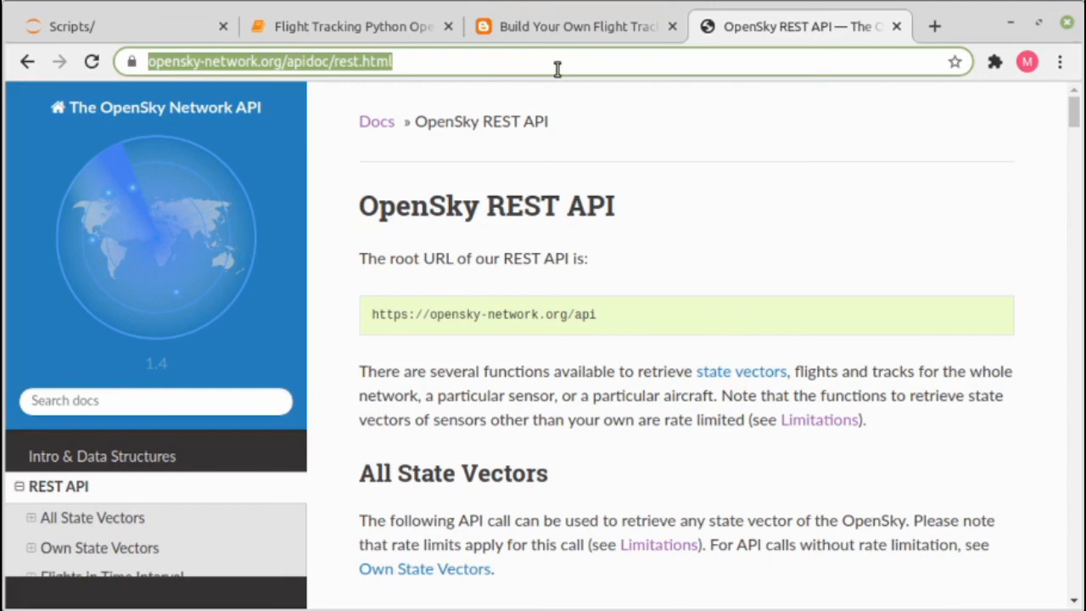
type("http://localhost:8084/")
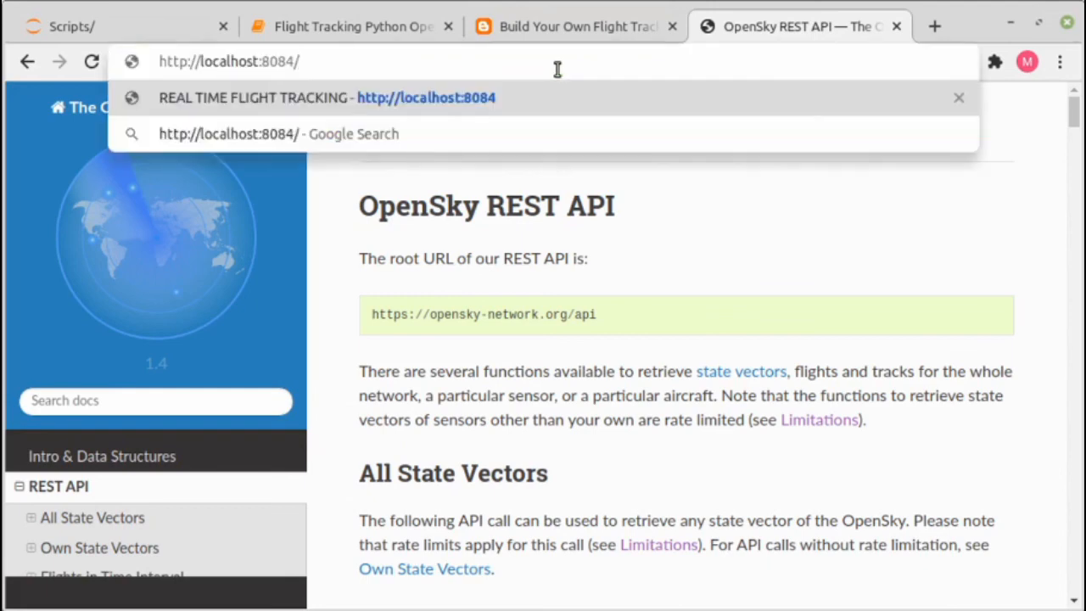
left_click(326, 97)
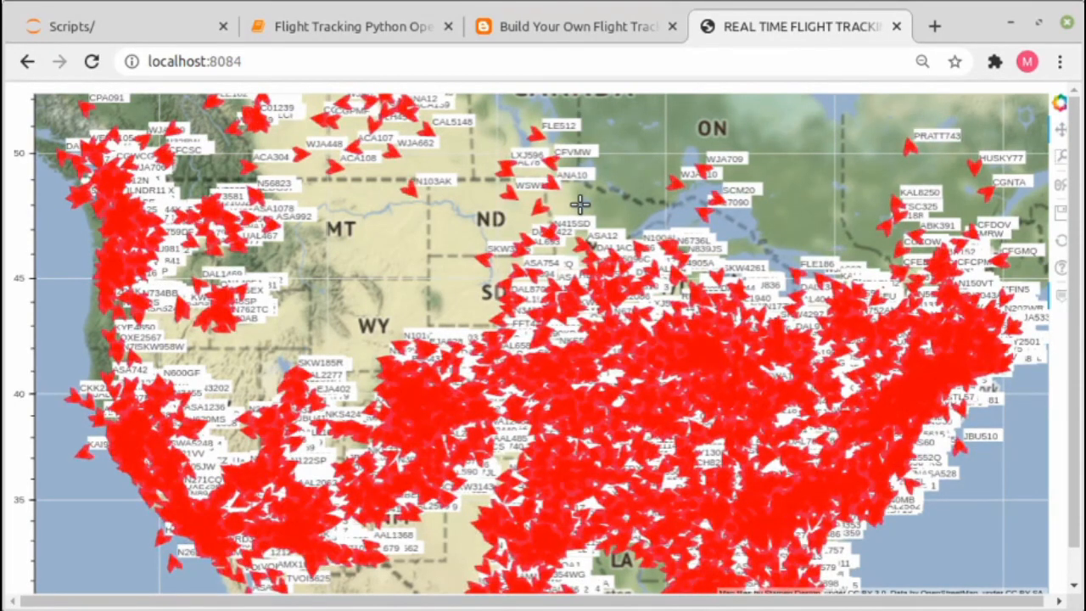
mouse_move(1015, 200)
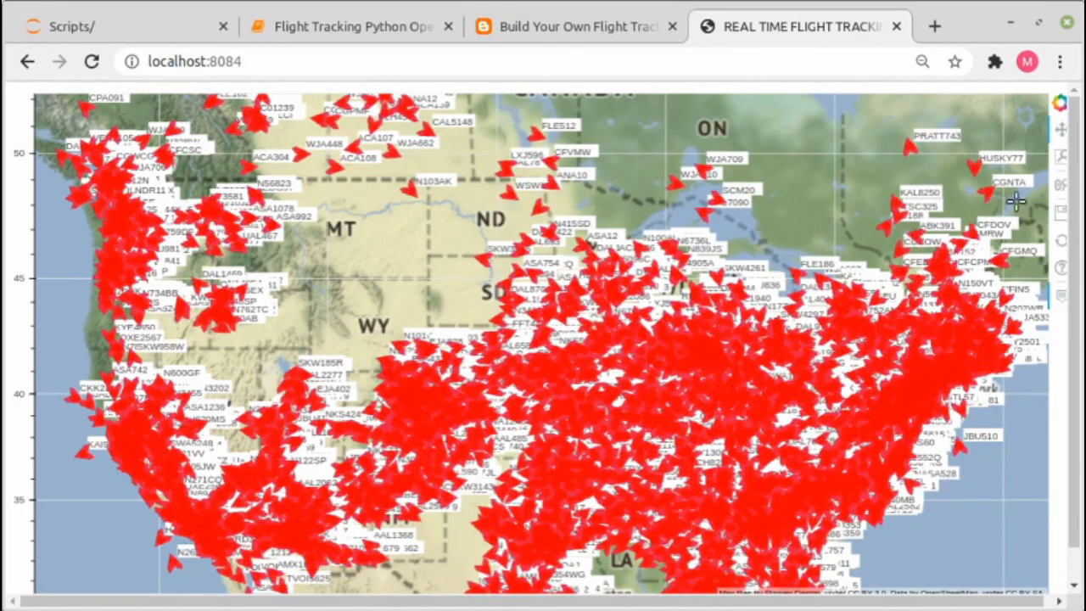
mouse_move(566, 431)
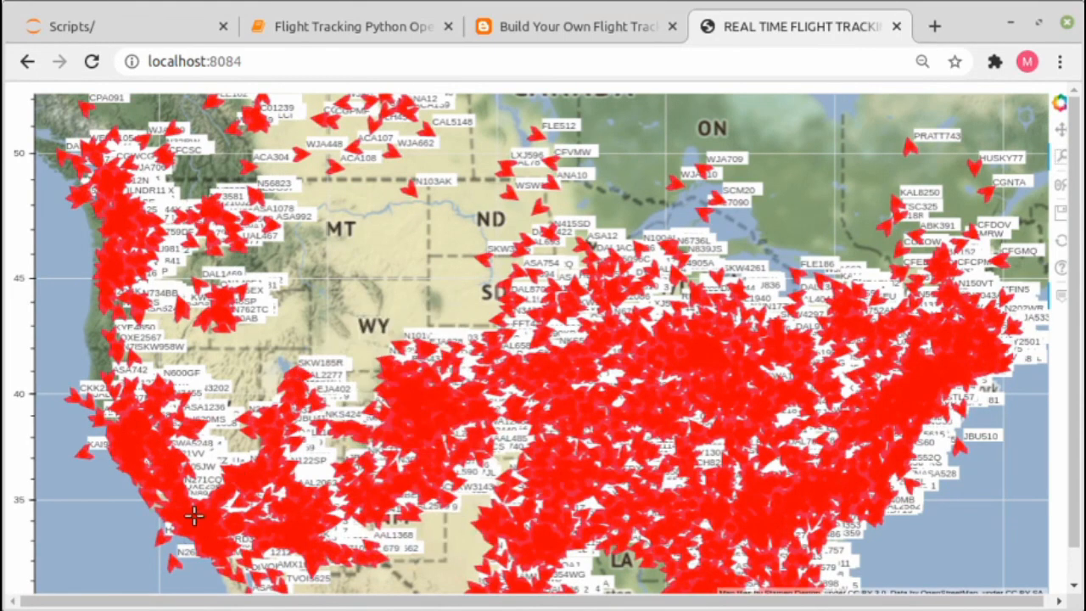
mouse_move(137, 458)
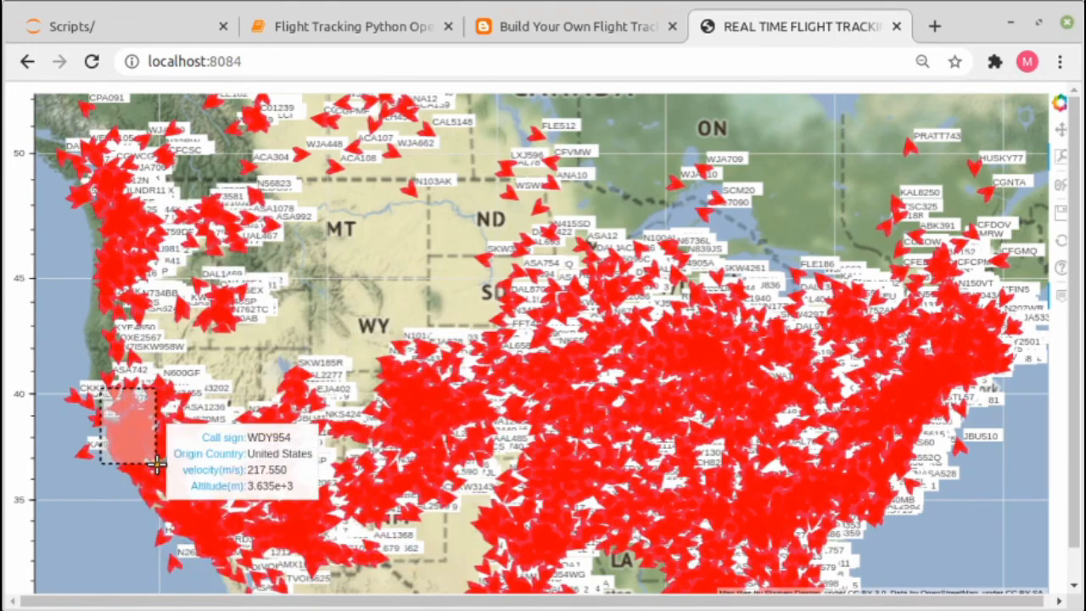
Step: Zoom the live map into California and box-zoom around the San Francisco Bay Area
scroll("up", 3)
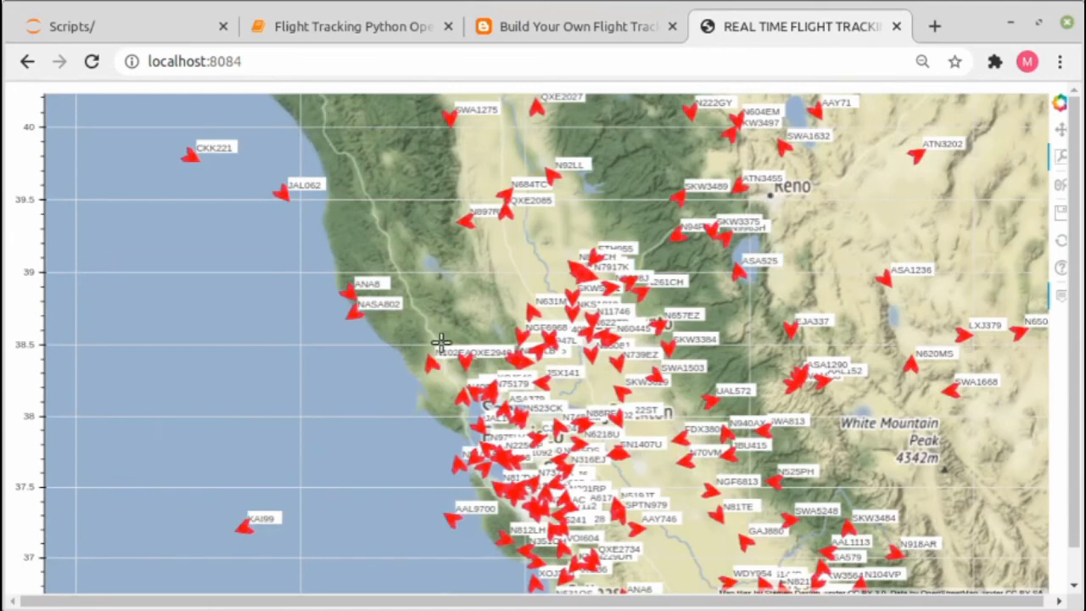
mouse_move(432, 324)
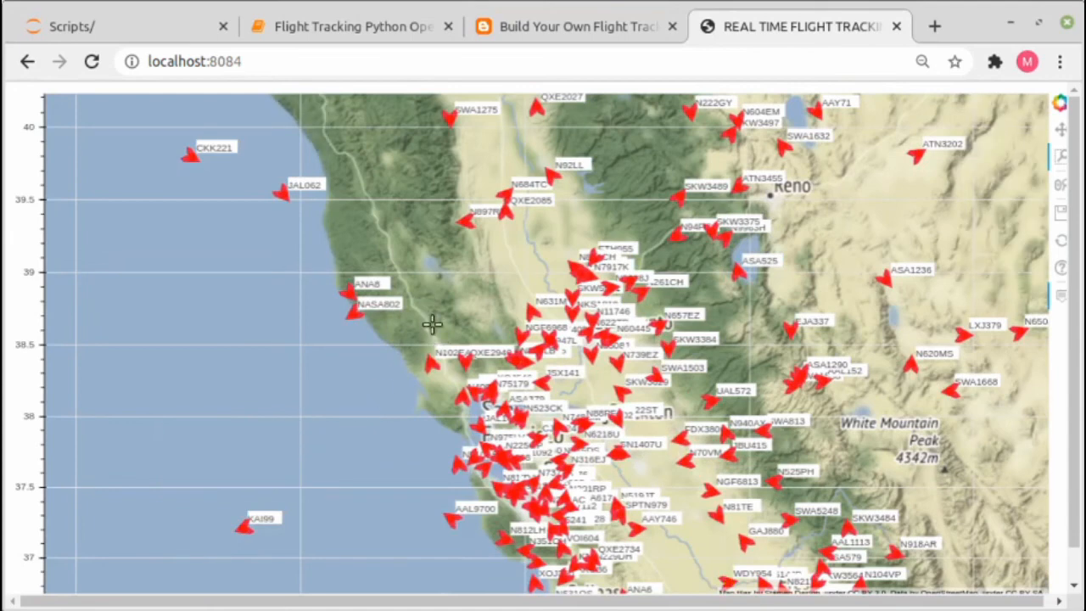
mouse_move(495, 412)
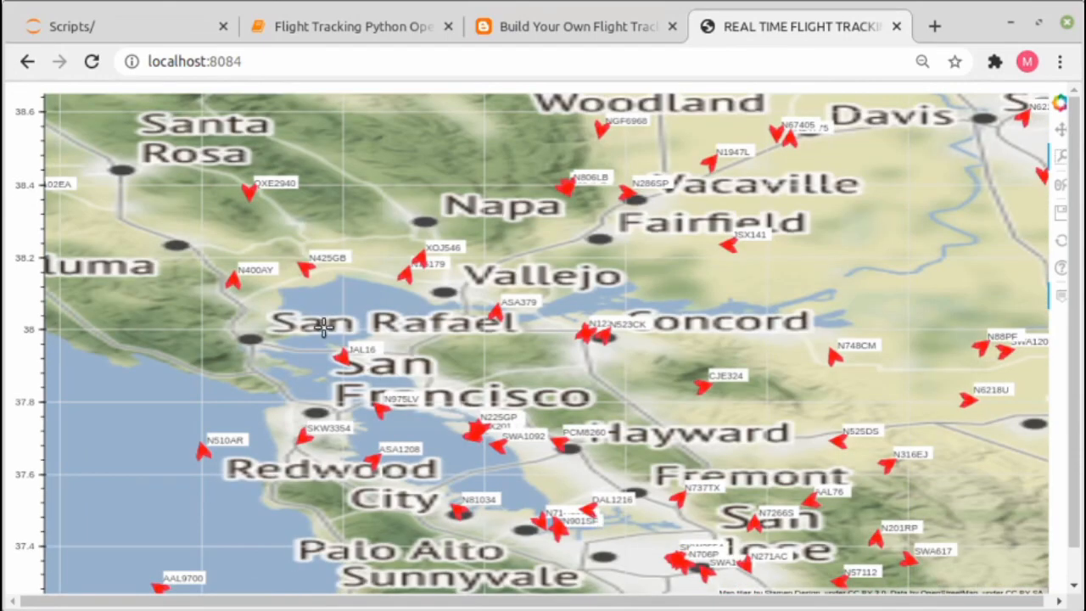
left_click_drag(323, 339, 529, 505)
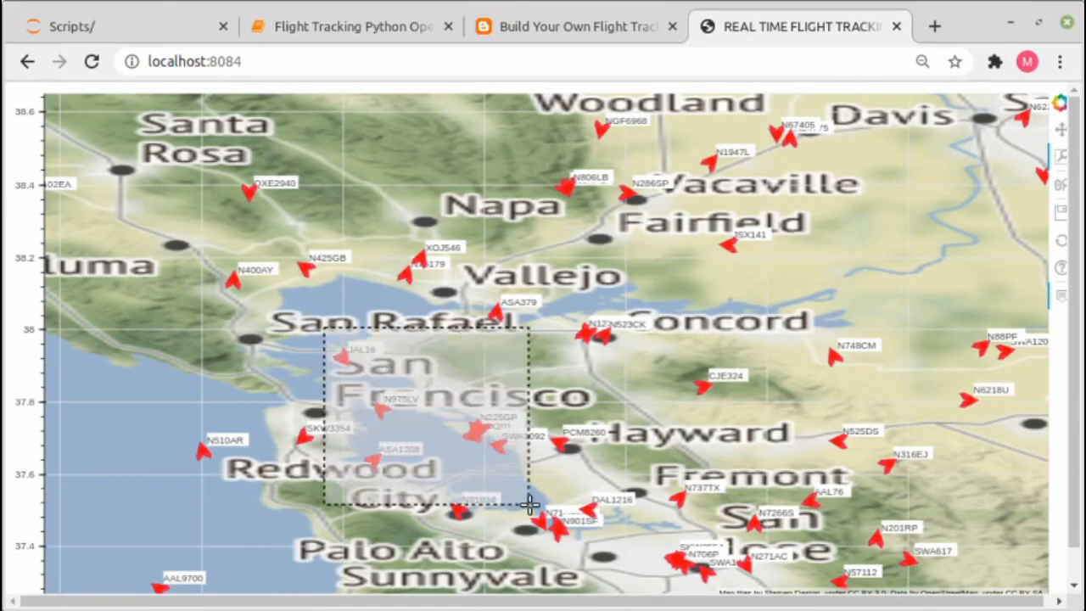